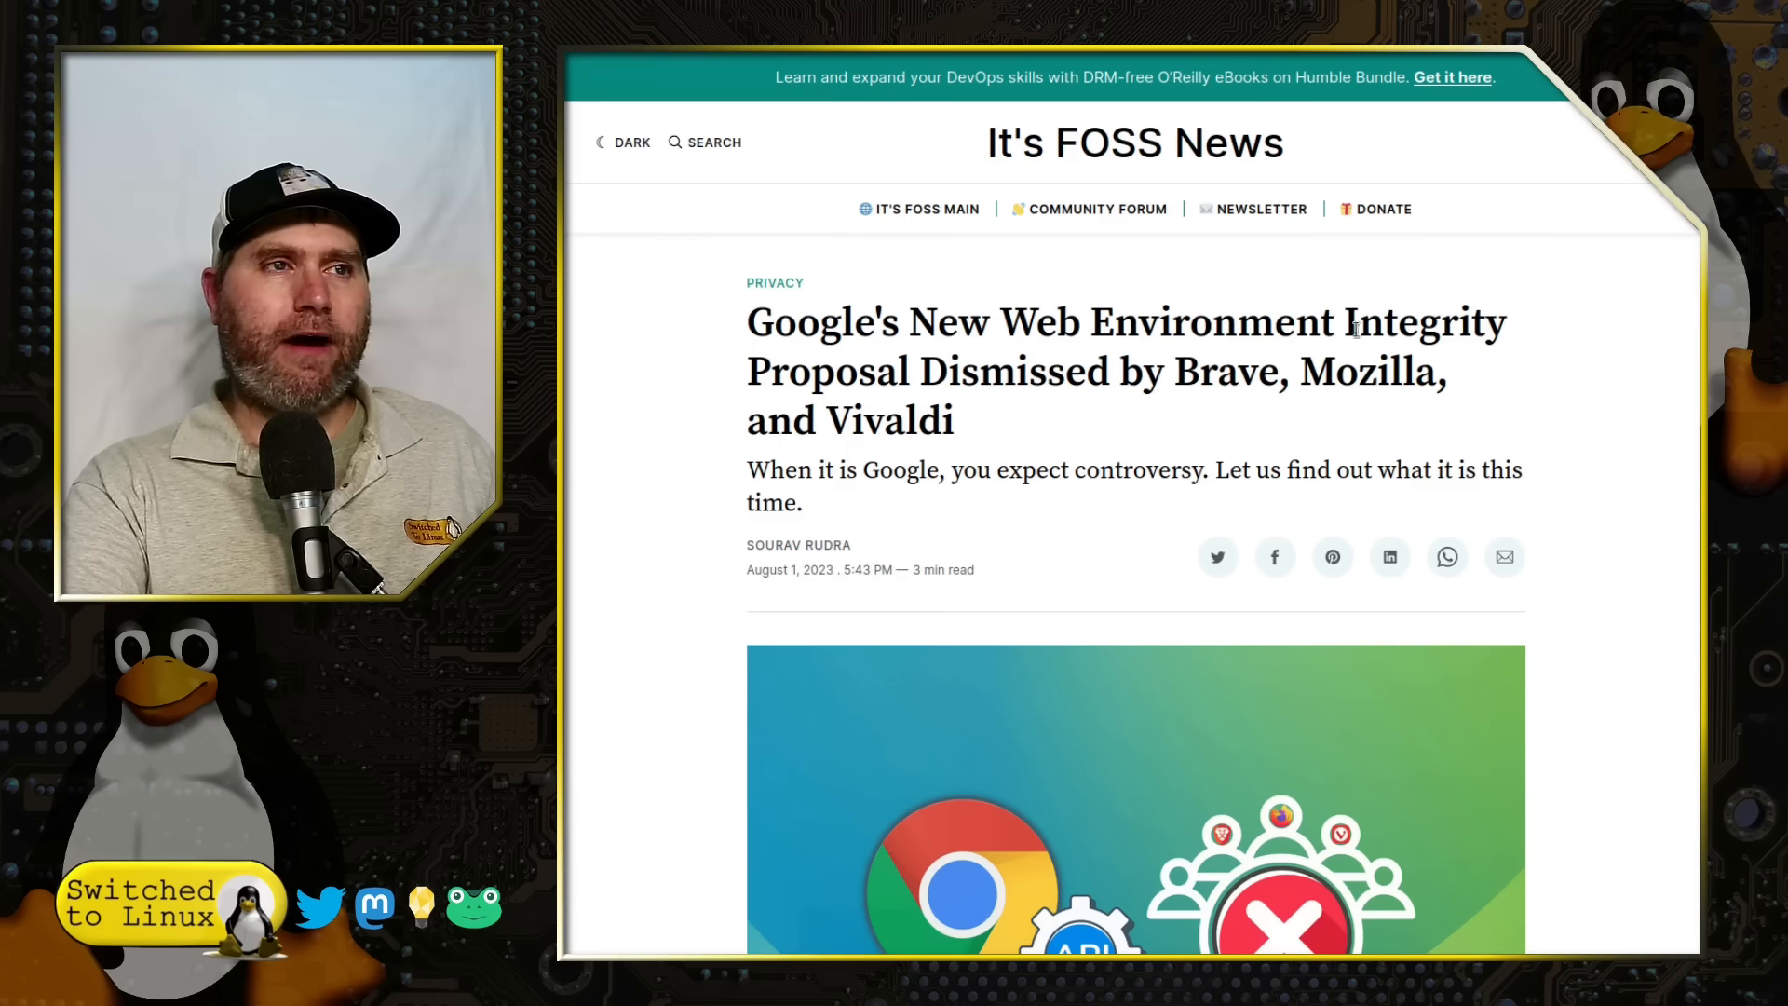
mouse_move(1249, 416)
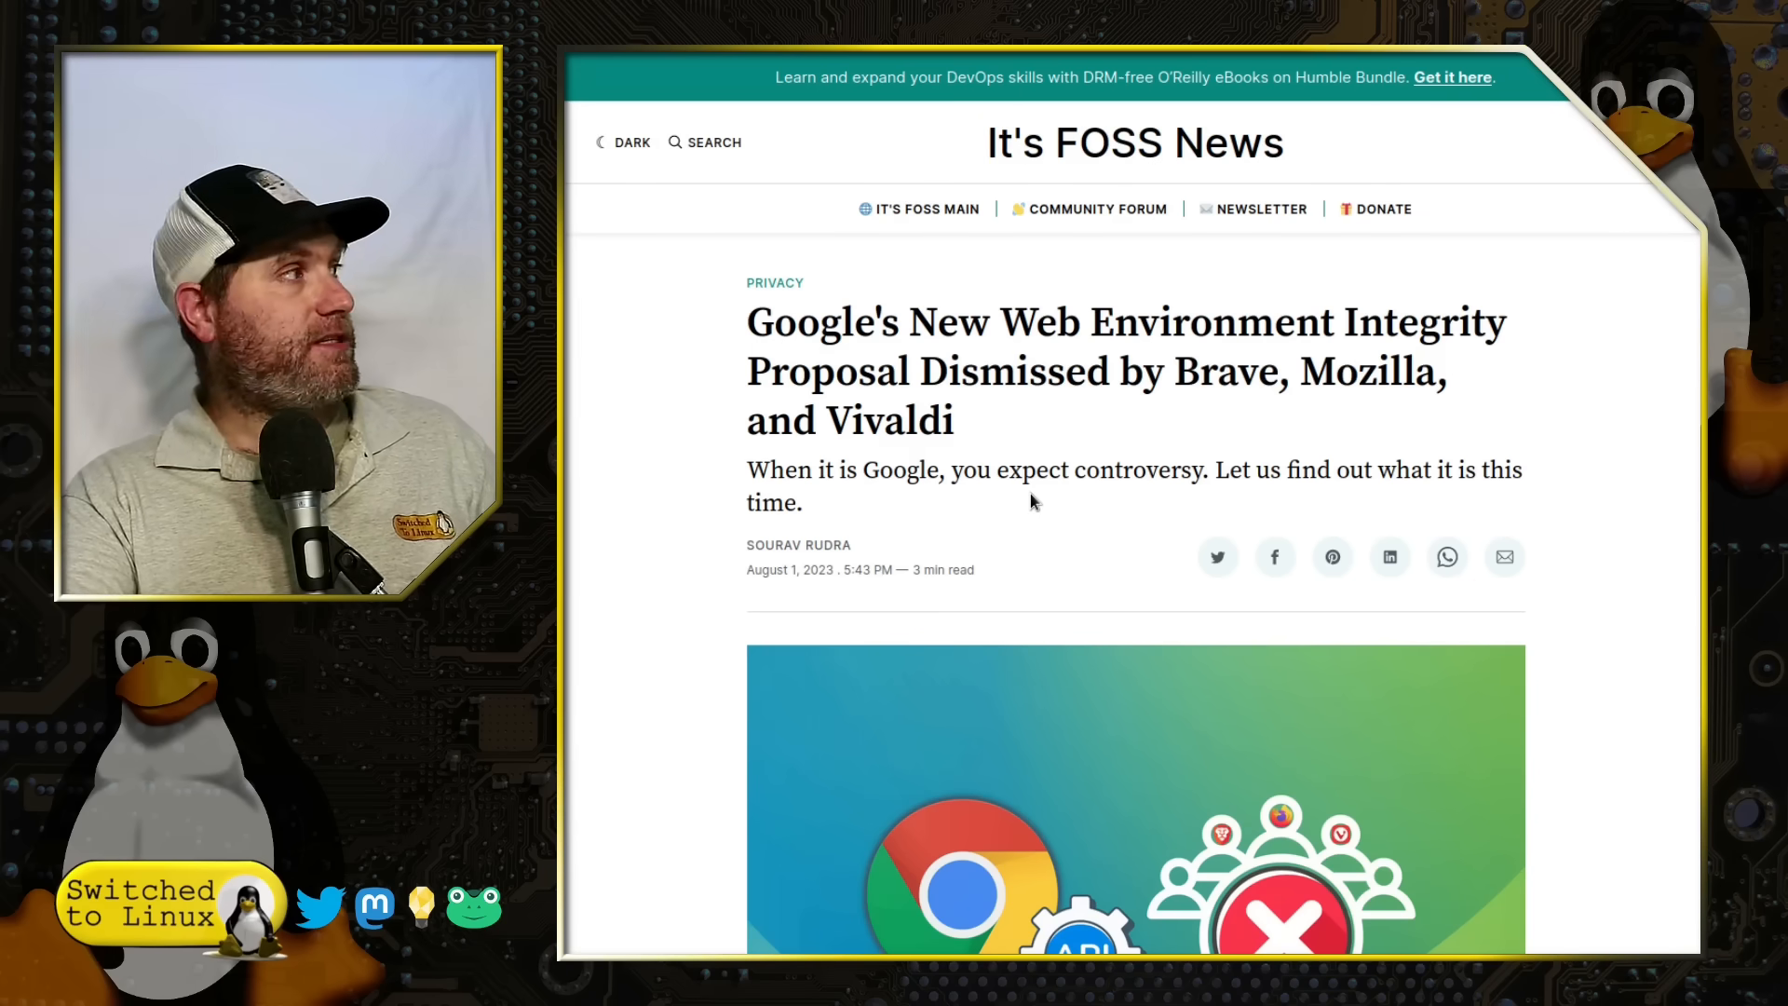
mouse_move(964, 502)
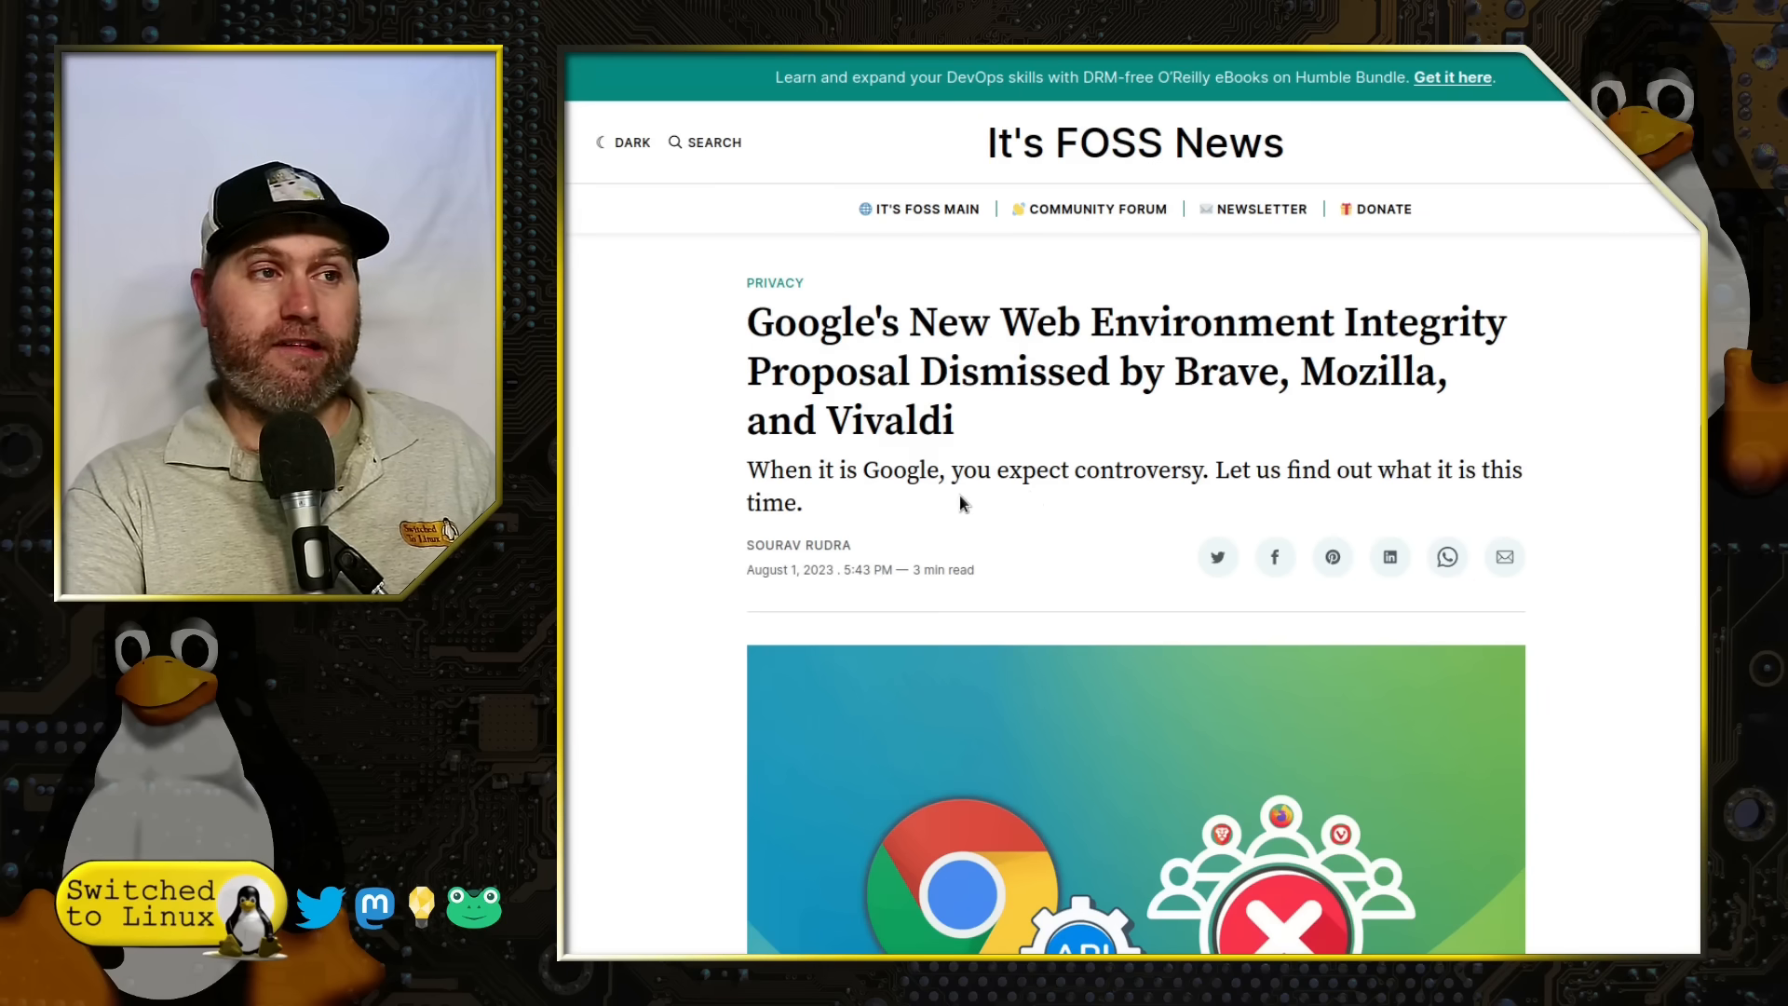
Step: Scroll past the header image to the intro and the 'When It's Google, It is Controversial' heading
scroll(down, 3)
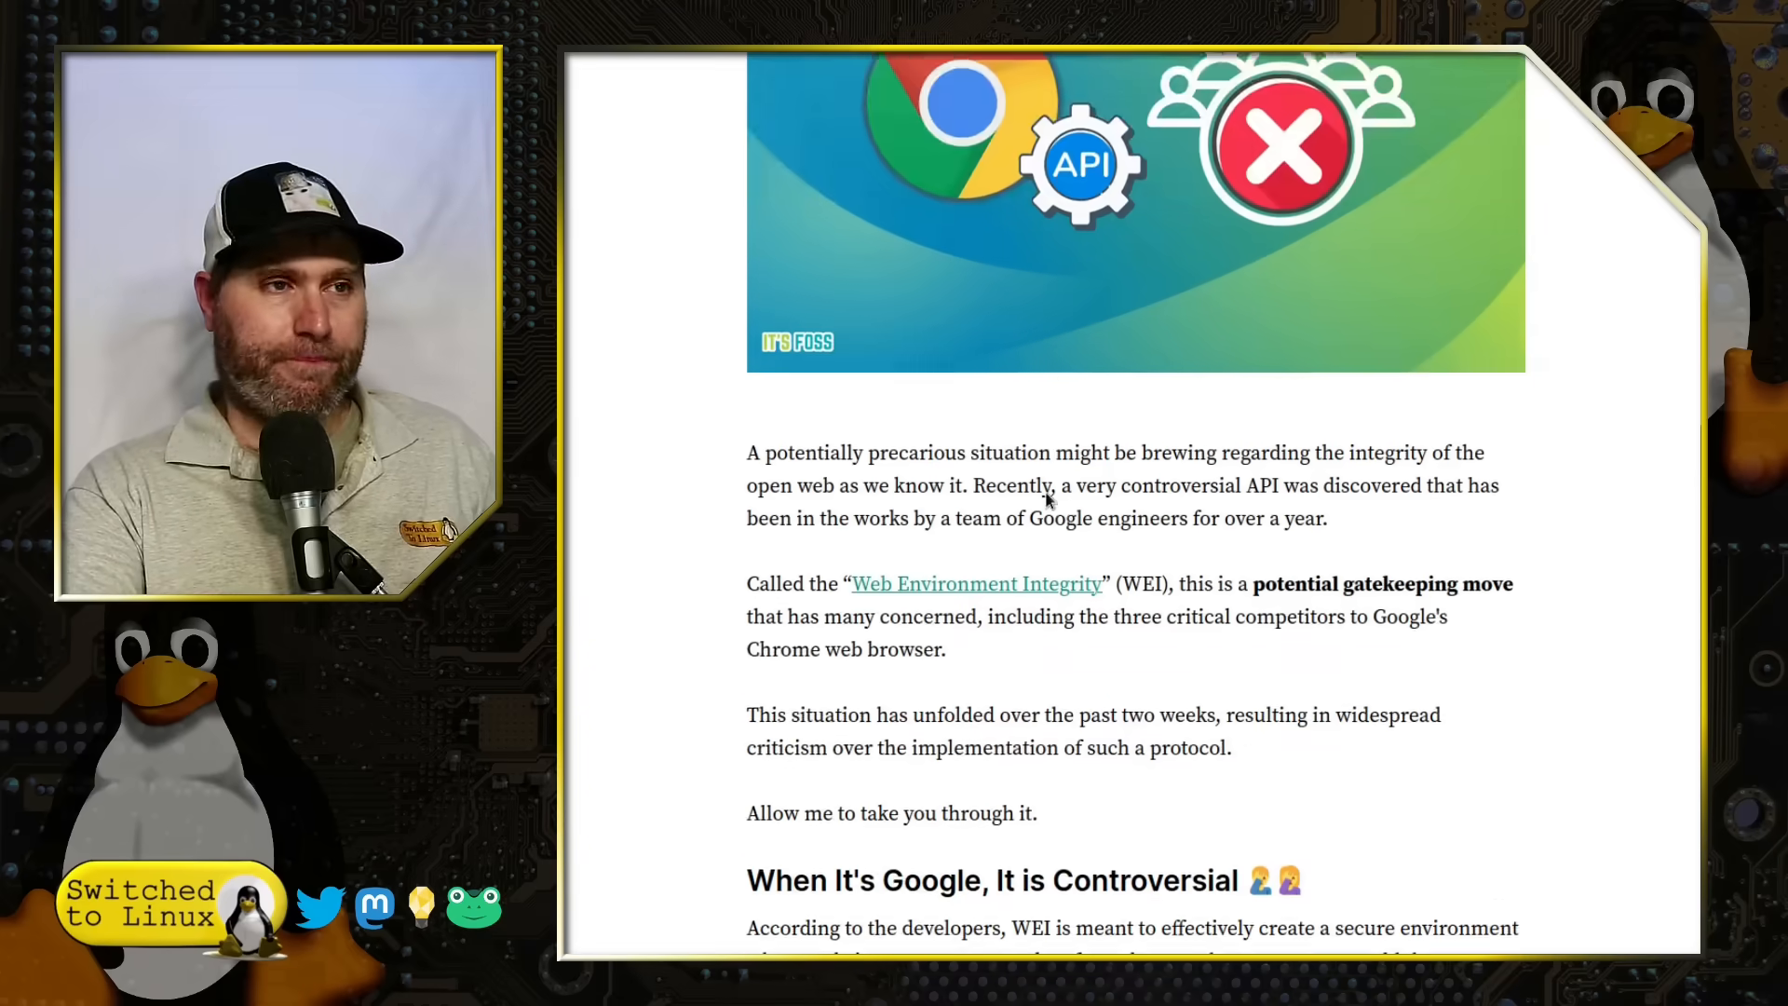
scroll(down, 3)
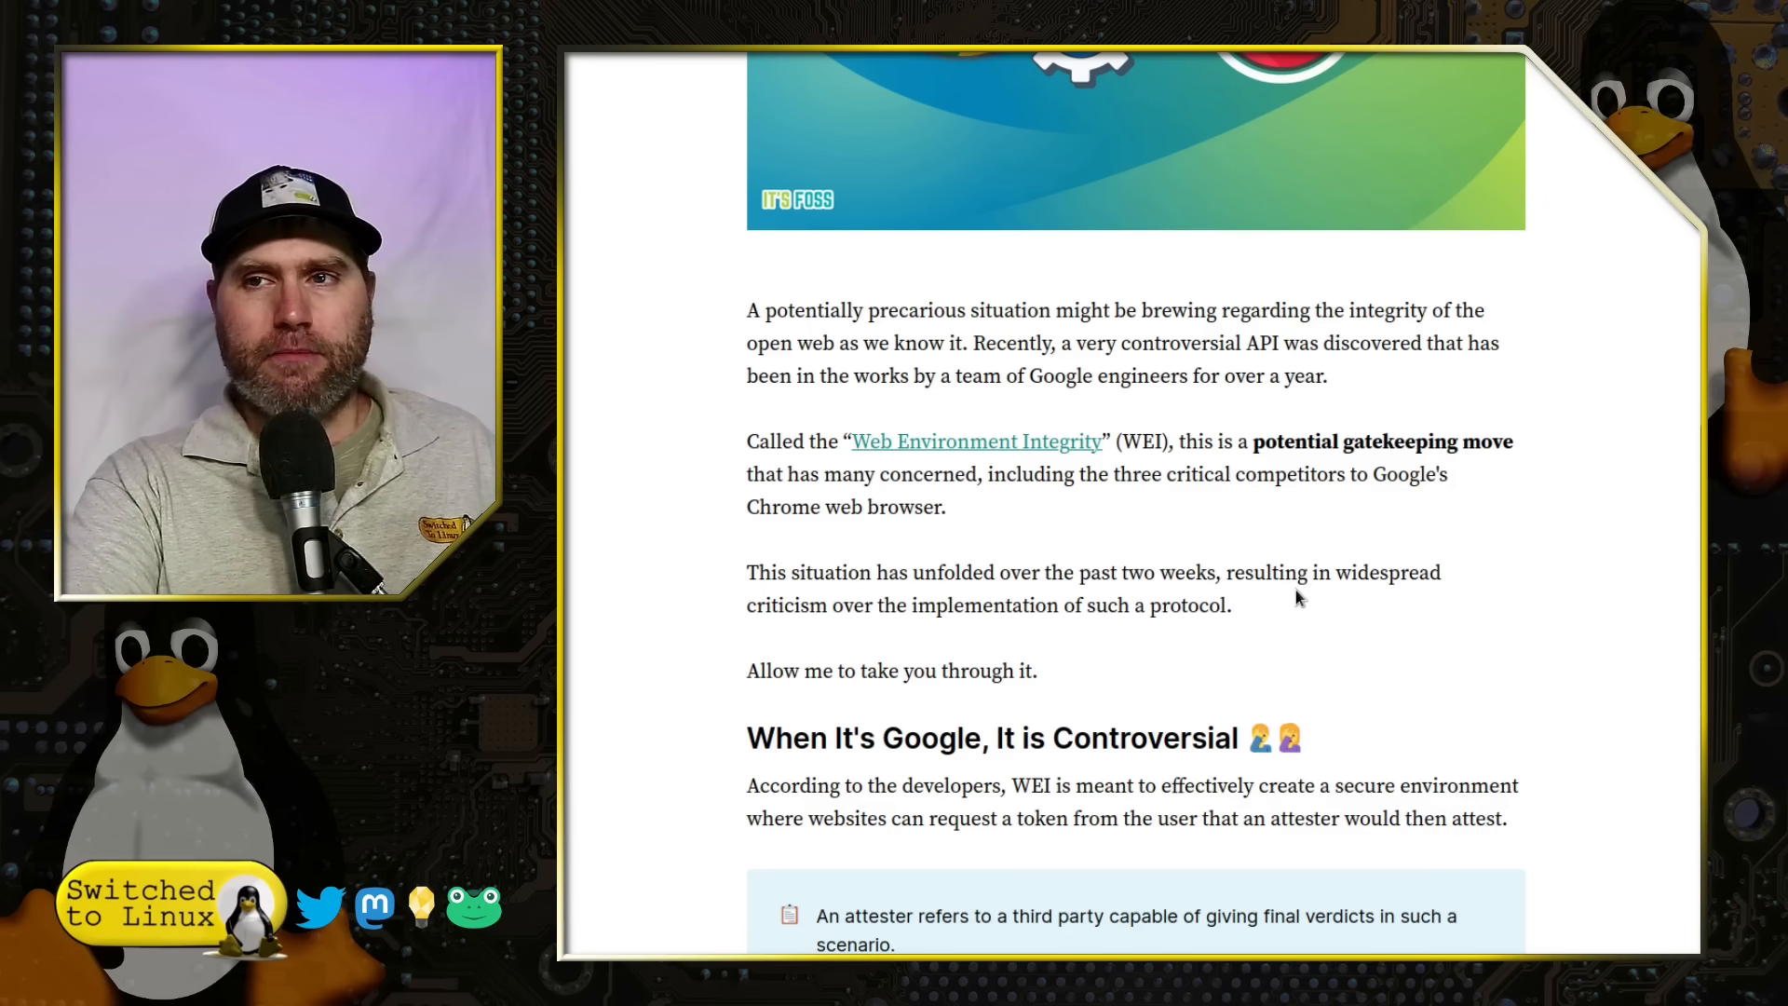
scroll(down, 3)
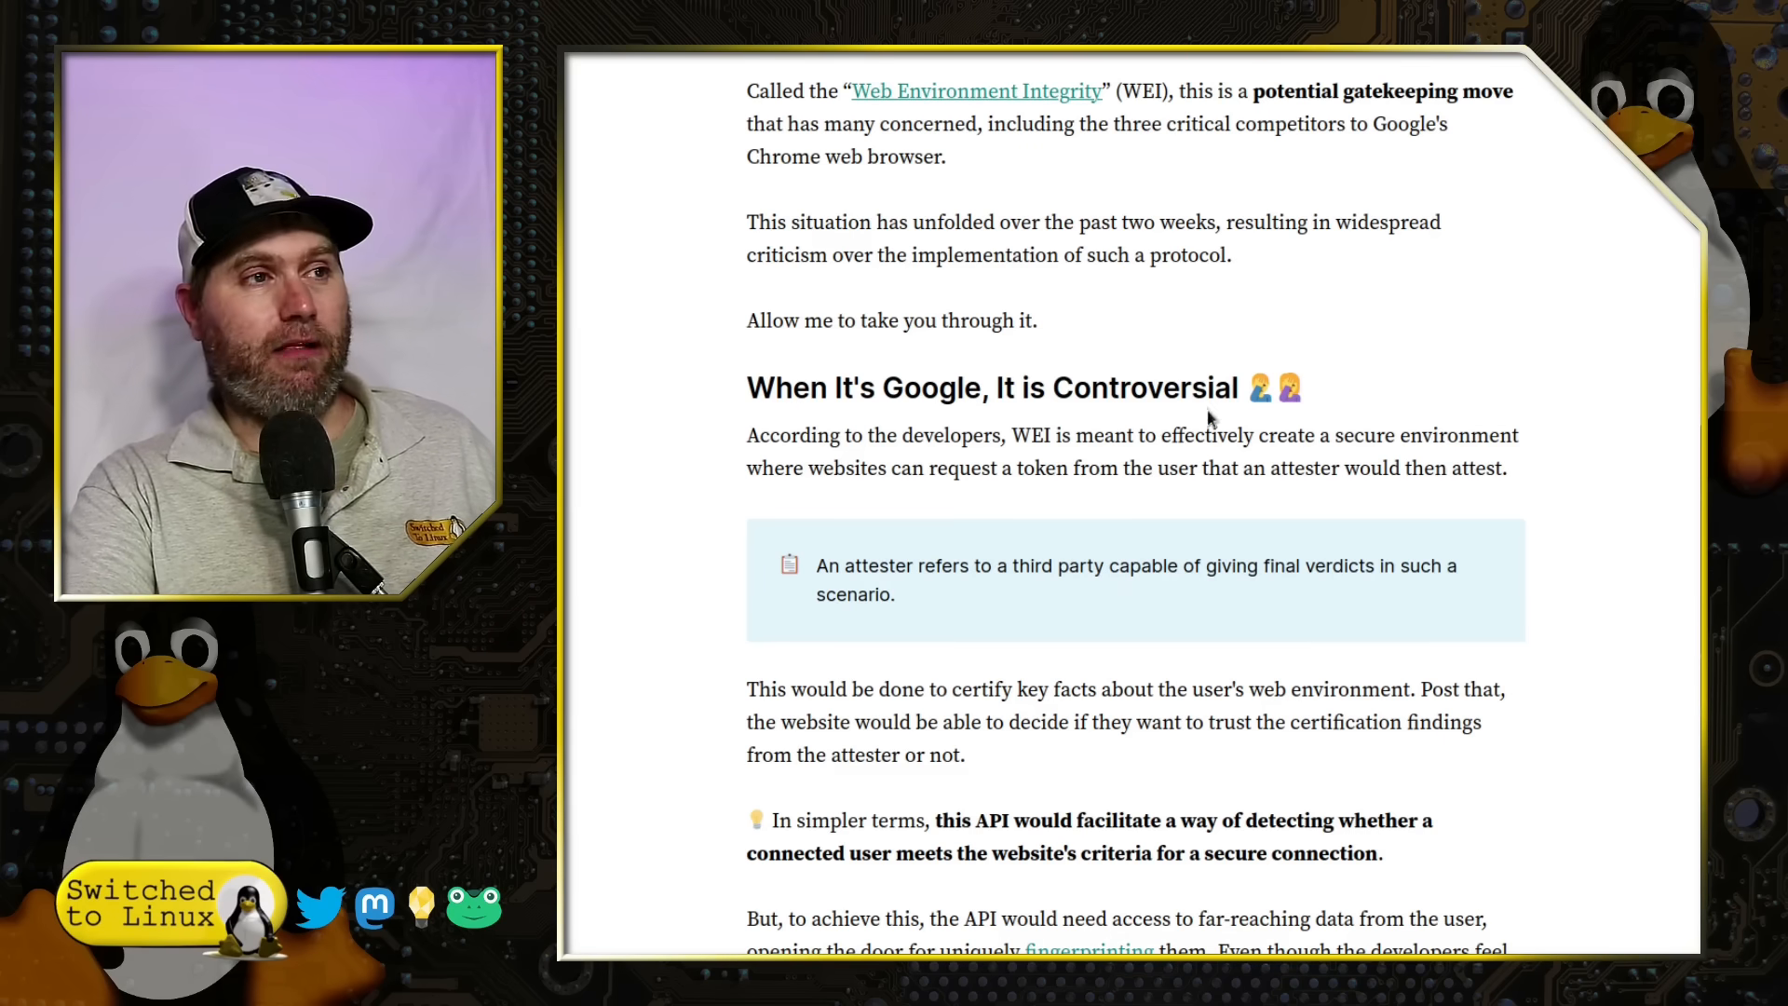
Step: Scroll to the attester note and the paragraph on fingerprinting and anti-fraud use cases
scroll(down, 3)
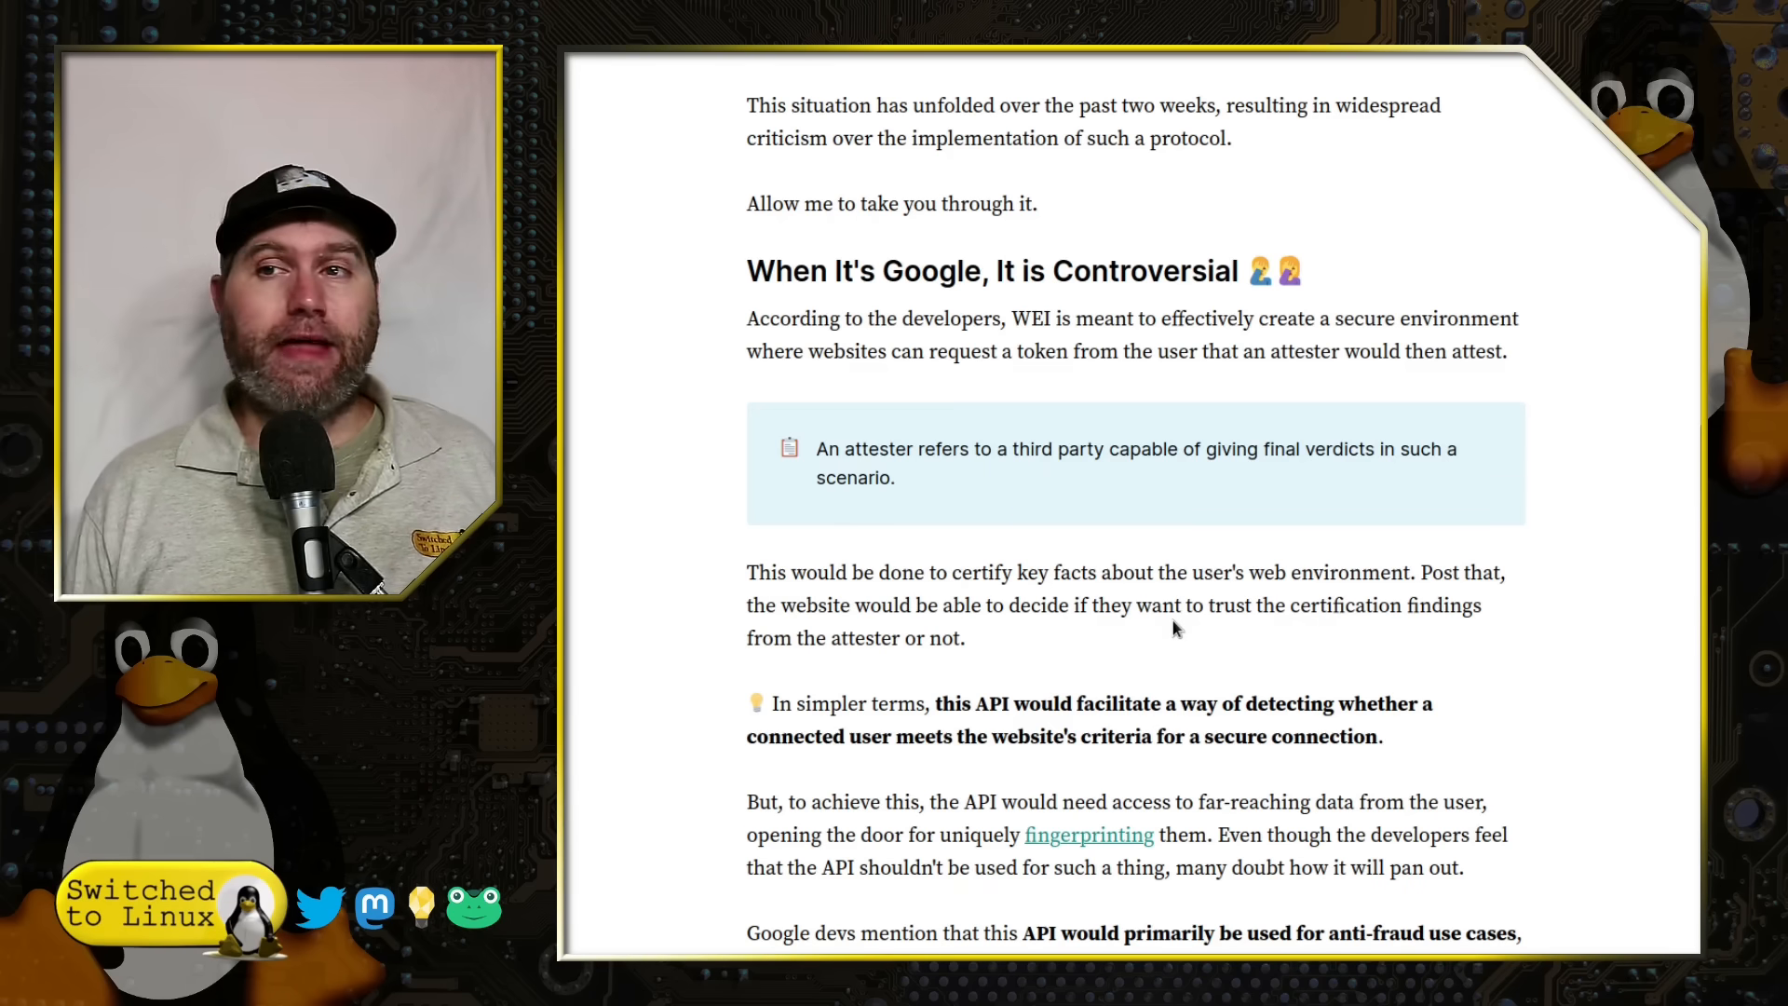
Step: Scroll down to the browser makers' responses, including Mozilla's quoted opposition
scroll(down, 3)
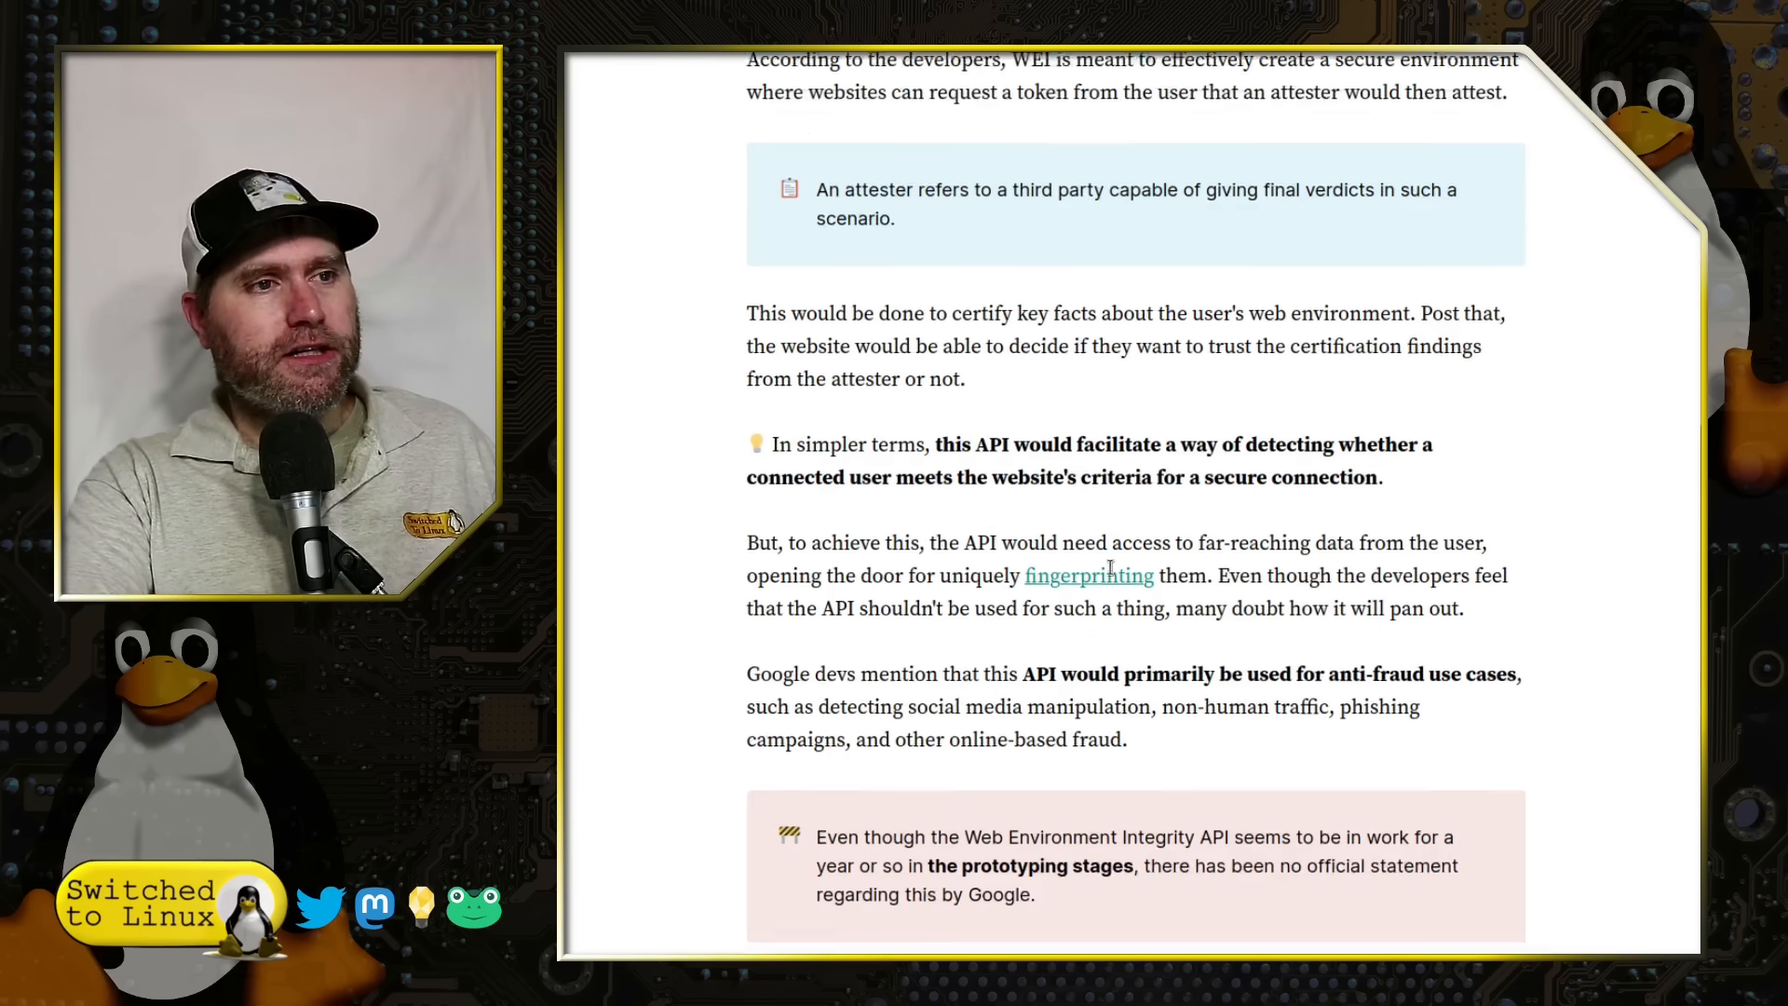
scroll(down, 3)
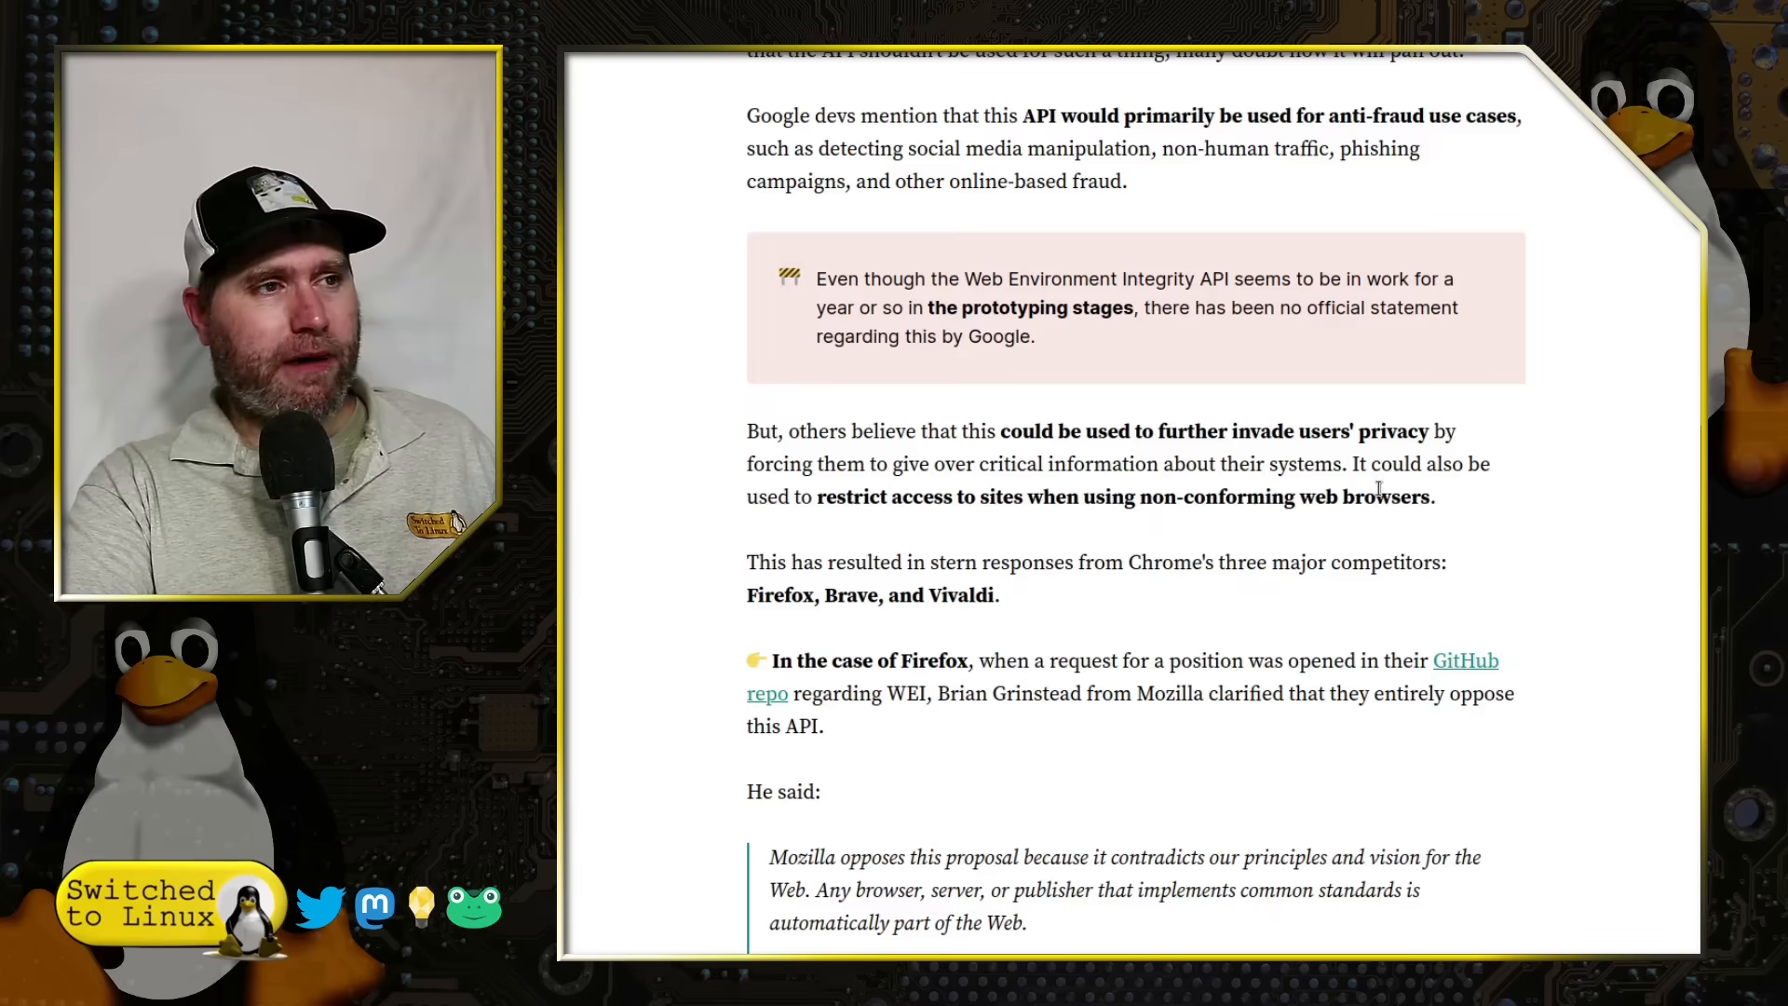
scroll(down, 3)
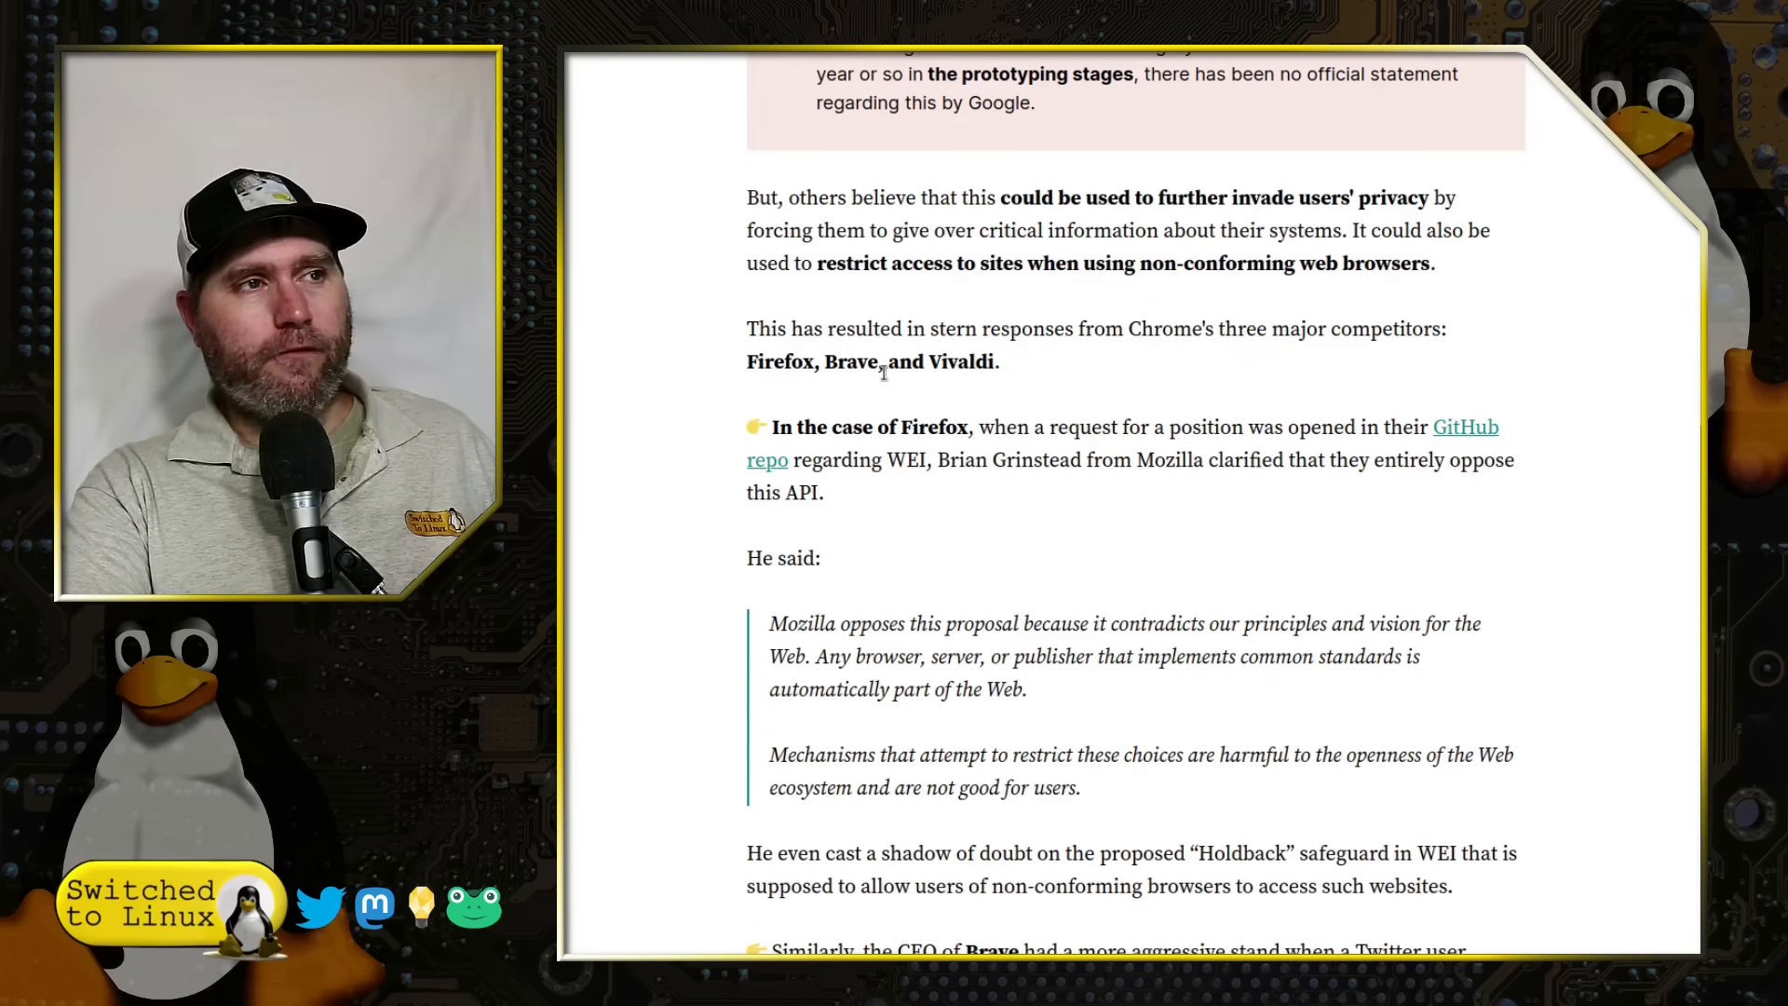
mouse_move(692, 423)
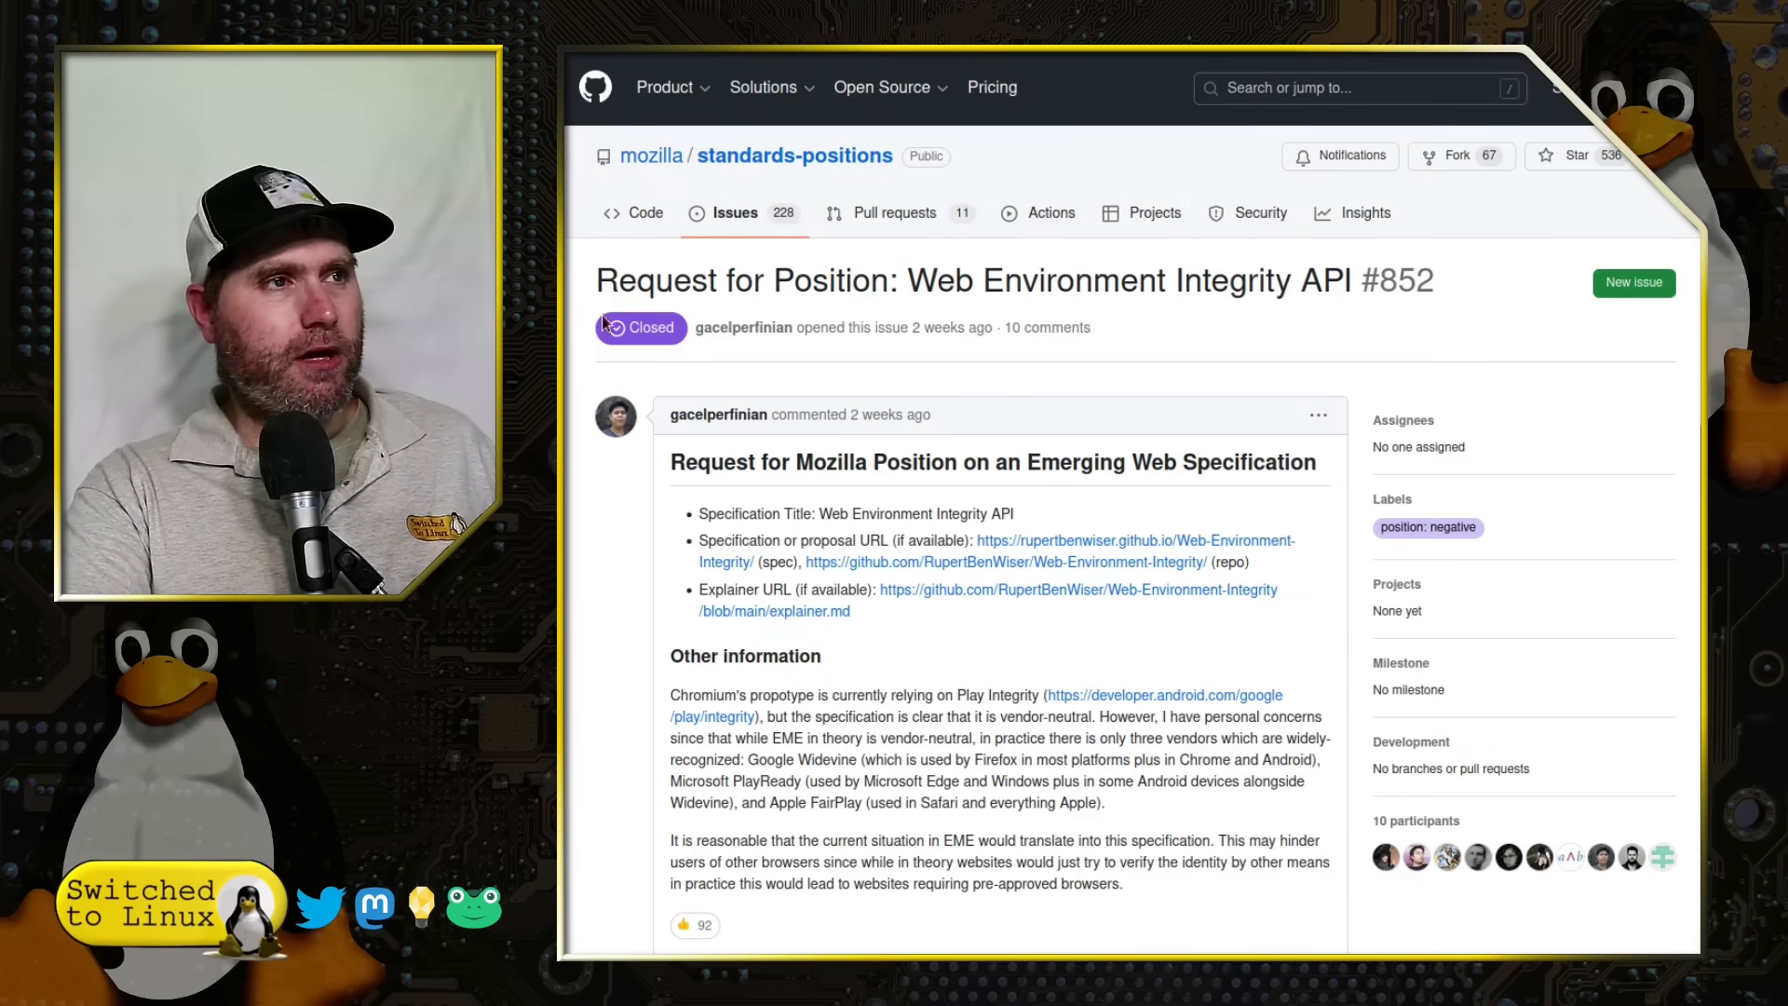
mouse_move(810, 291)
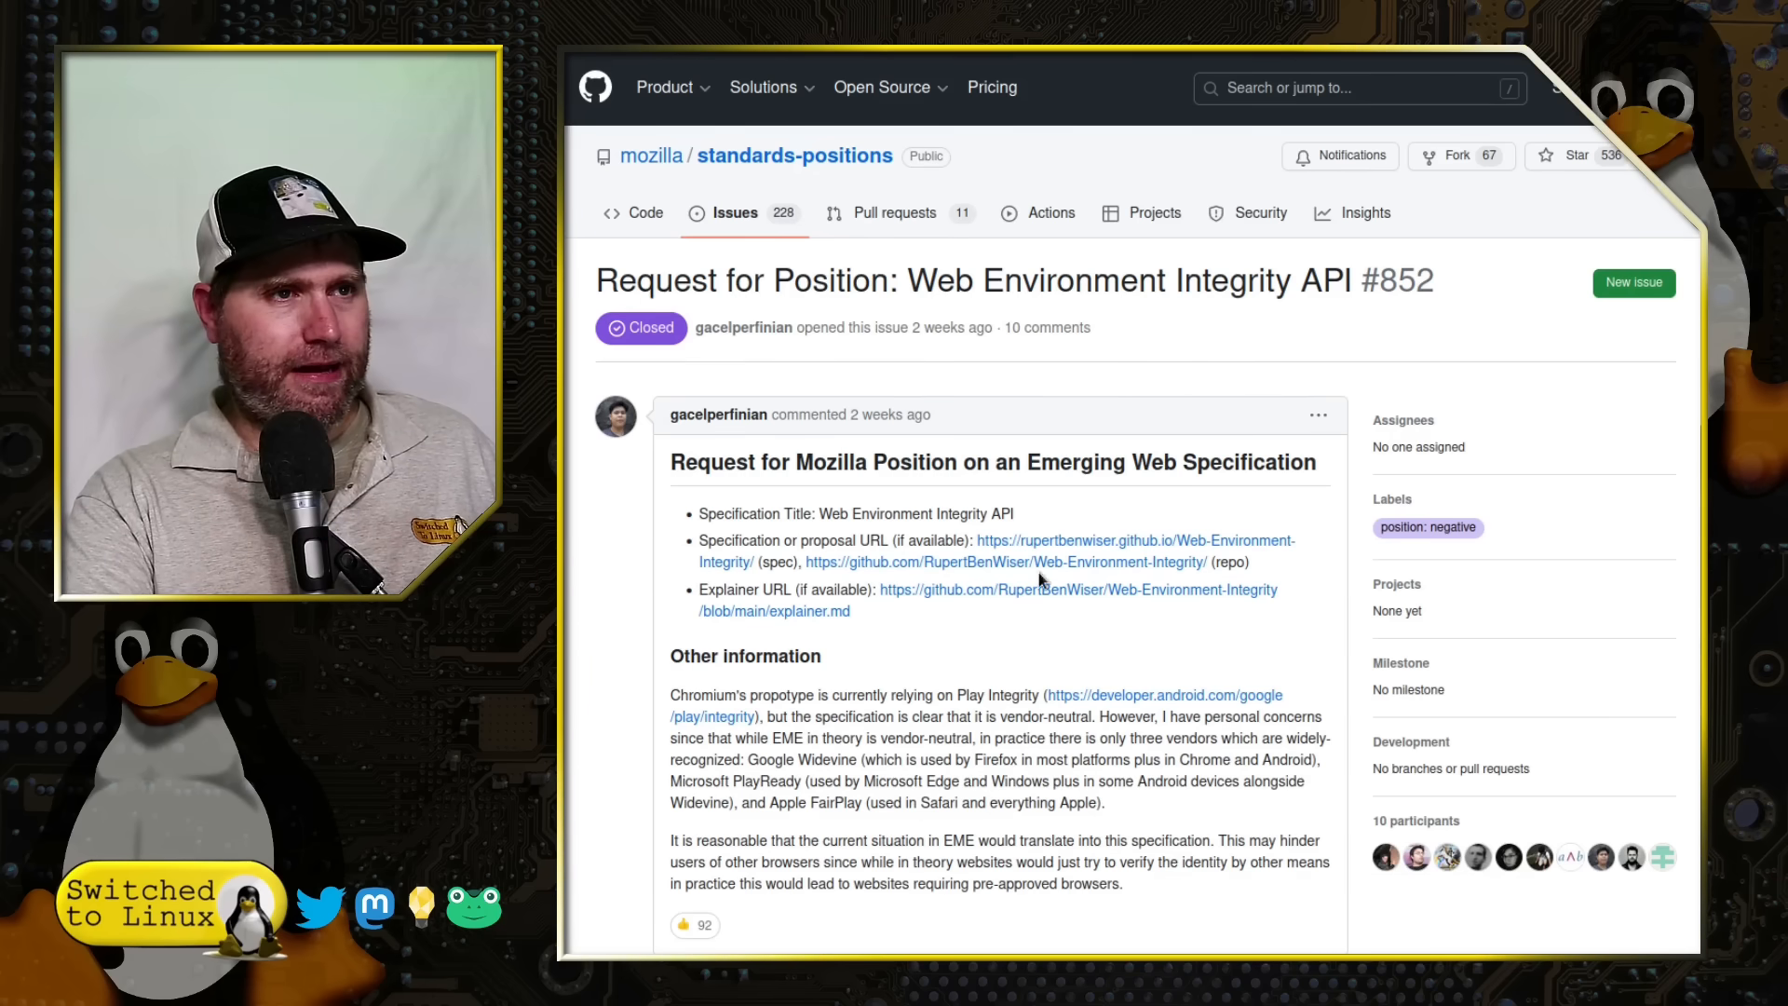
scroll(down, 3)
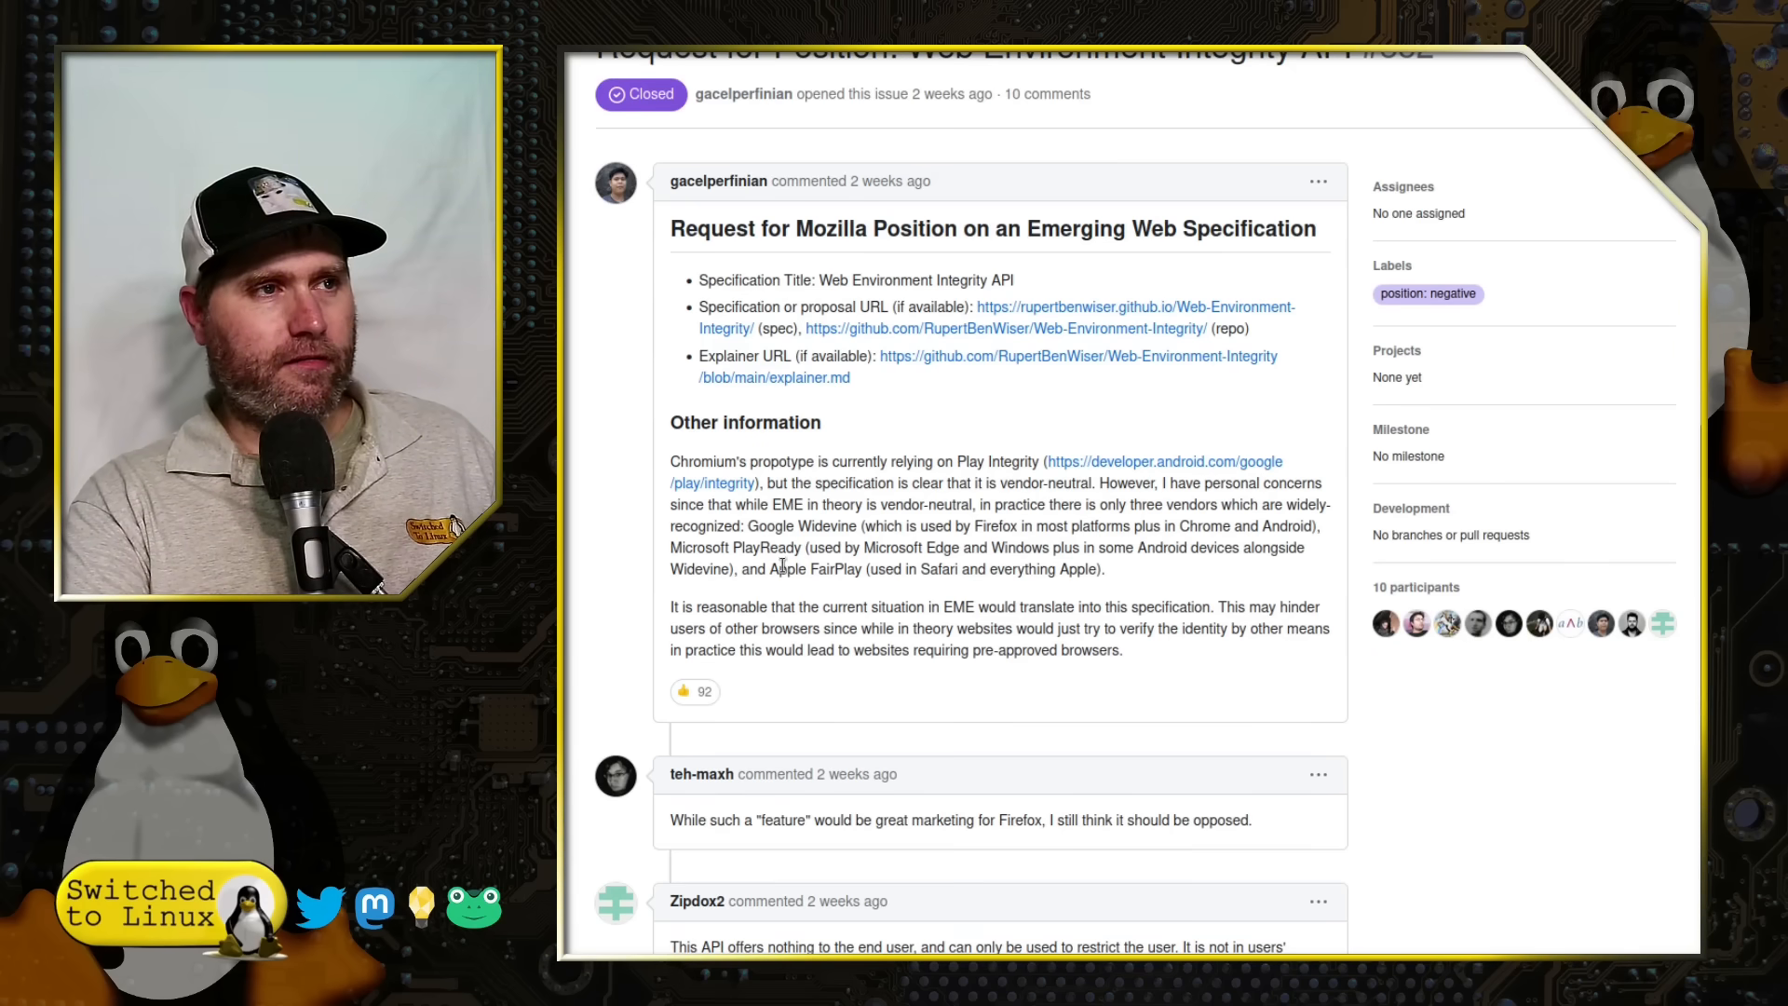
mouse_move(913, 542)
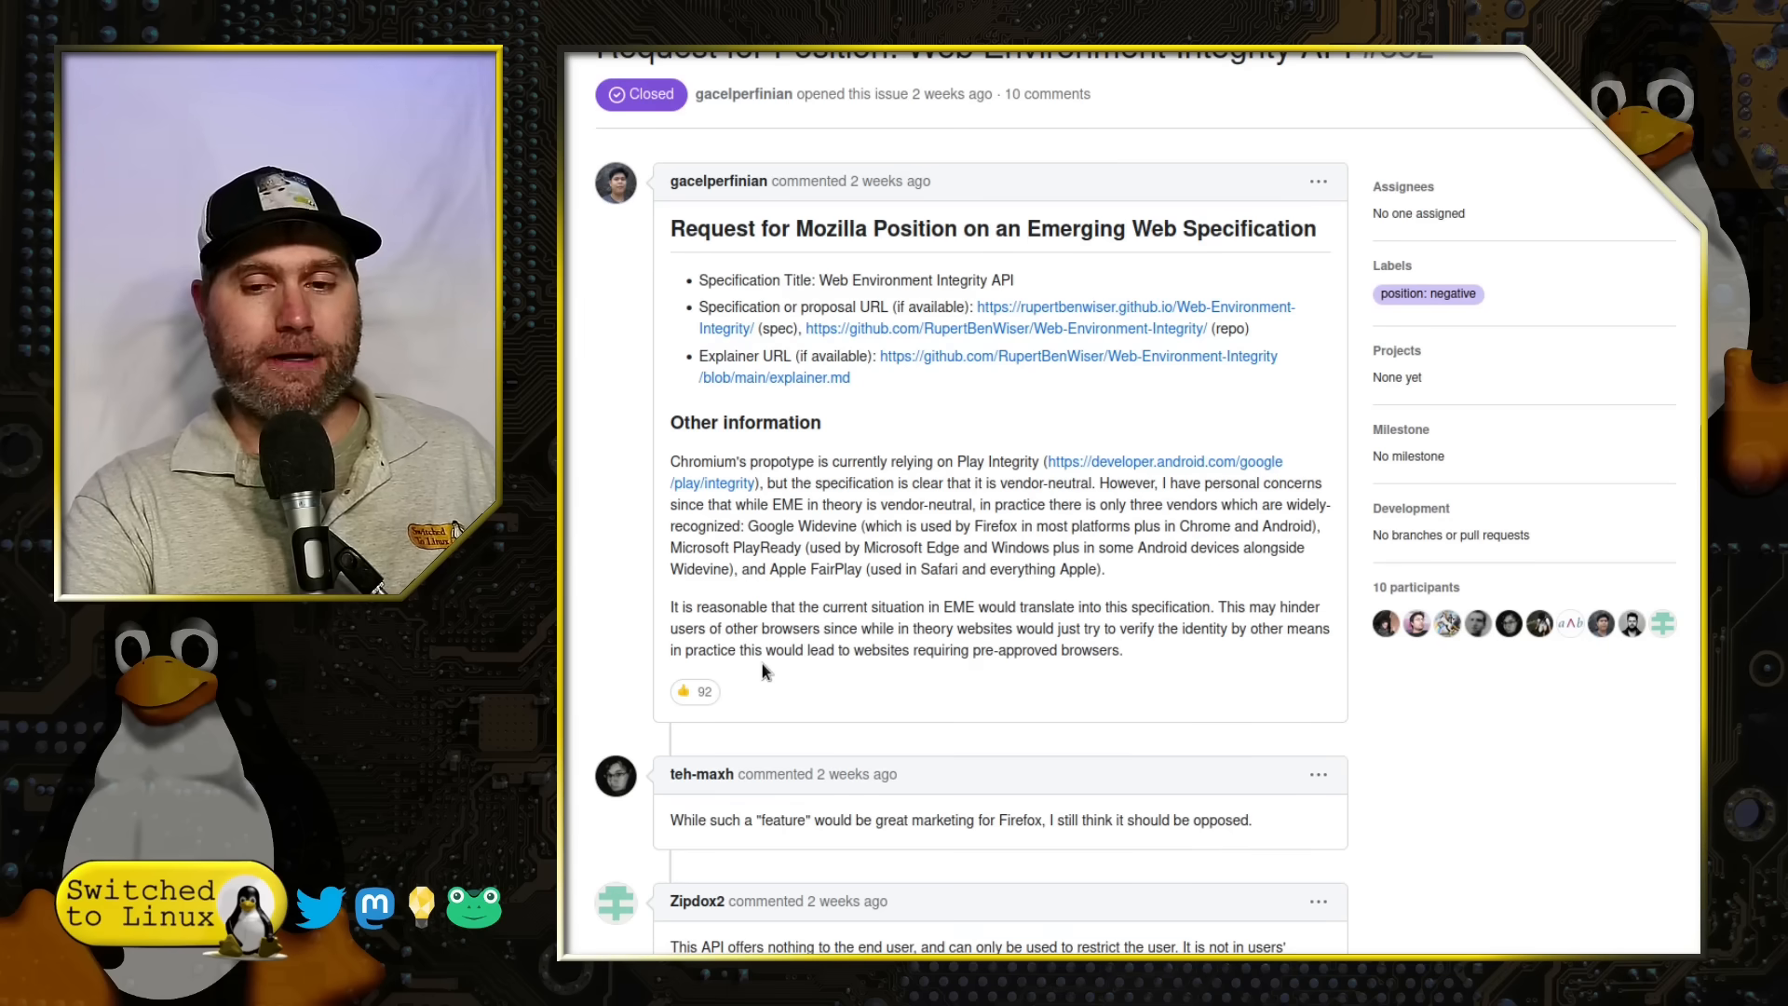
scroll(up, 3)
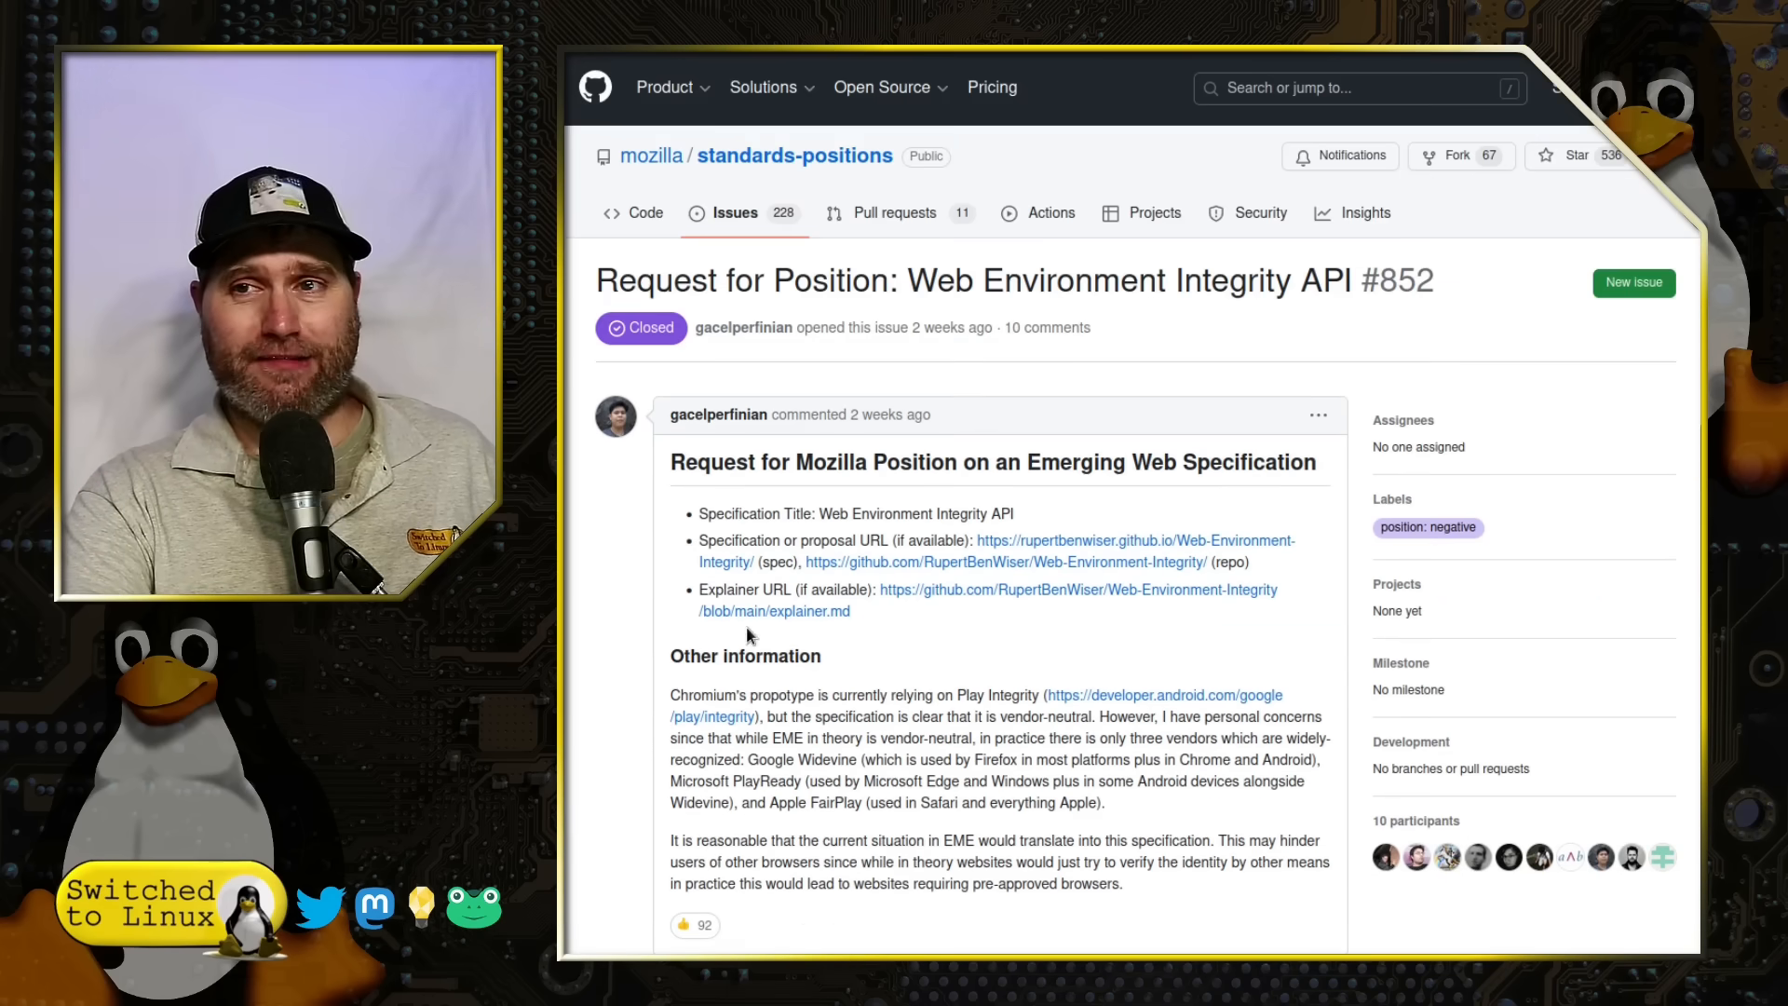
Step: Scroll the issue thread to bgrins's member comment saying Mozilla opposes the proposal
scroll(down, 3)
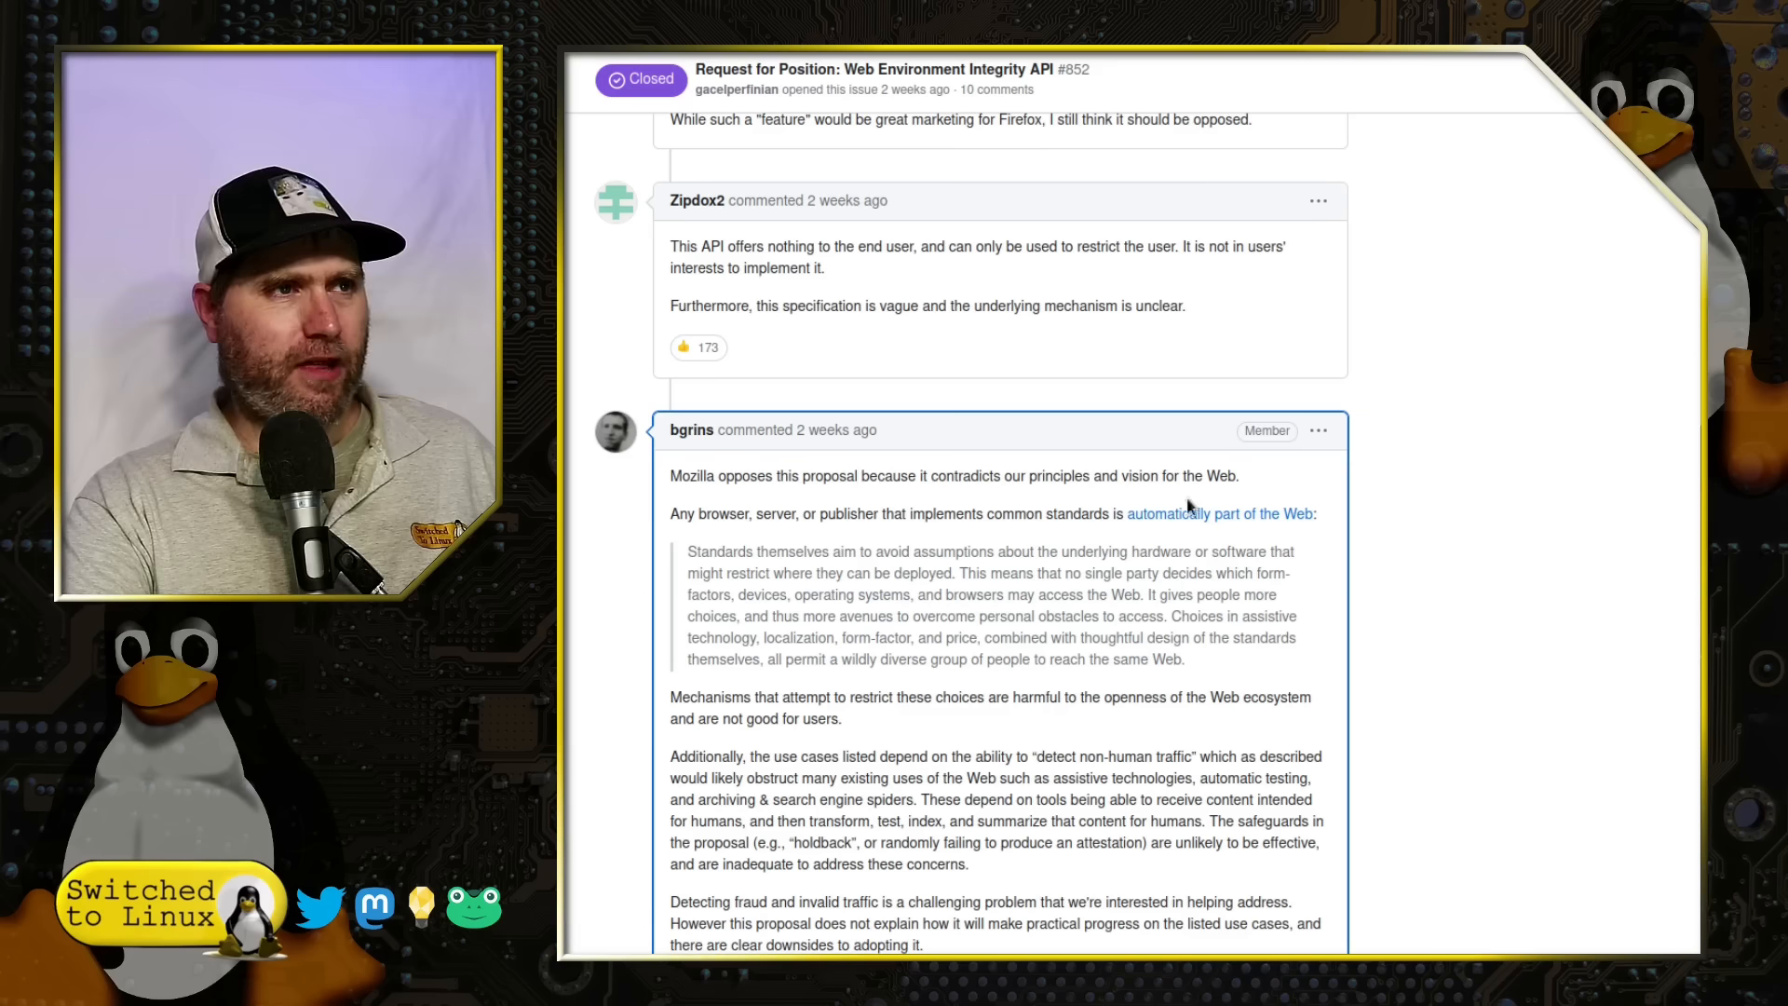
mouse_move(1317, 483)
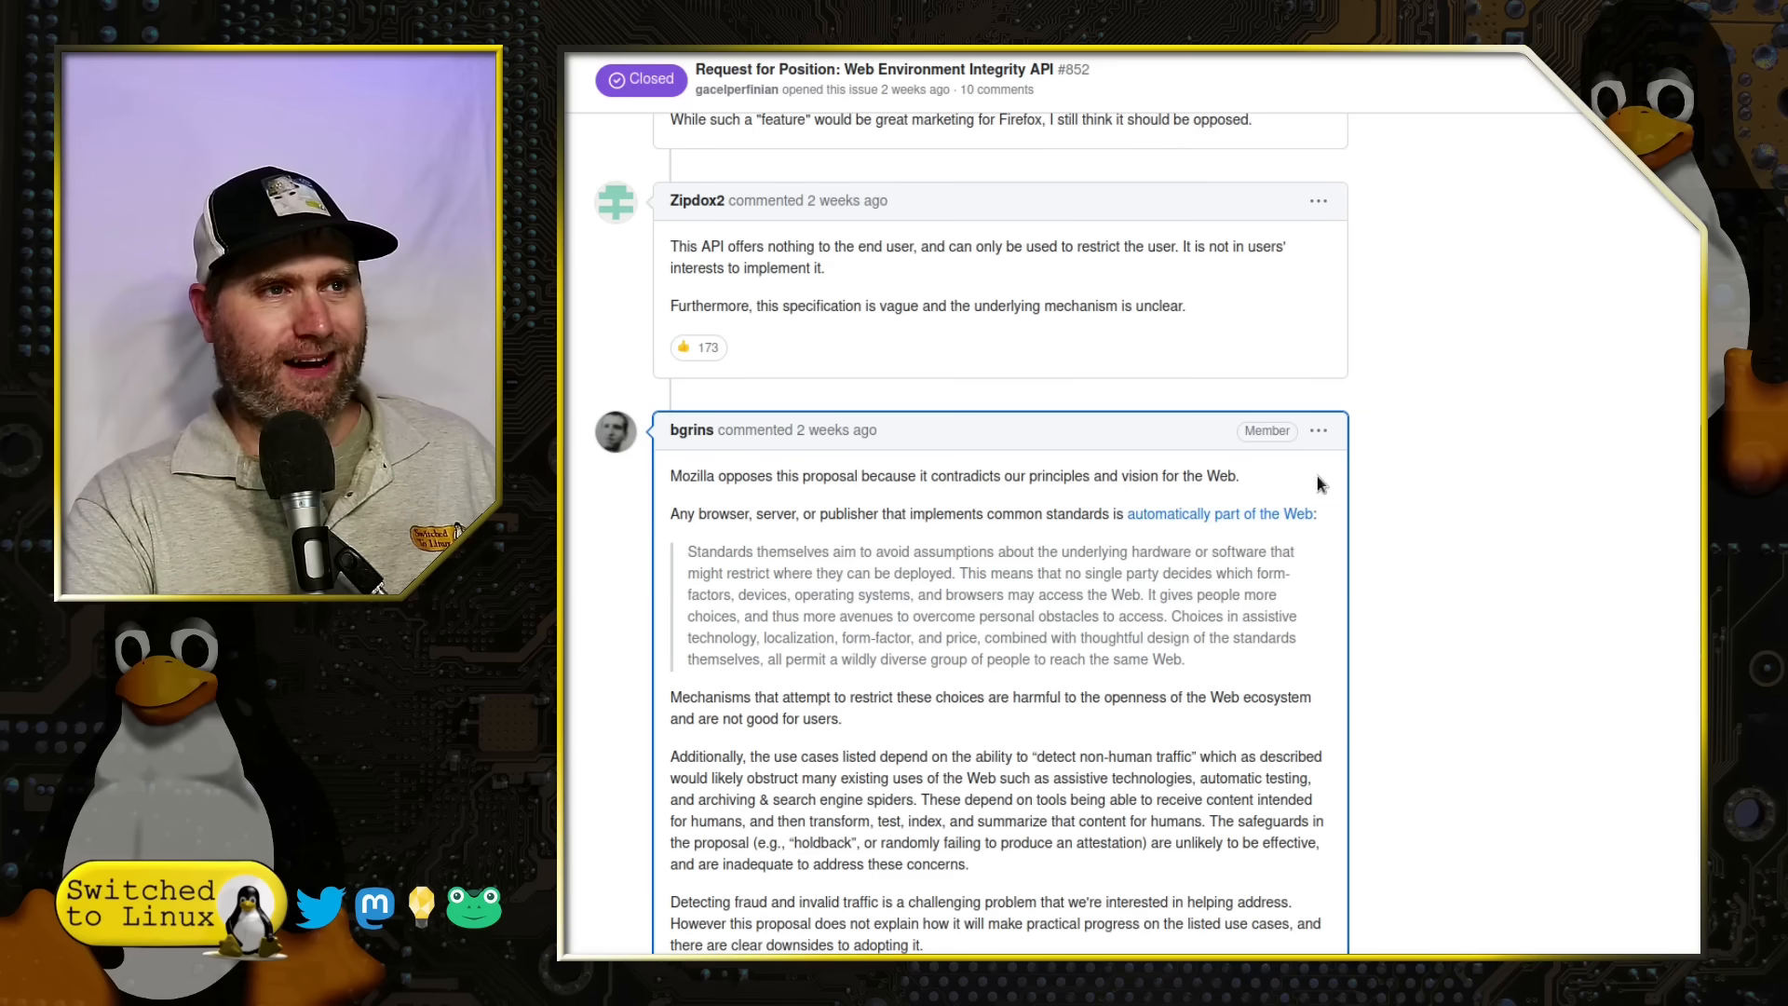
mouse_move(838, 544)
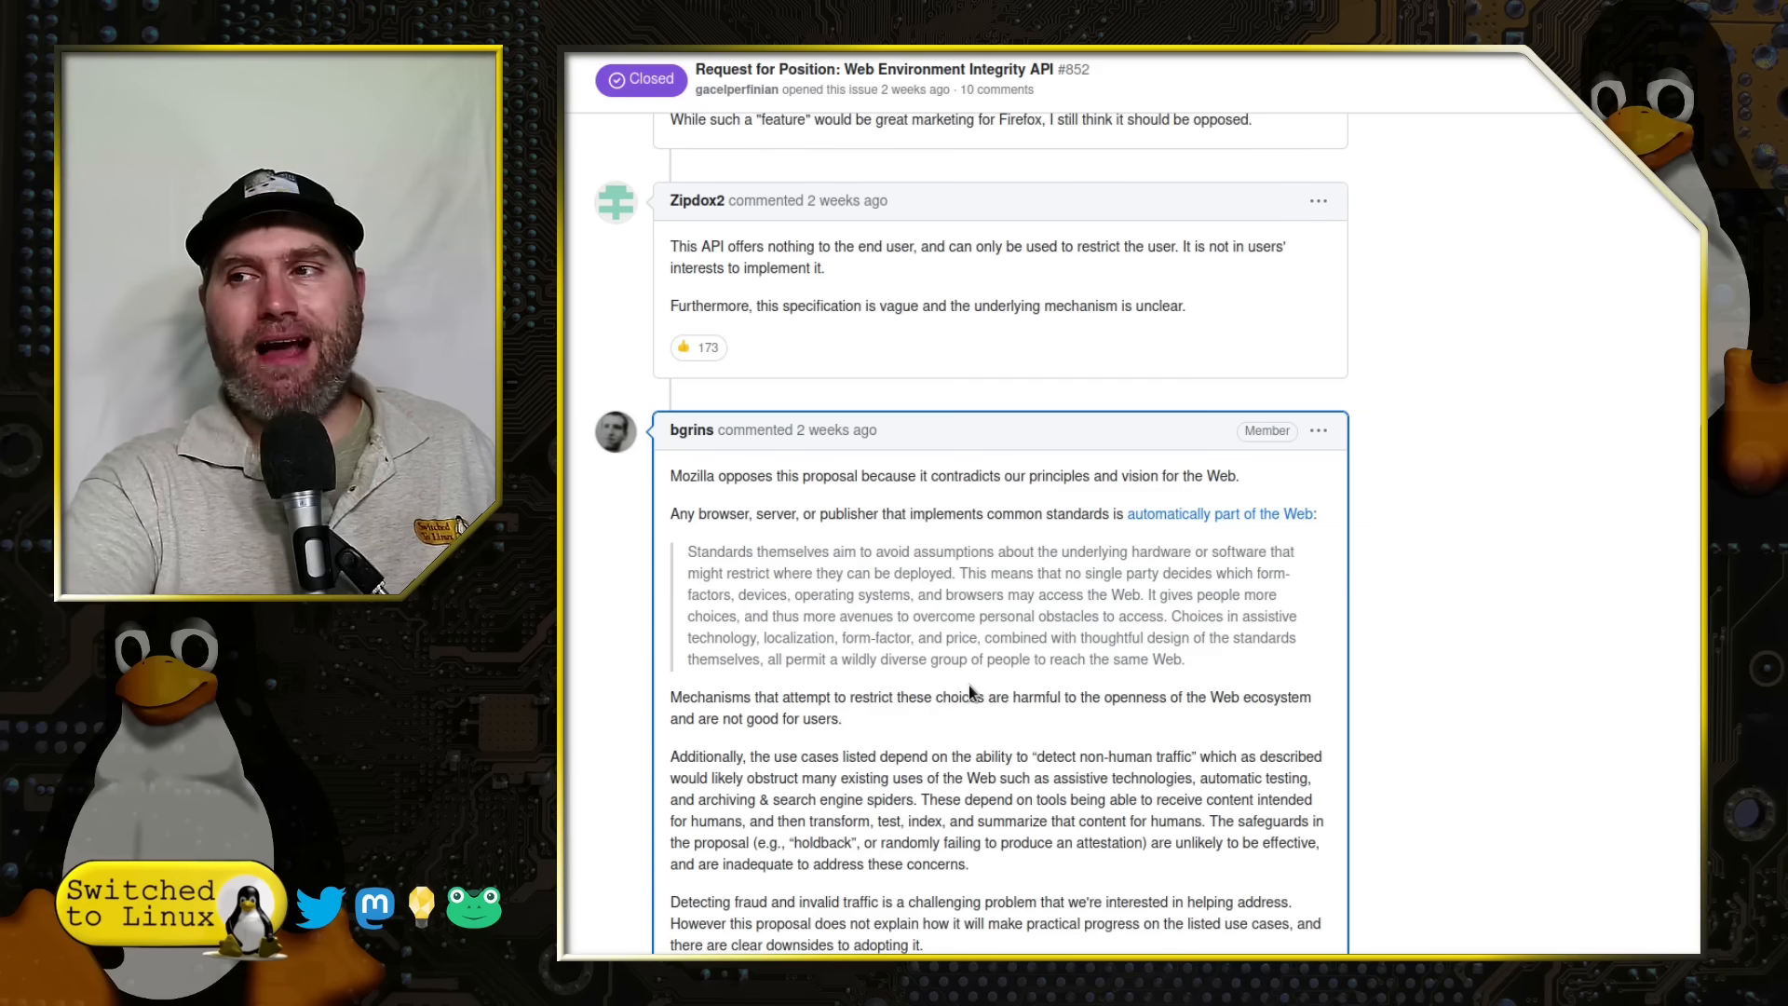
mouse_move(990, 639)
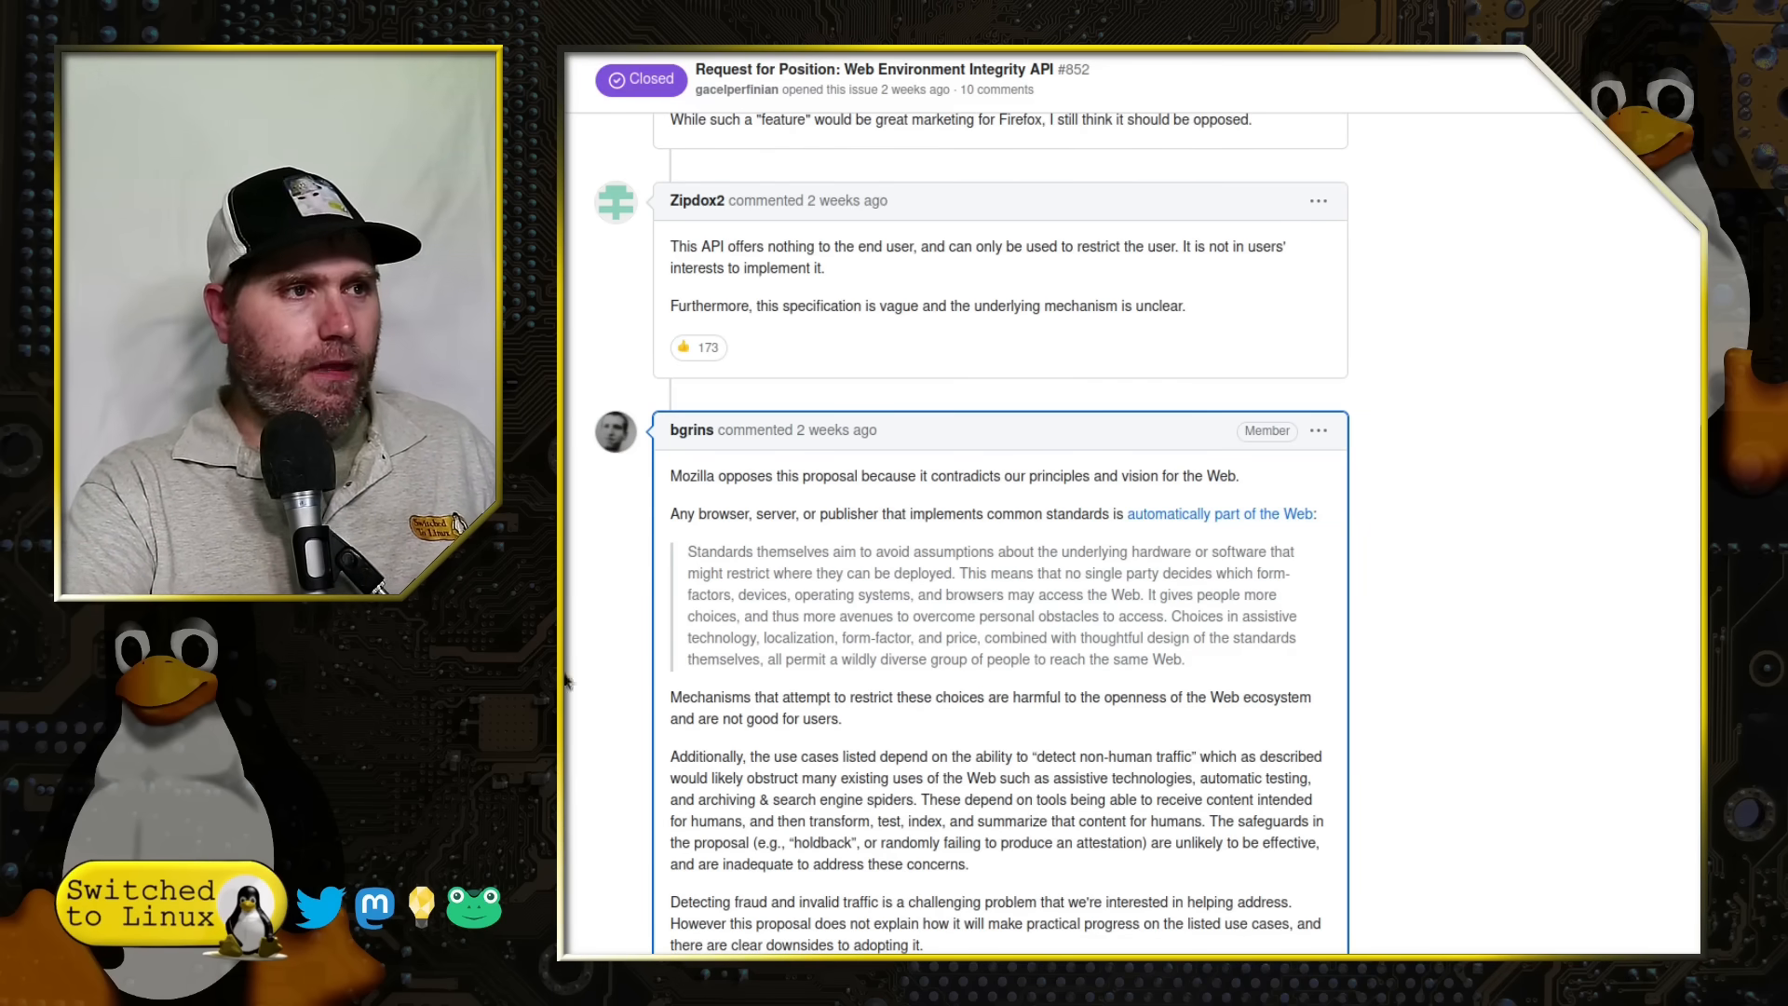
Step: Scroll past the reactions to tantek's reply marking the position negative and closing the issue
scroll(down, 3)
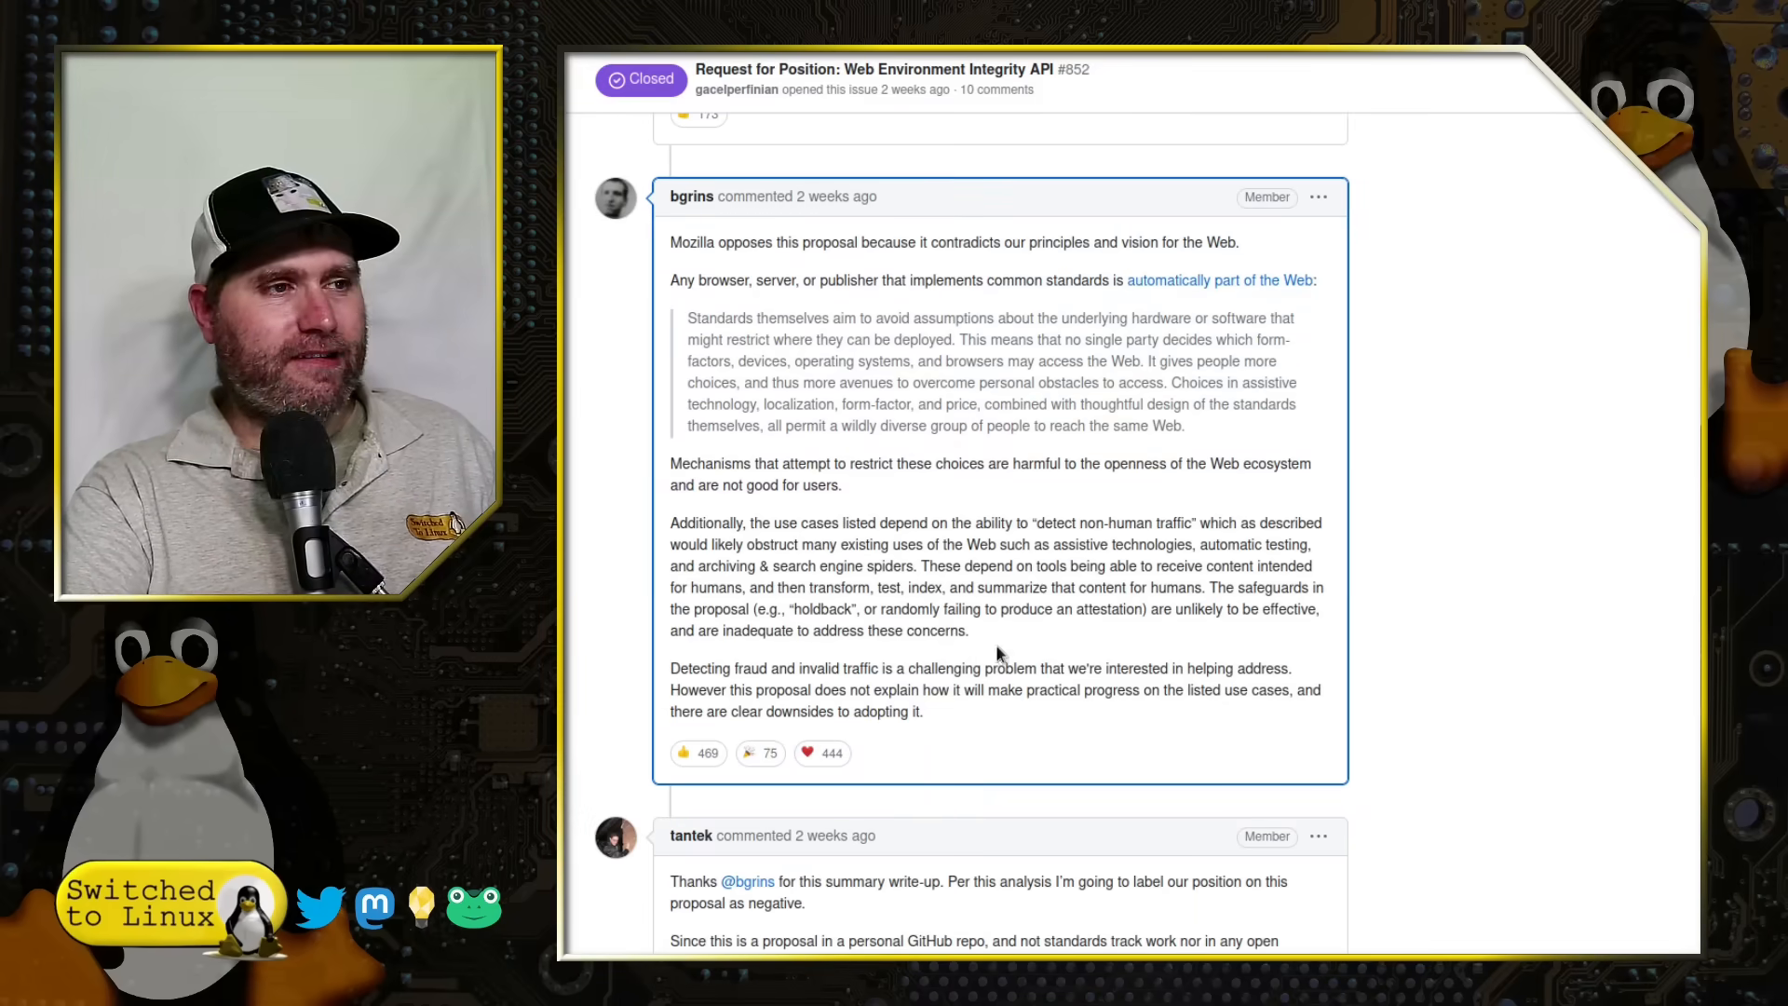
mouse_move(855, 462)
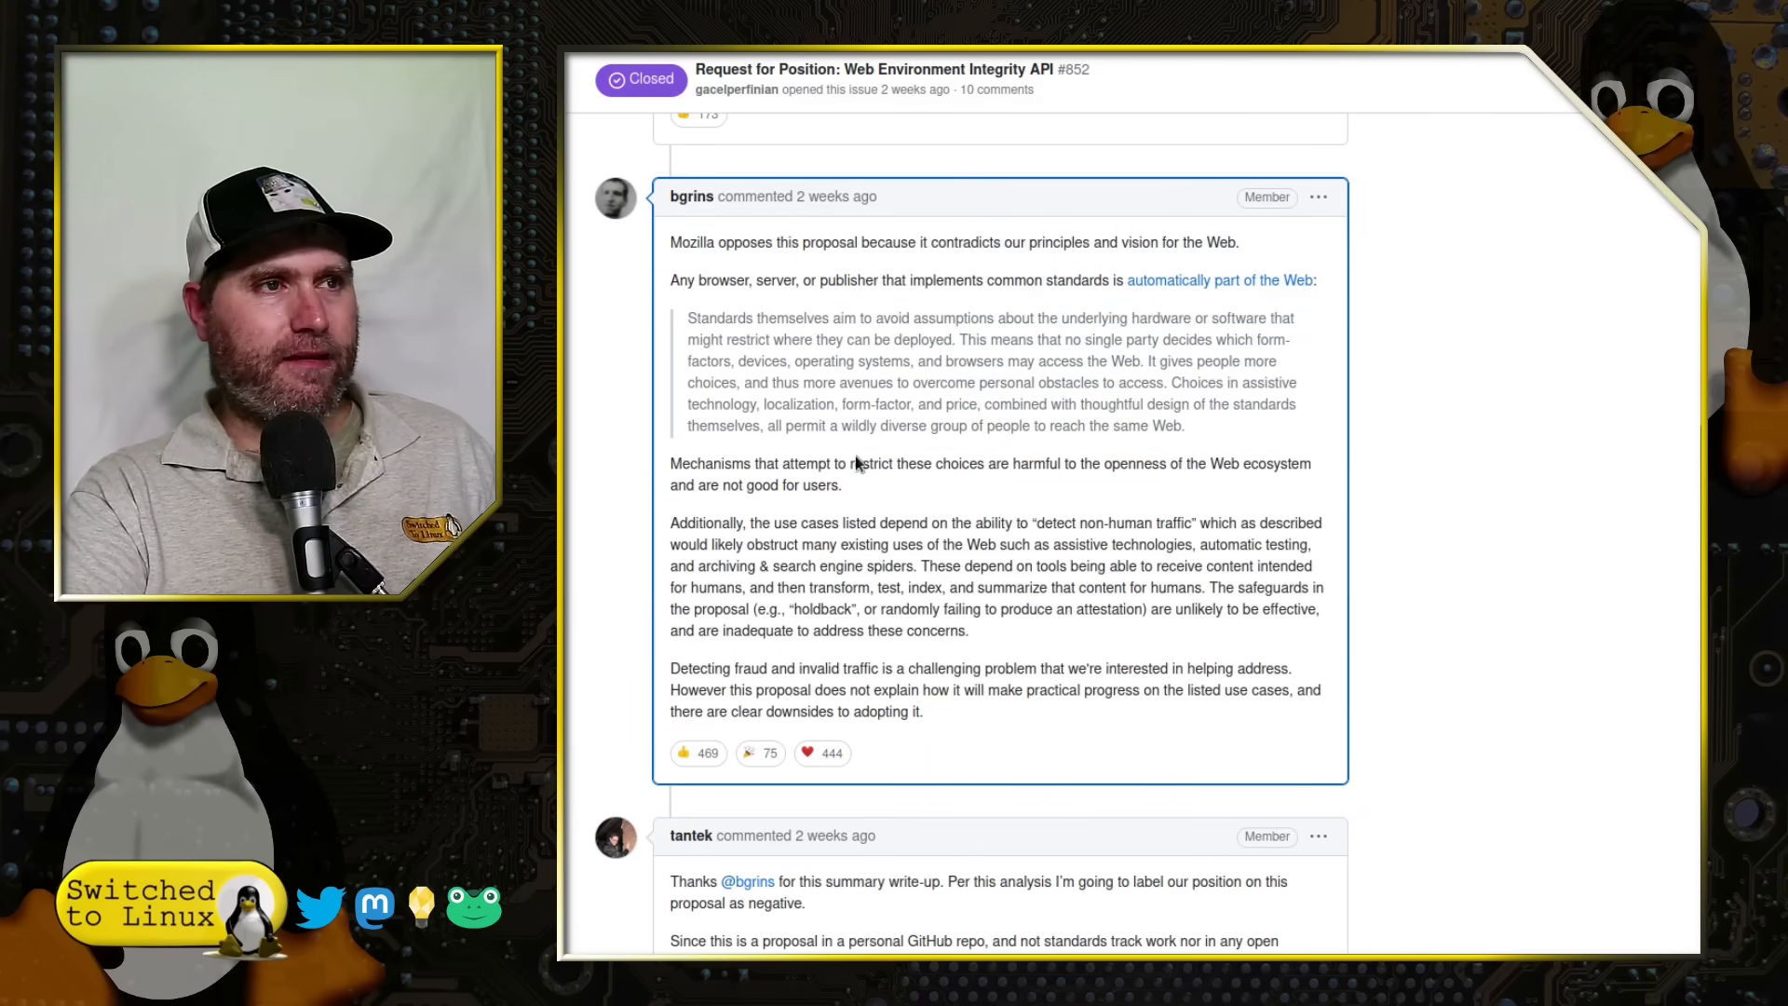
mouse_move(1008, 502)
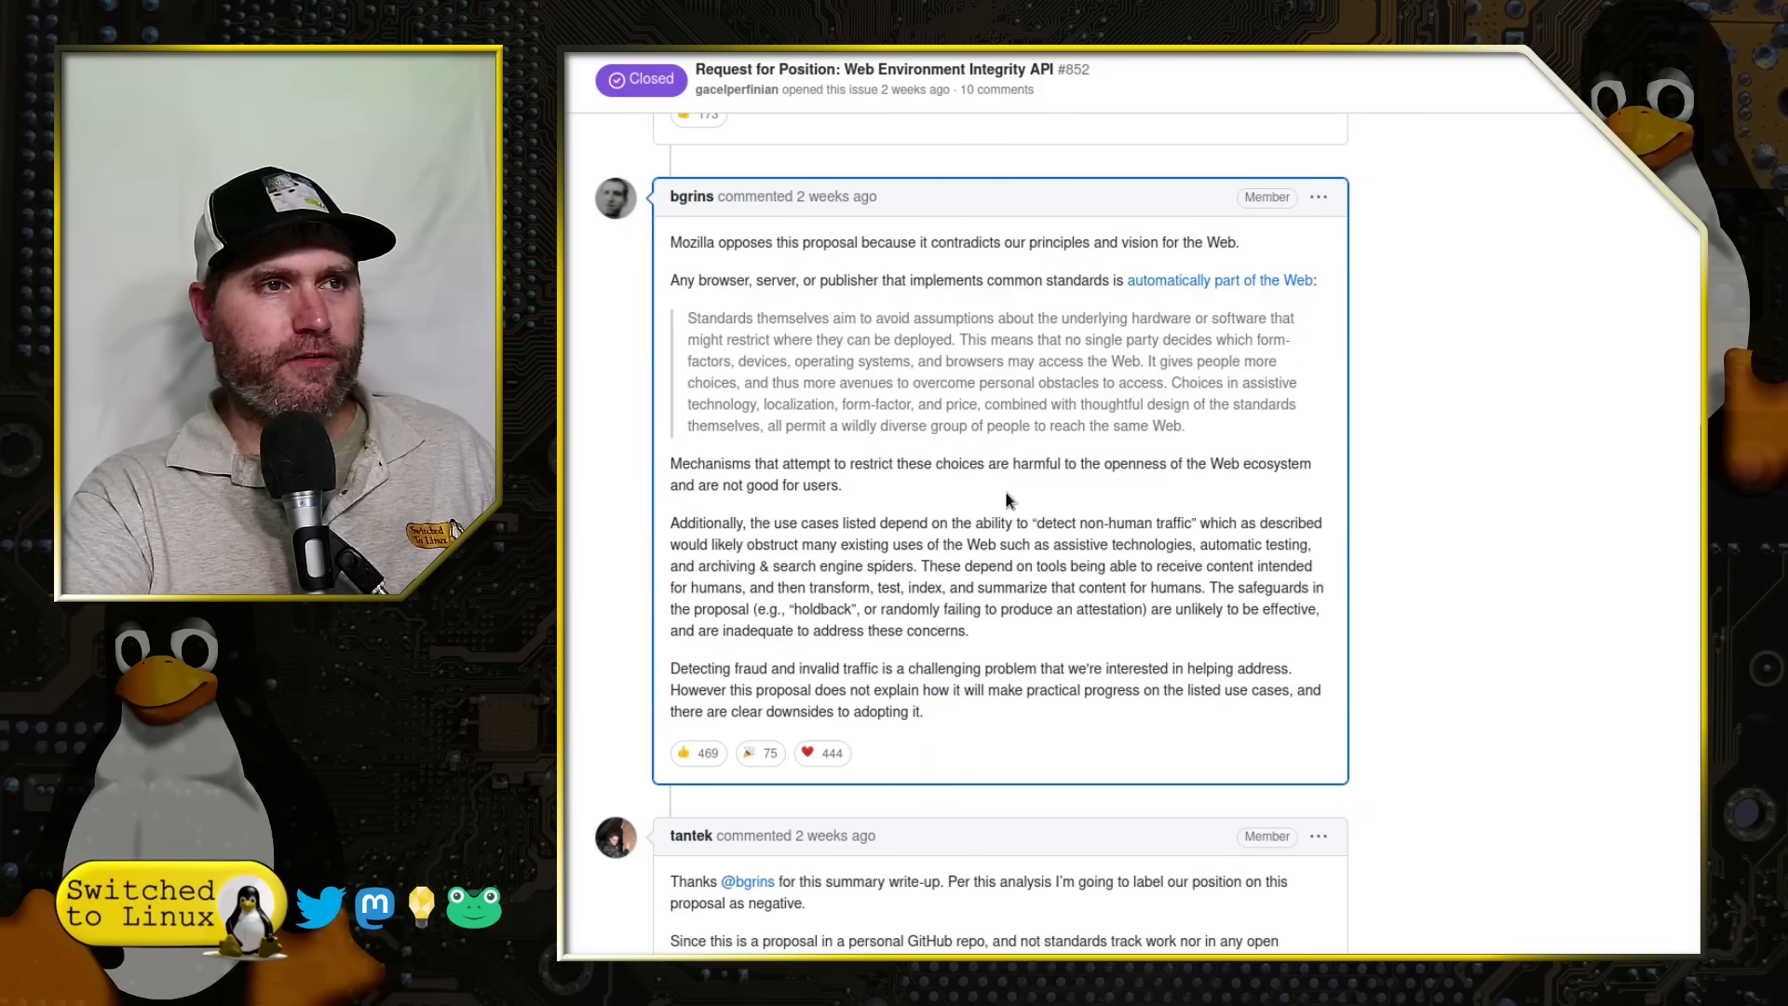
scroll(down, 3)
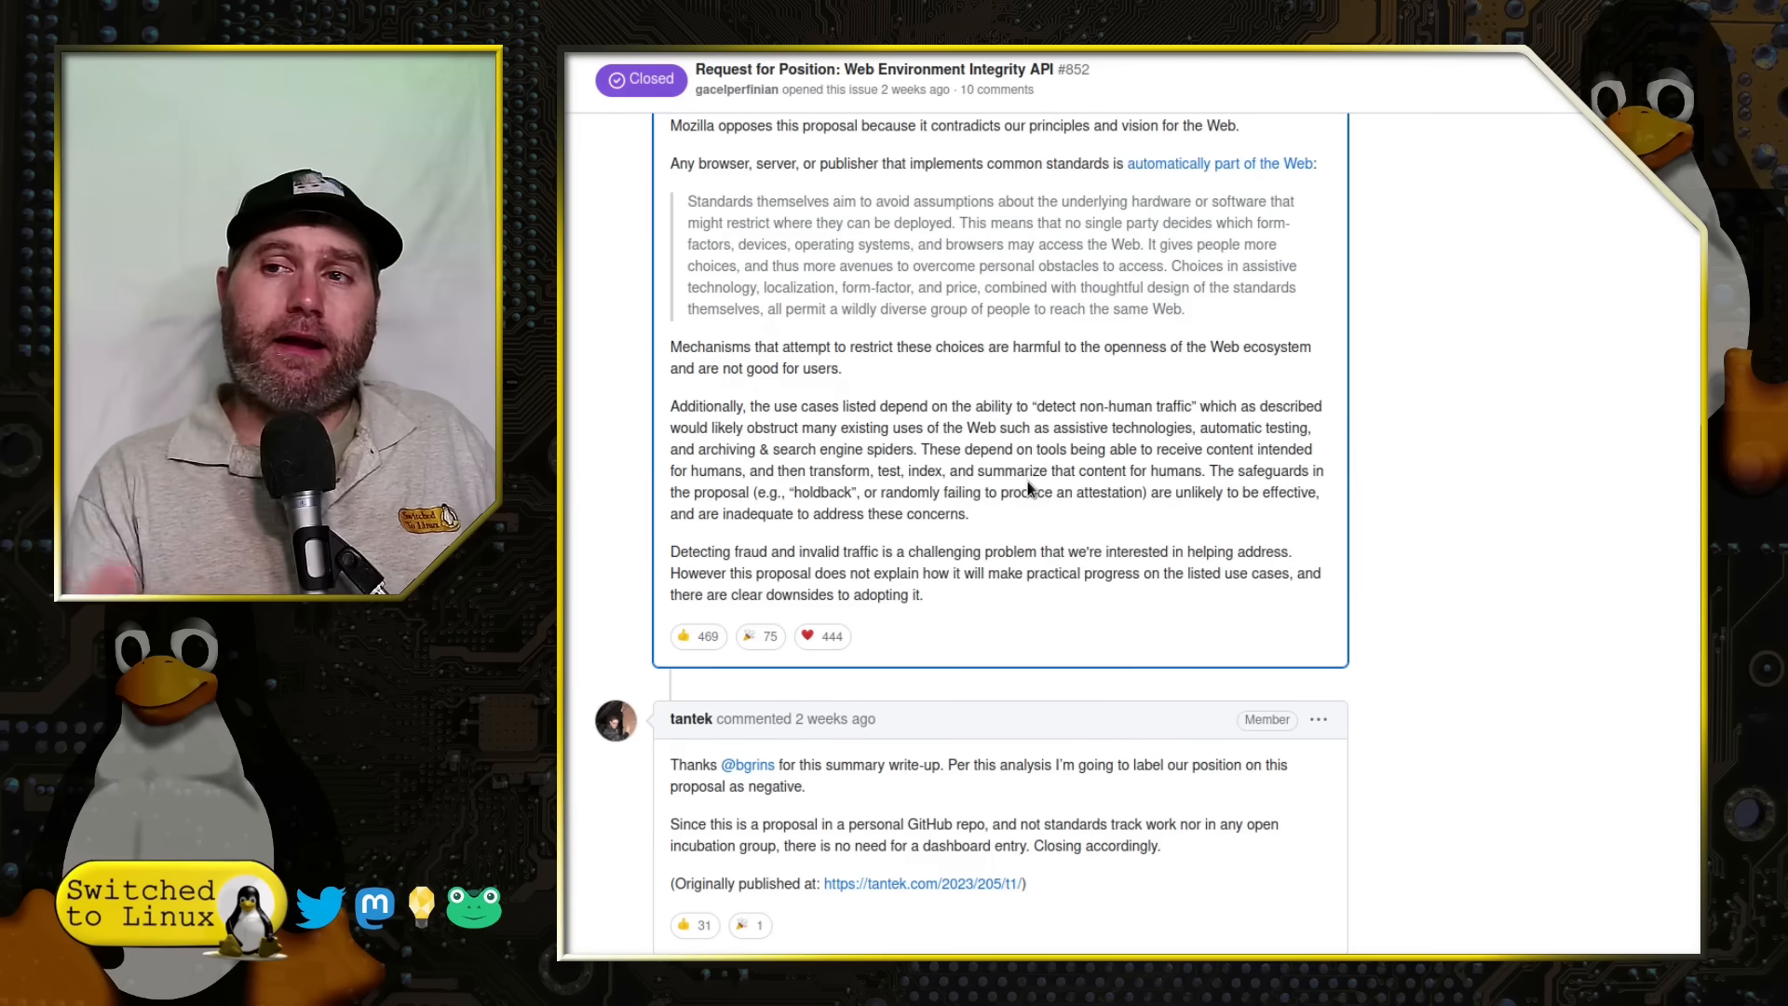
mouse_move(1226, 524)
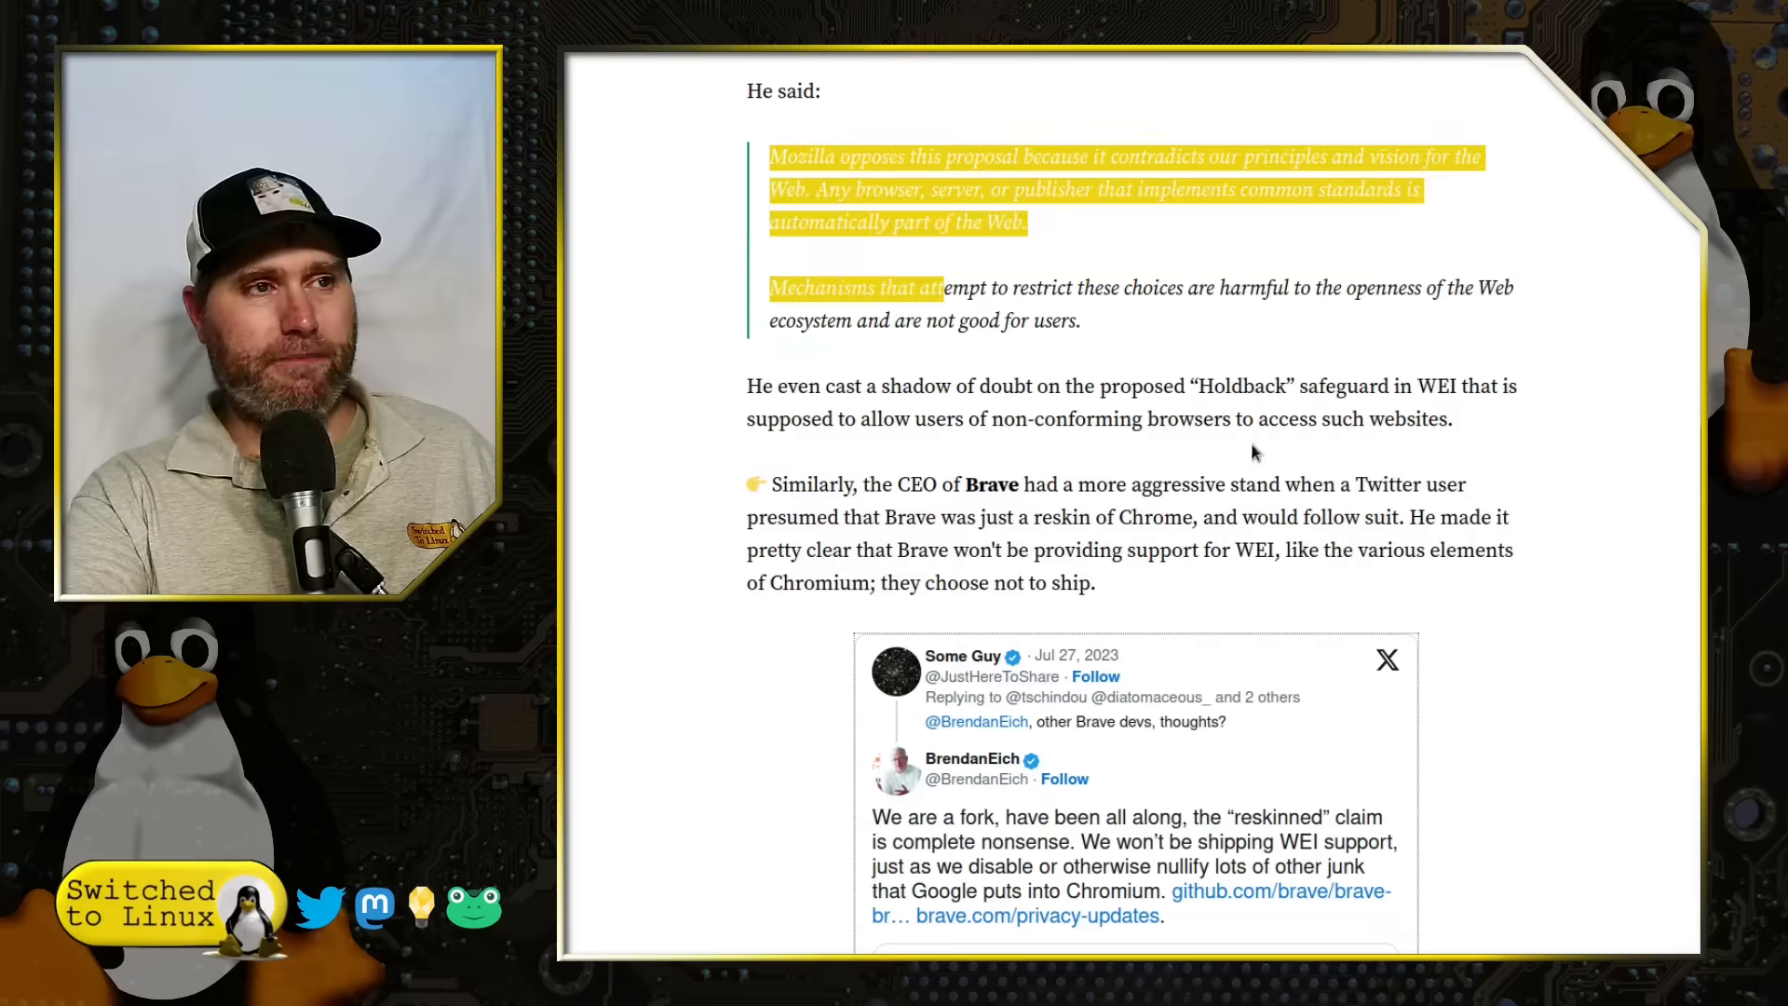
Step: Scroll the It's FOSS article down to the Brave CEO section and his embedded tweet
scroll(down, 3)
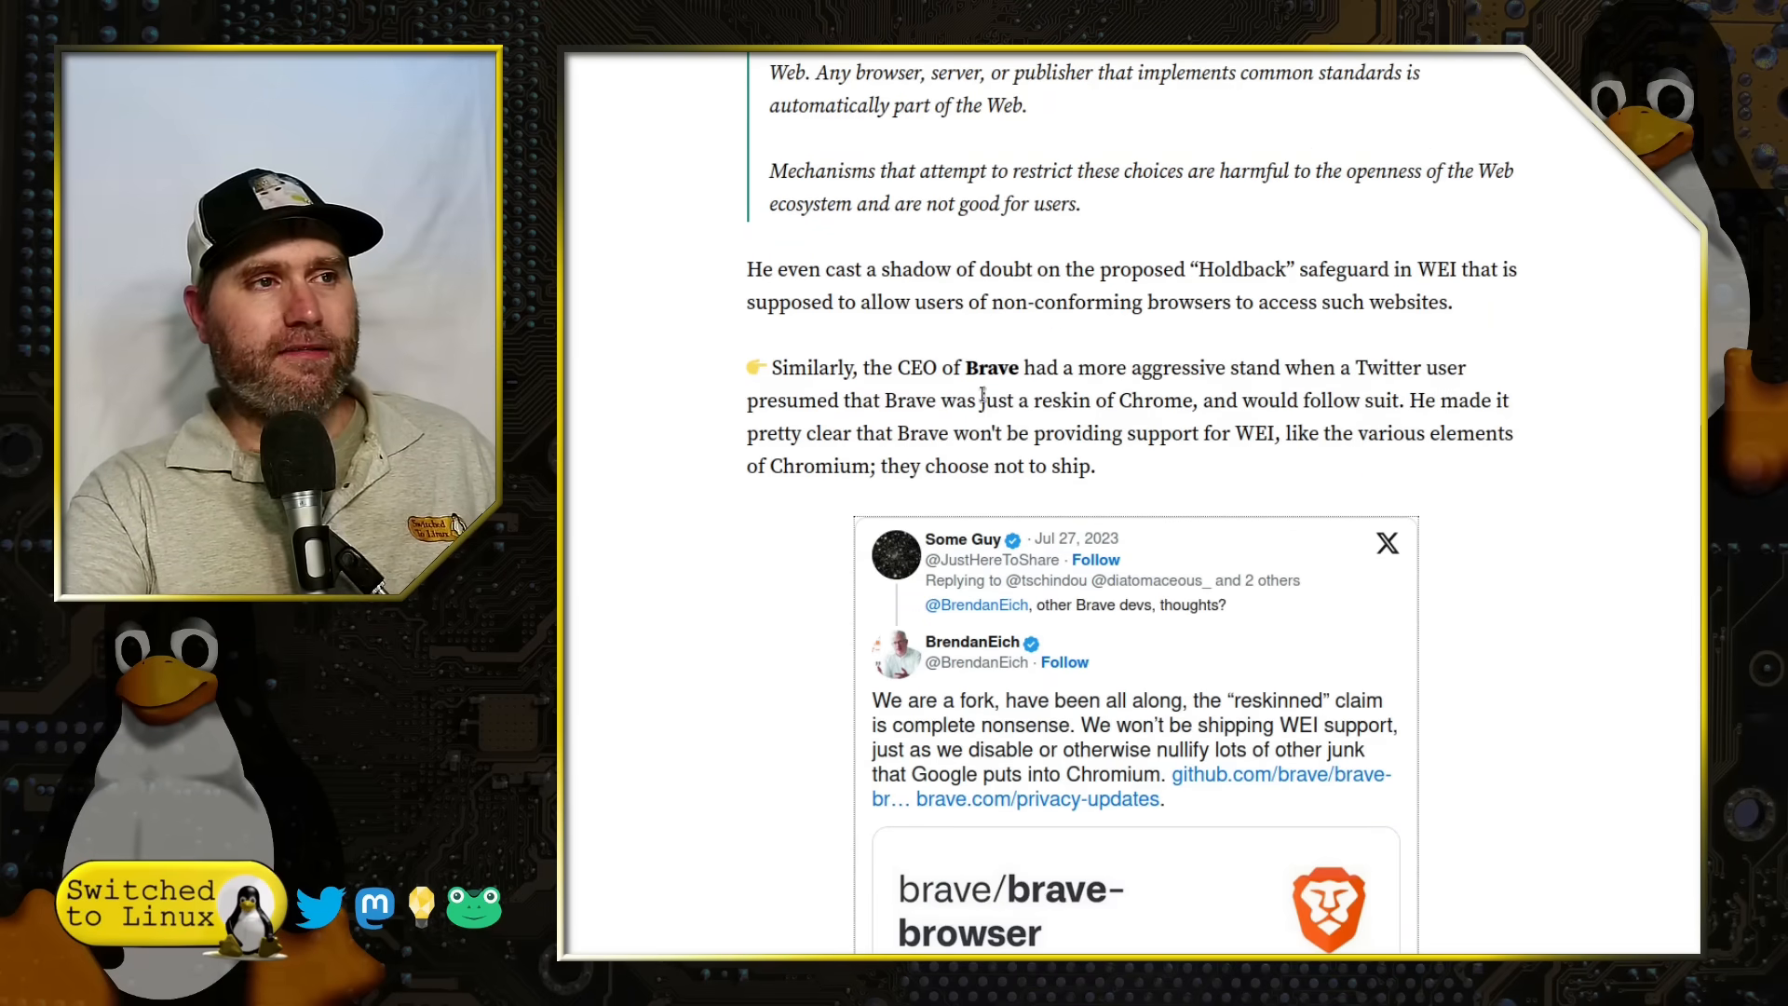
scroll(down, 3)
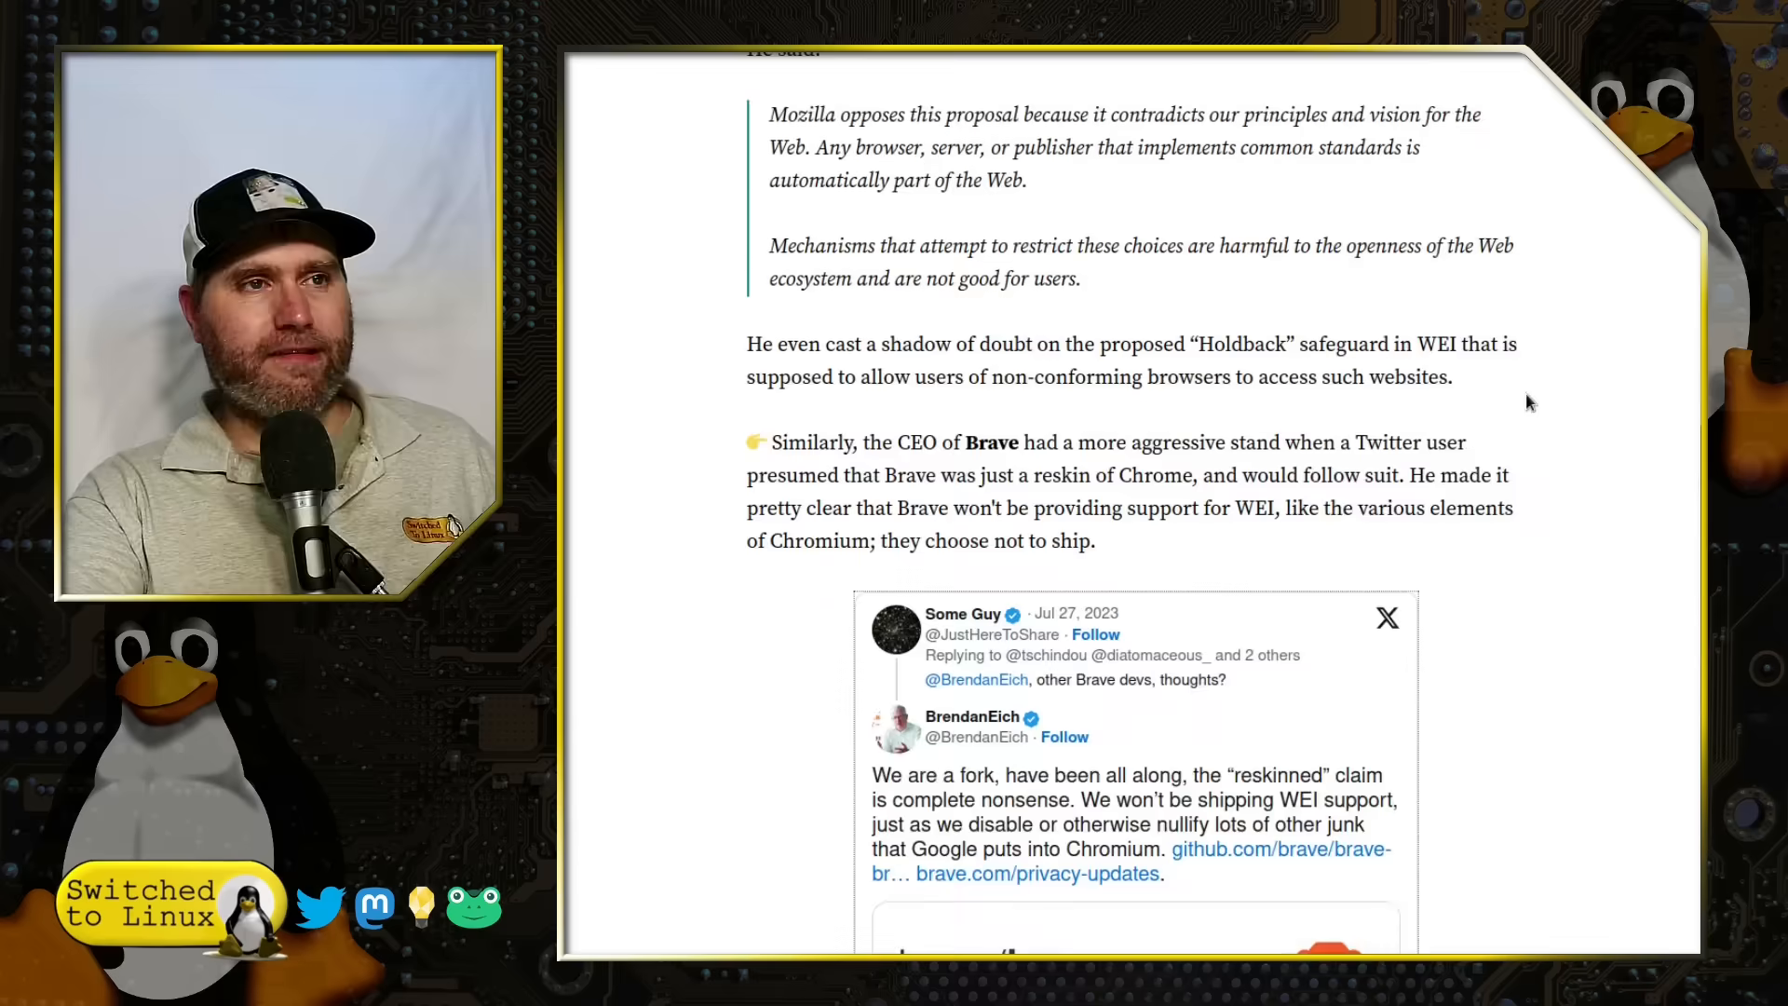
scroll(down, 3)
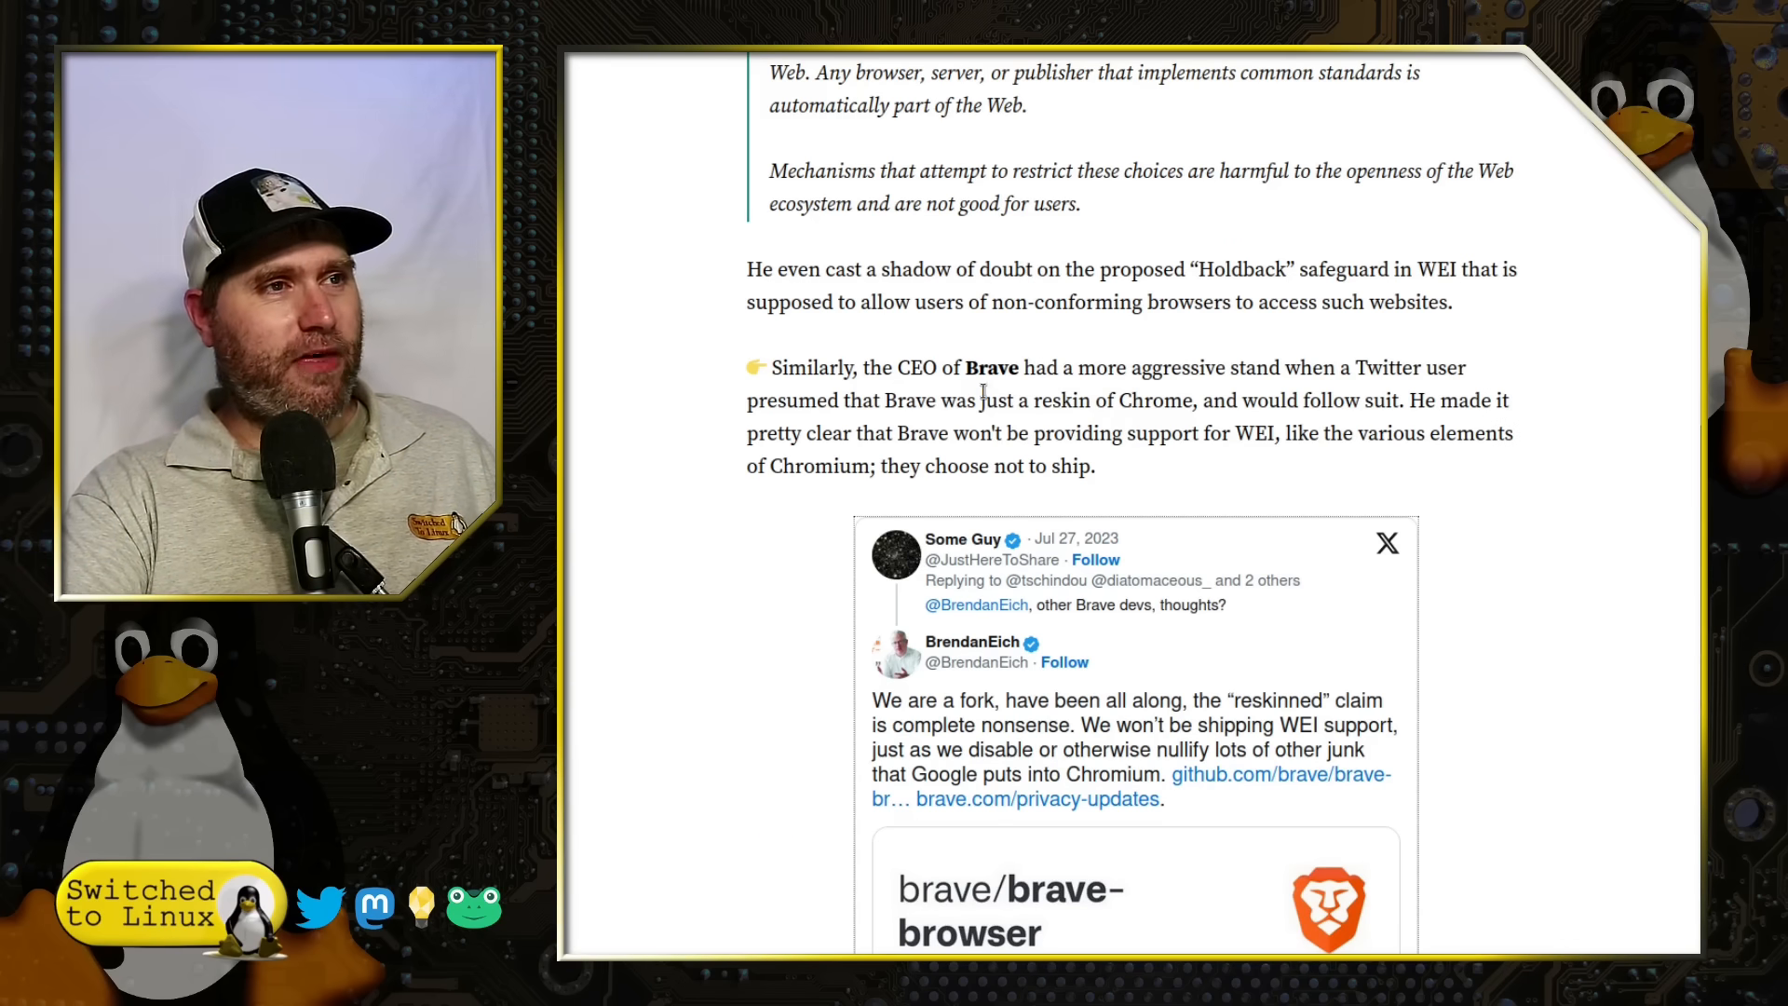
mouse_move(1525, 450)
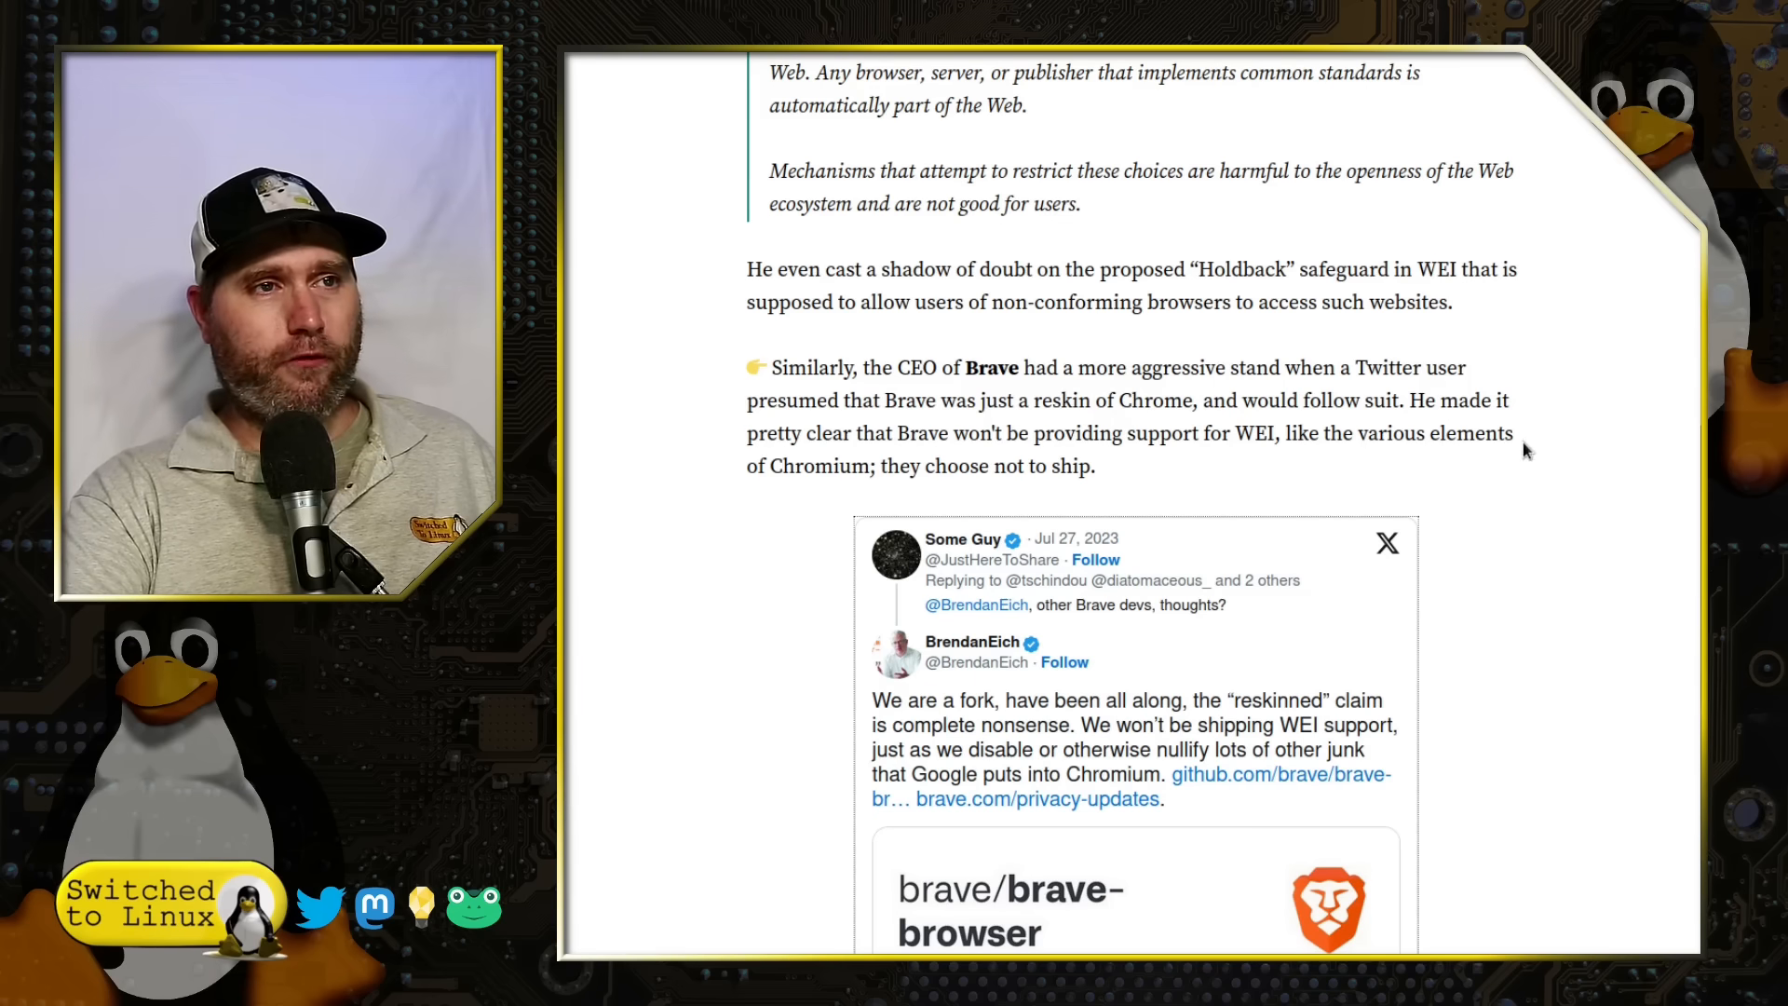
scroll(down, 3)
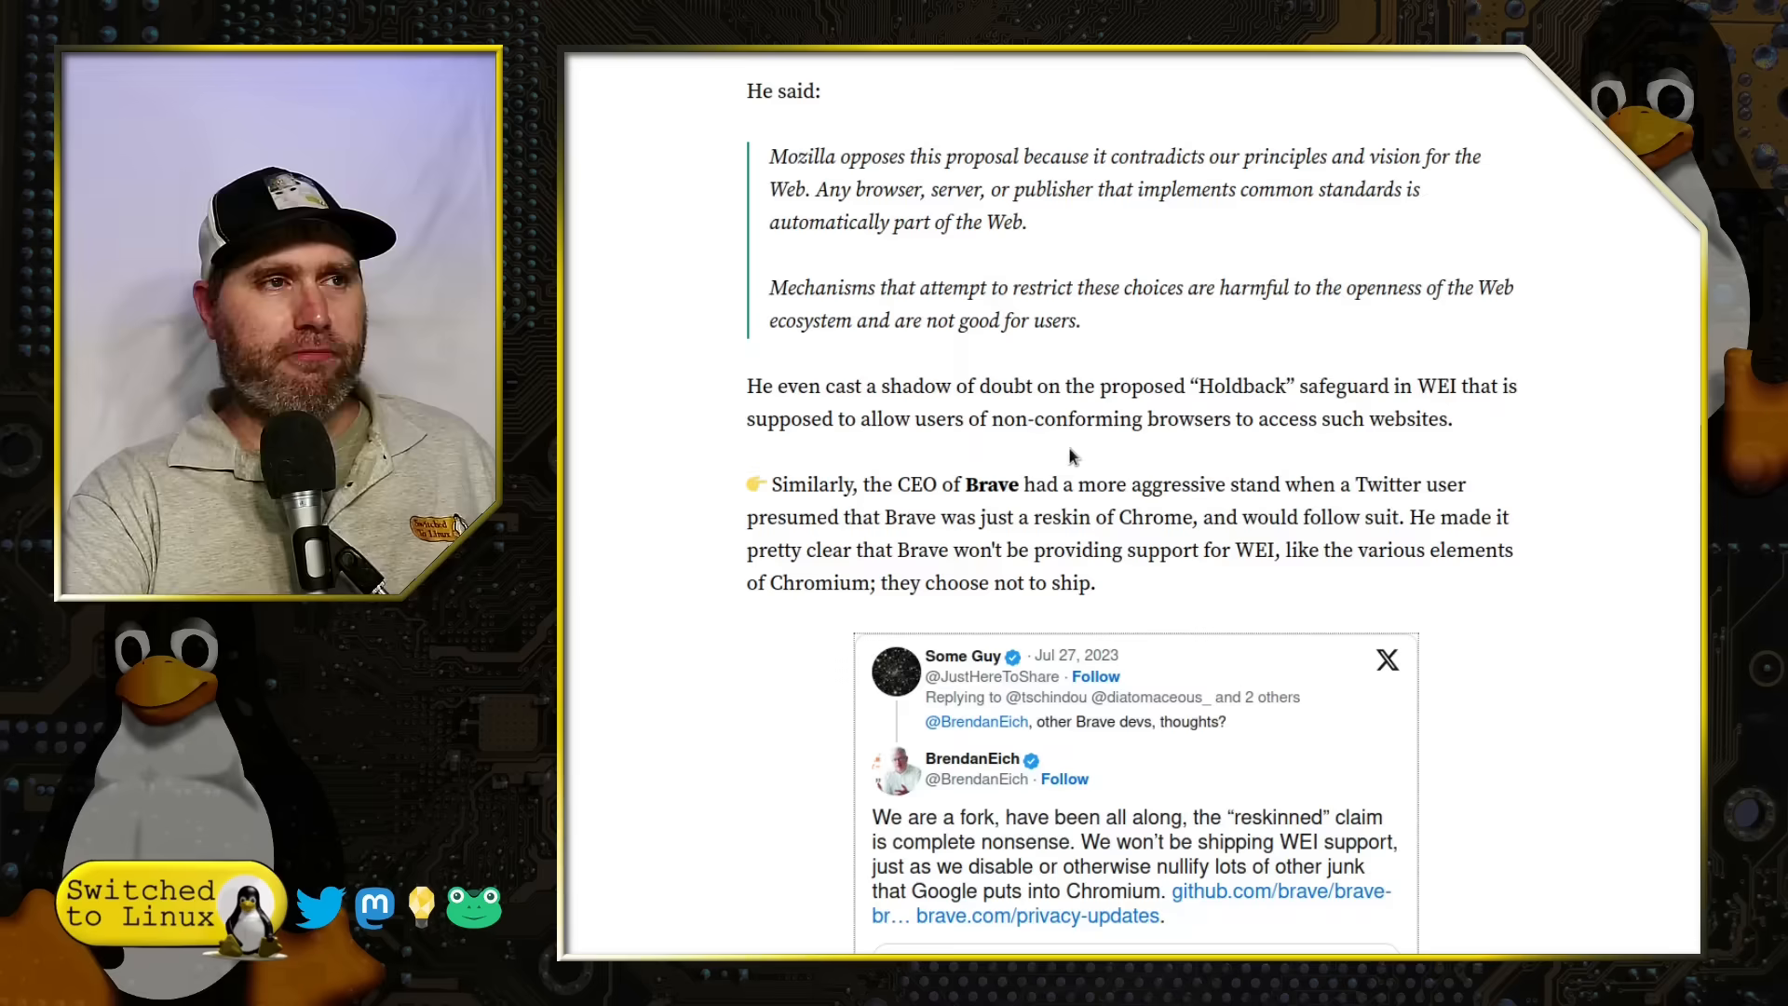
scroll(down, 3)
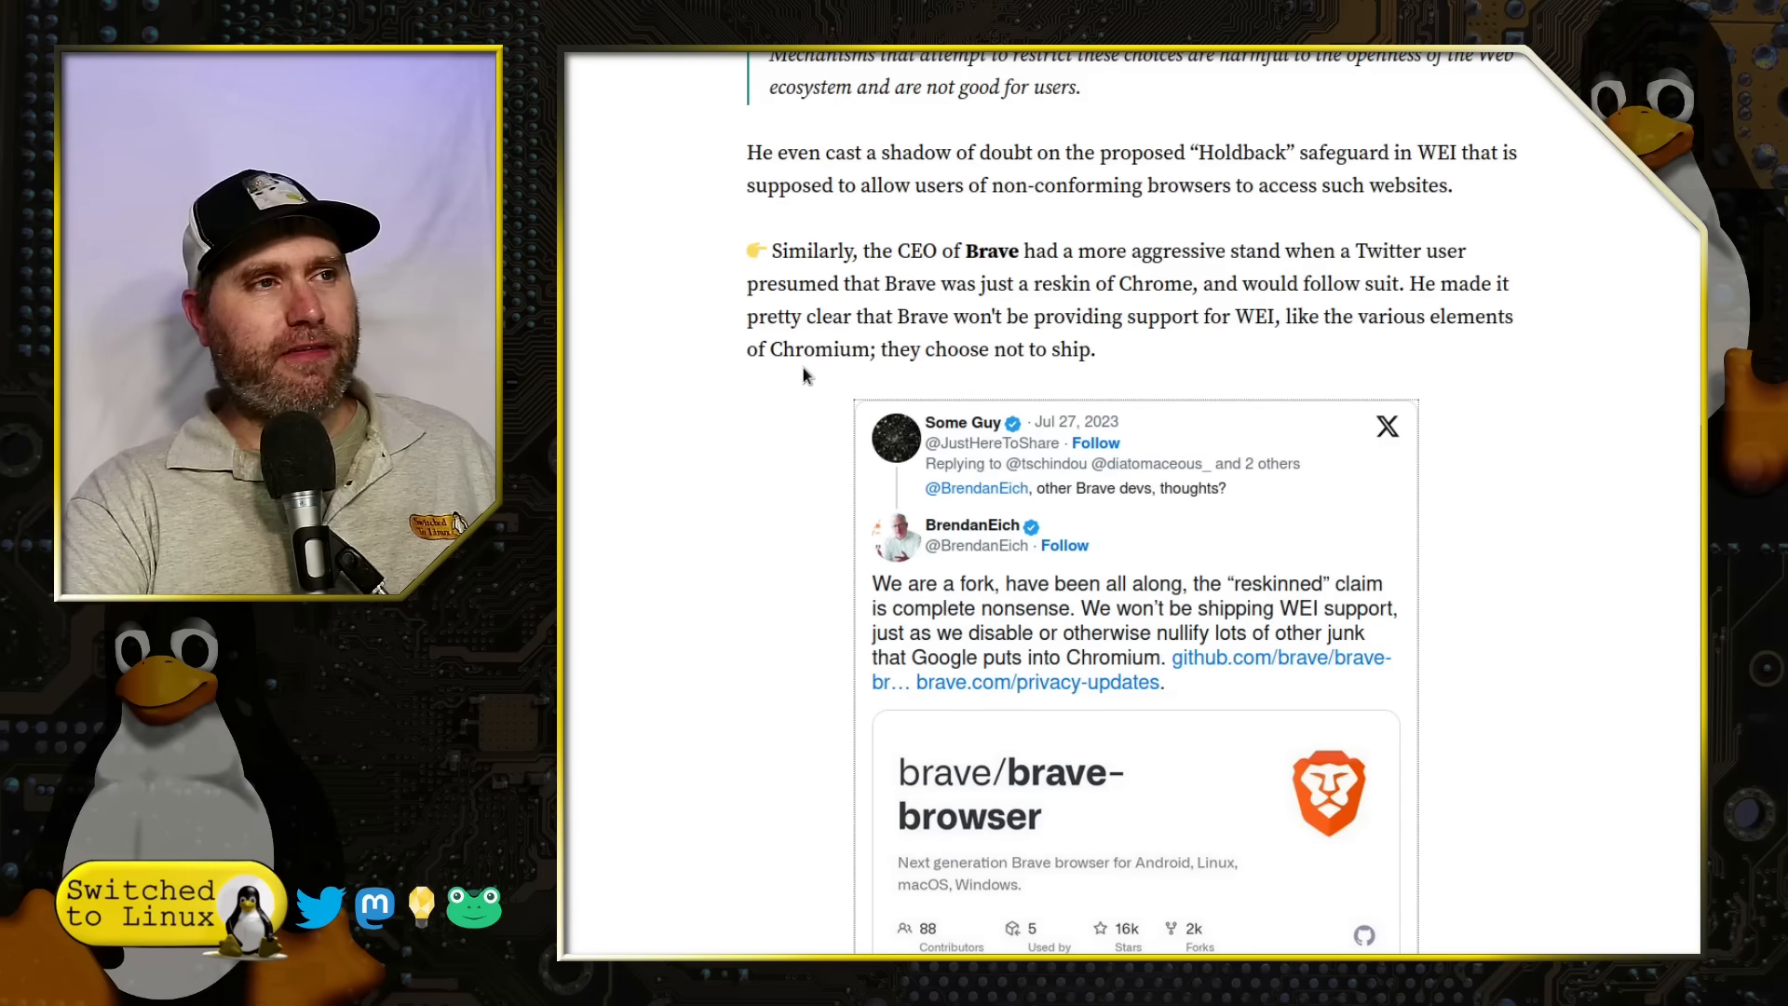
scroll(down, 3)
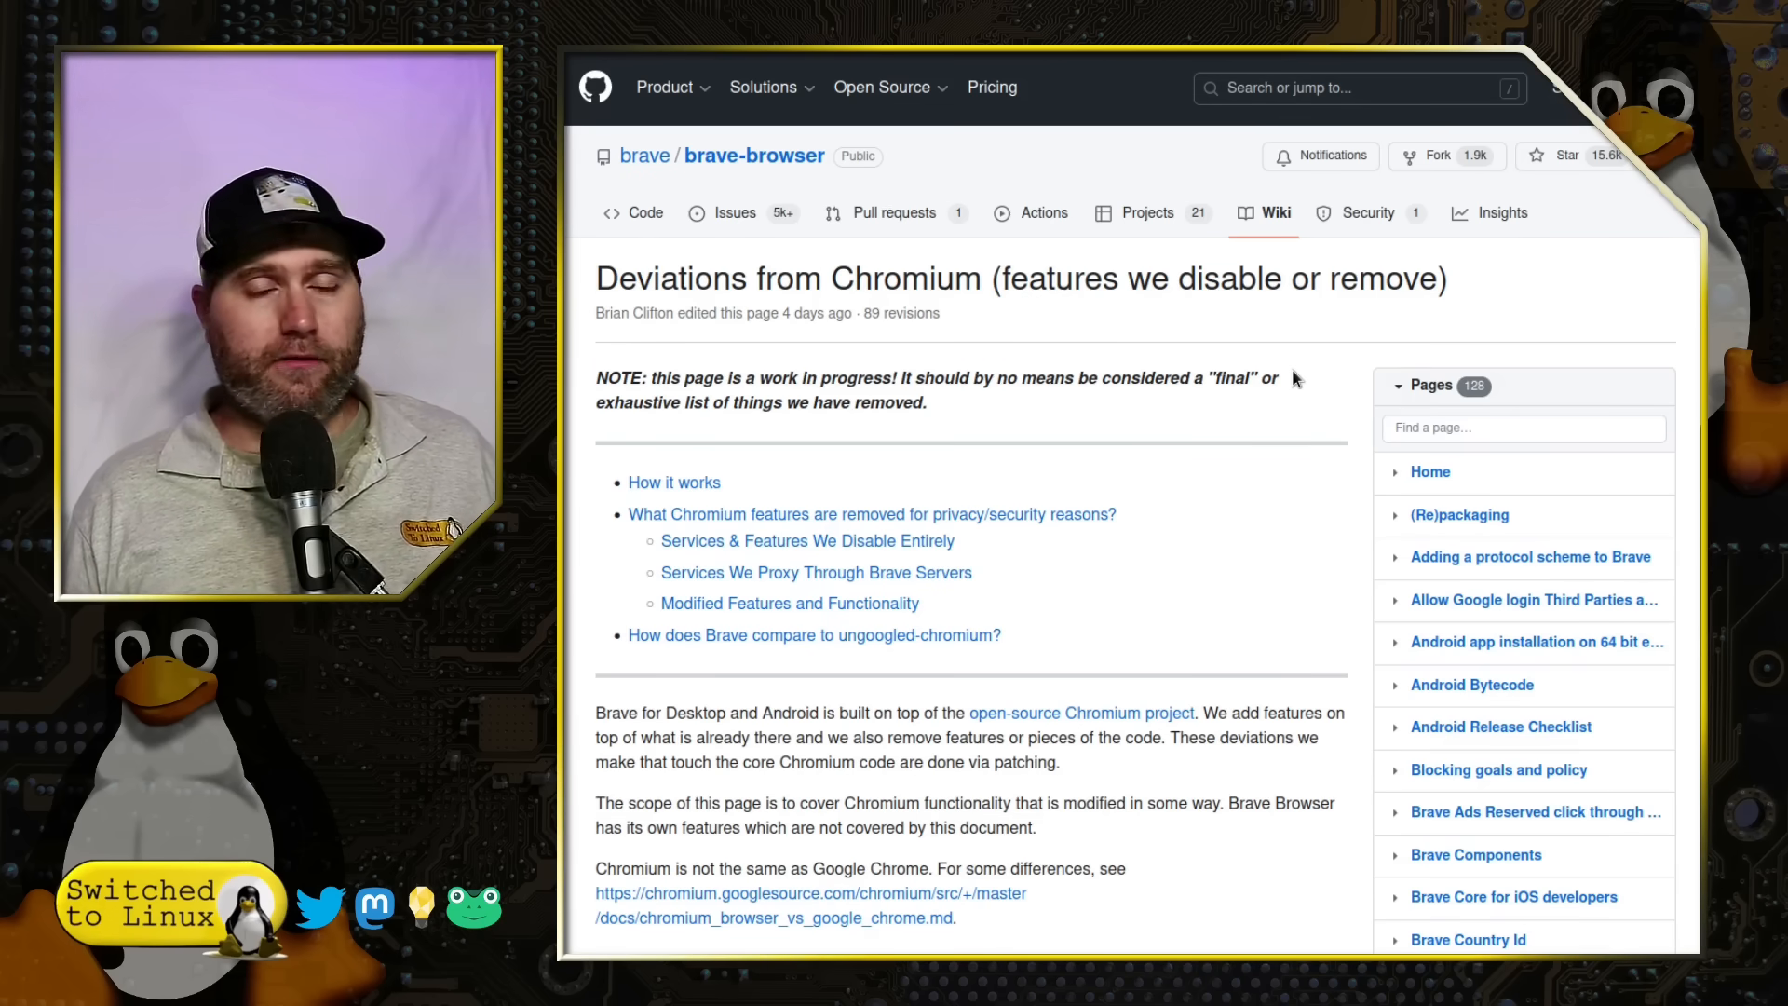
Step: Scroll past 'How it works' to 'Services & Features We Disable Entirely', starting with Google accounts
scroll(down, 3)
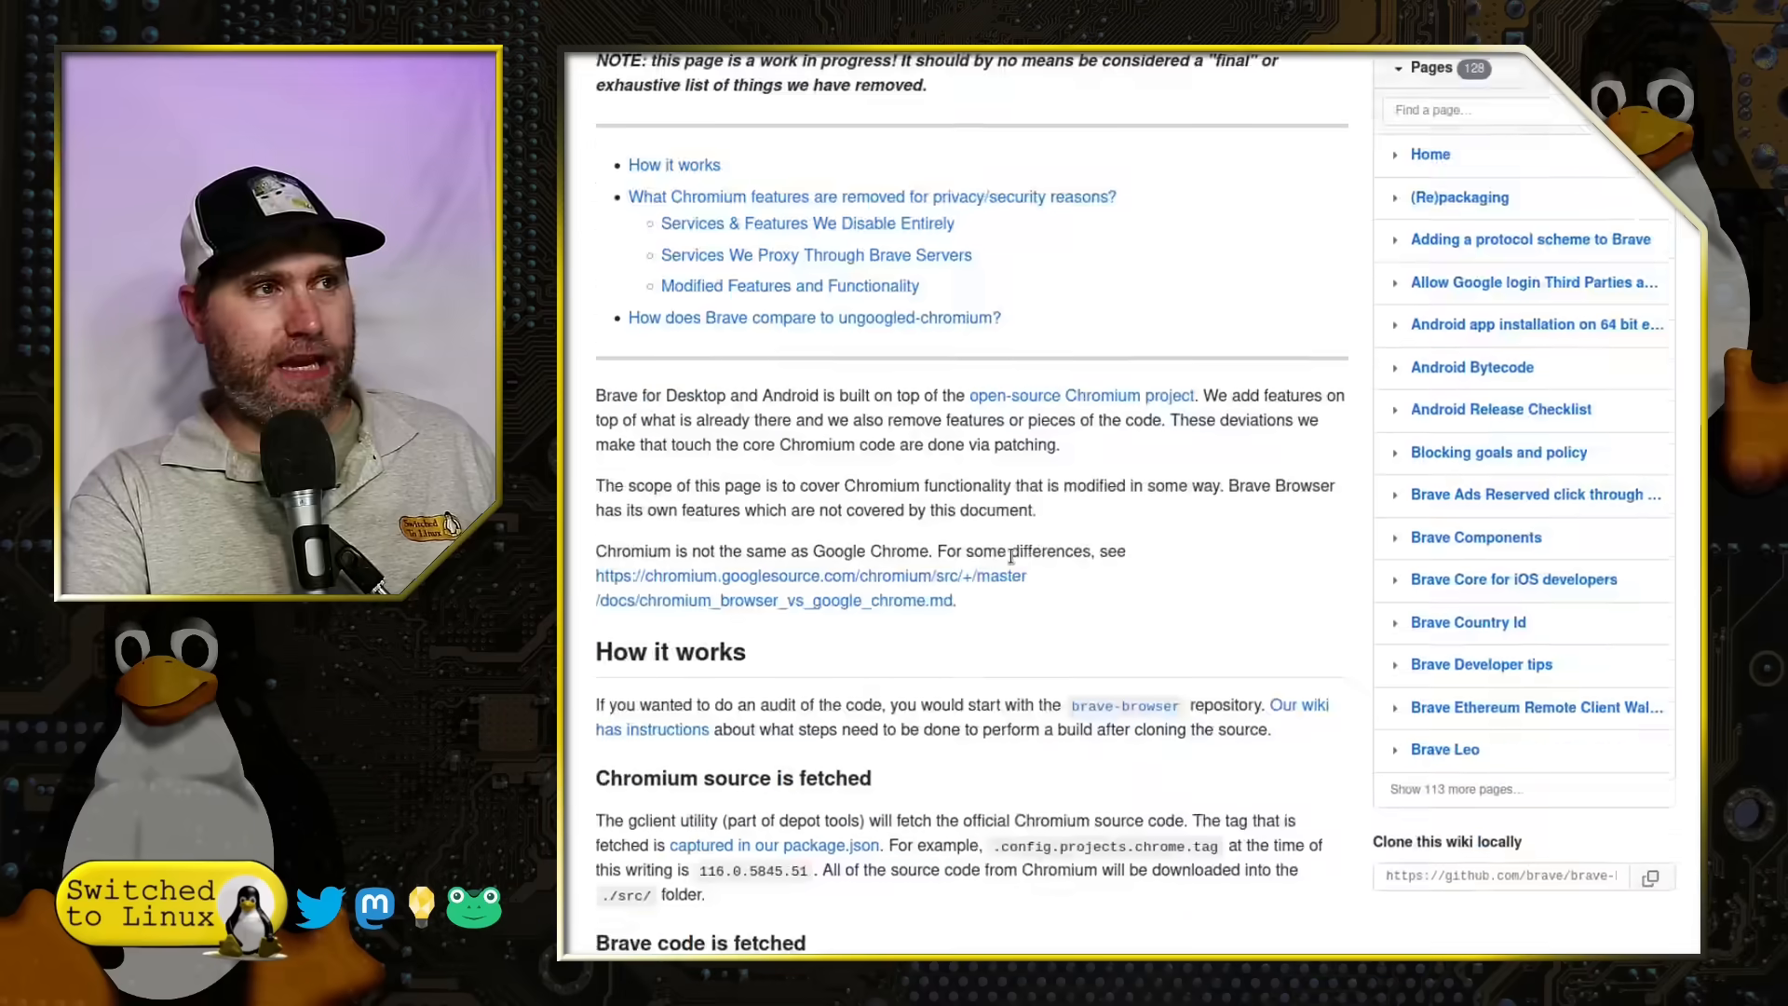
scroll(down, 3)
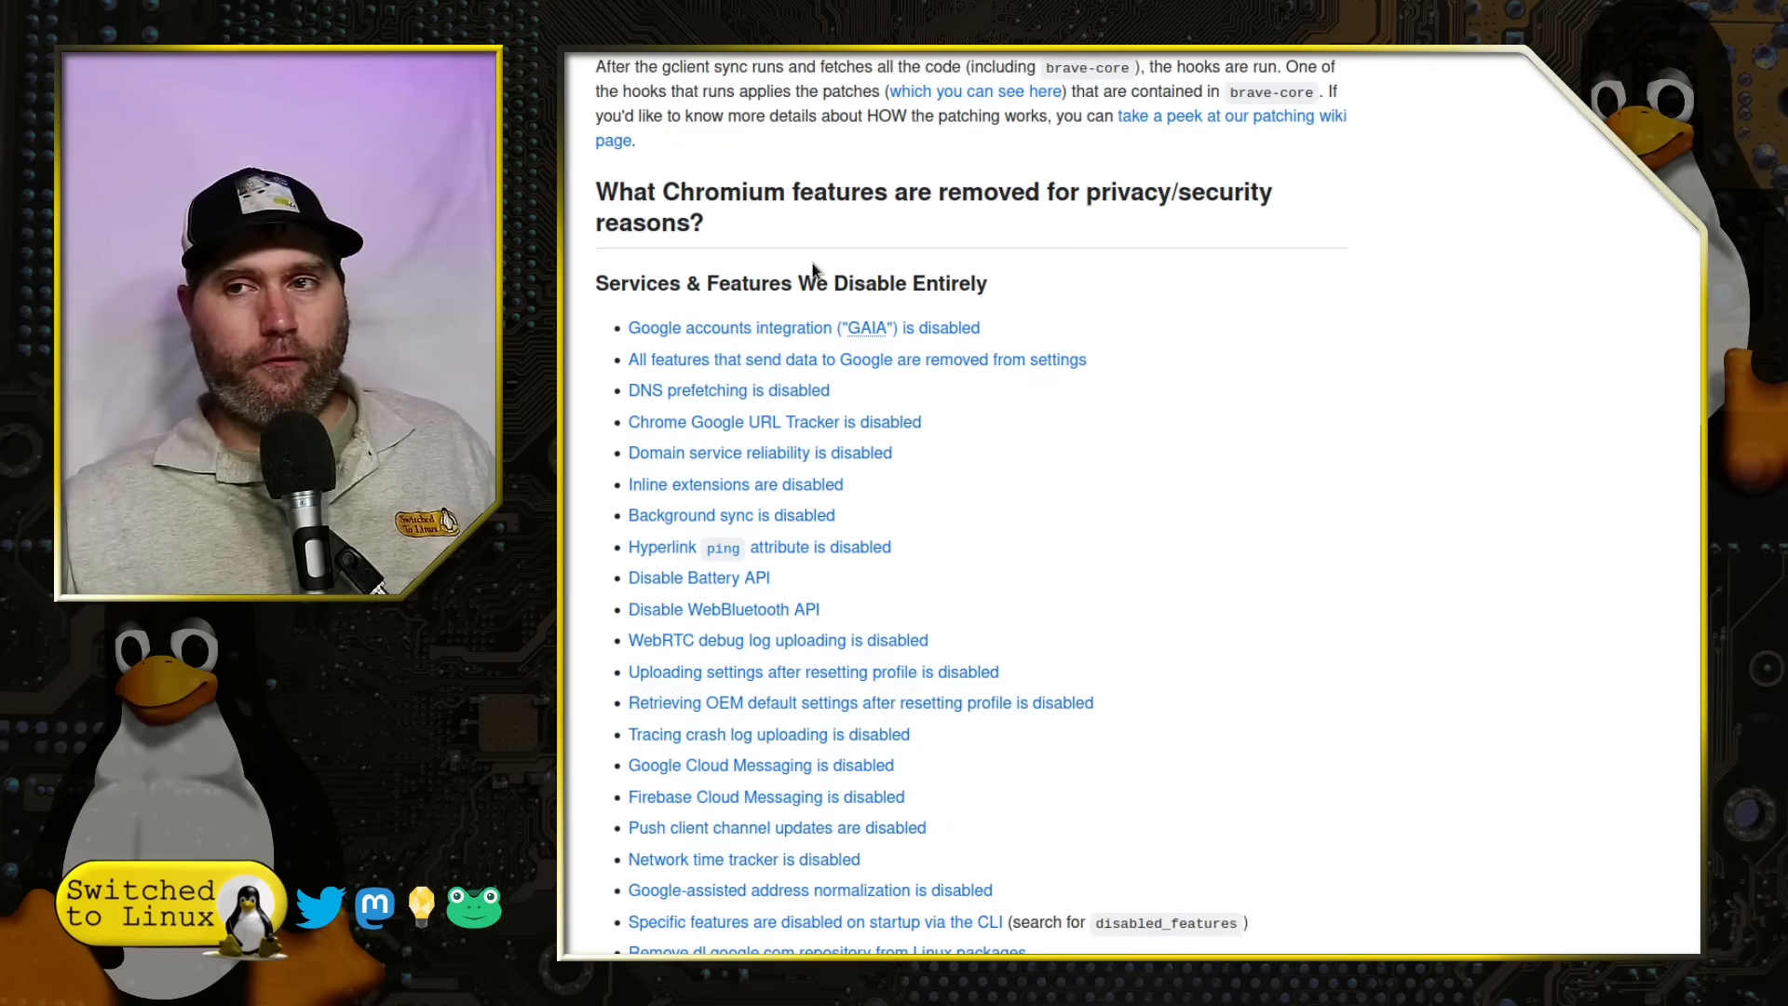
scroll(down, 3)
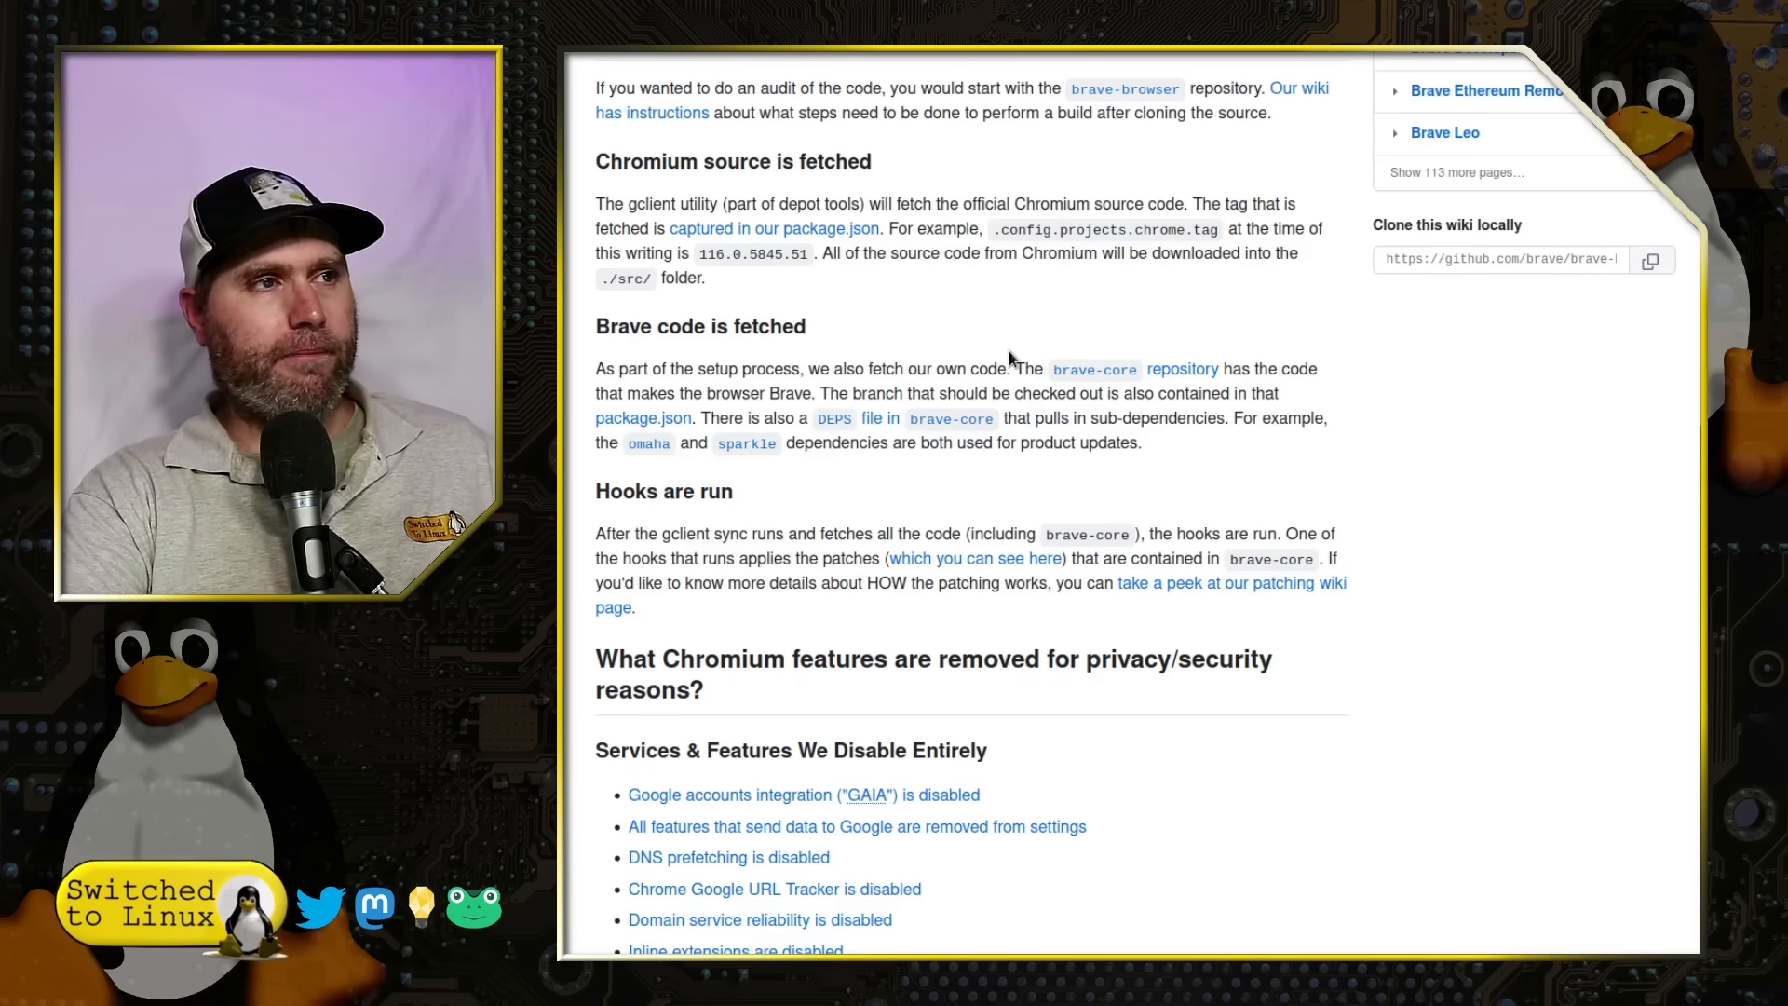
mouse_move(1183, 593)
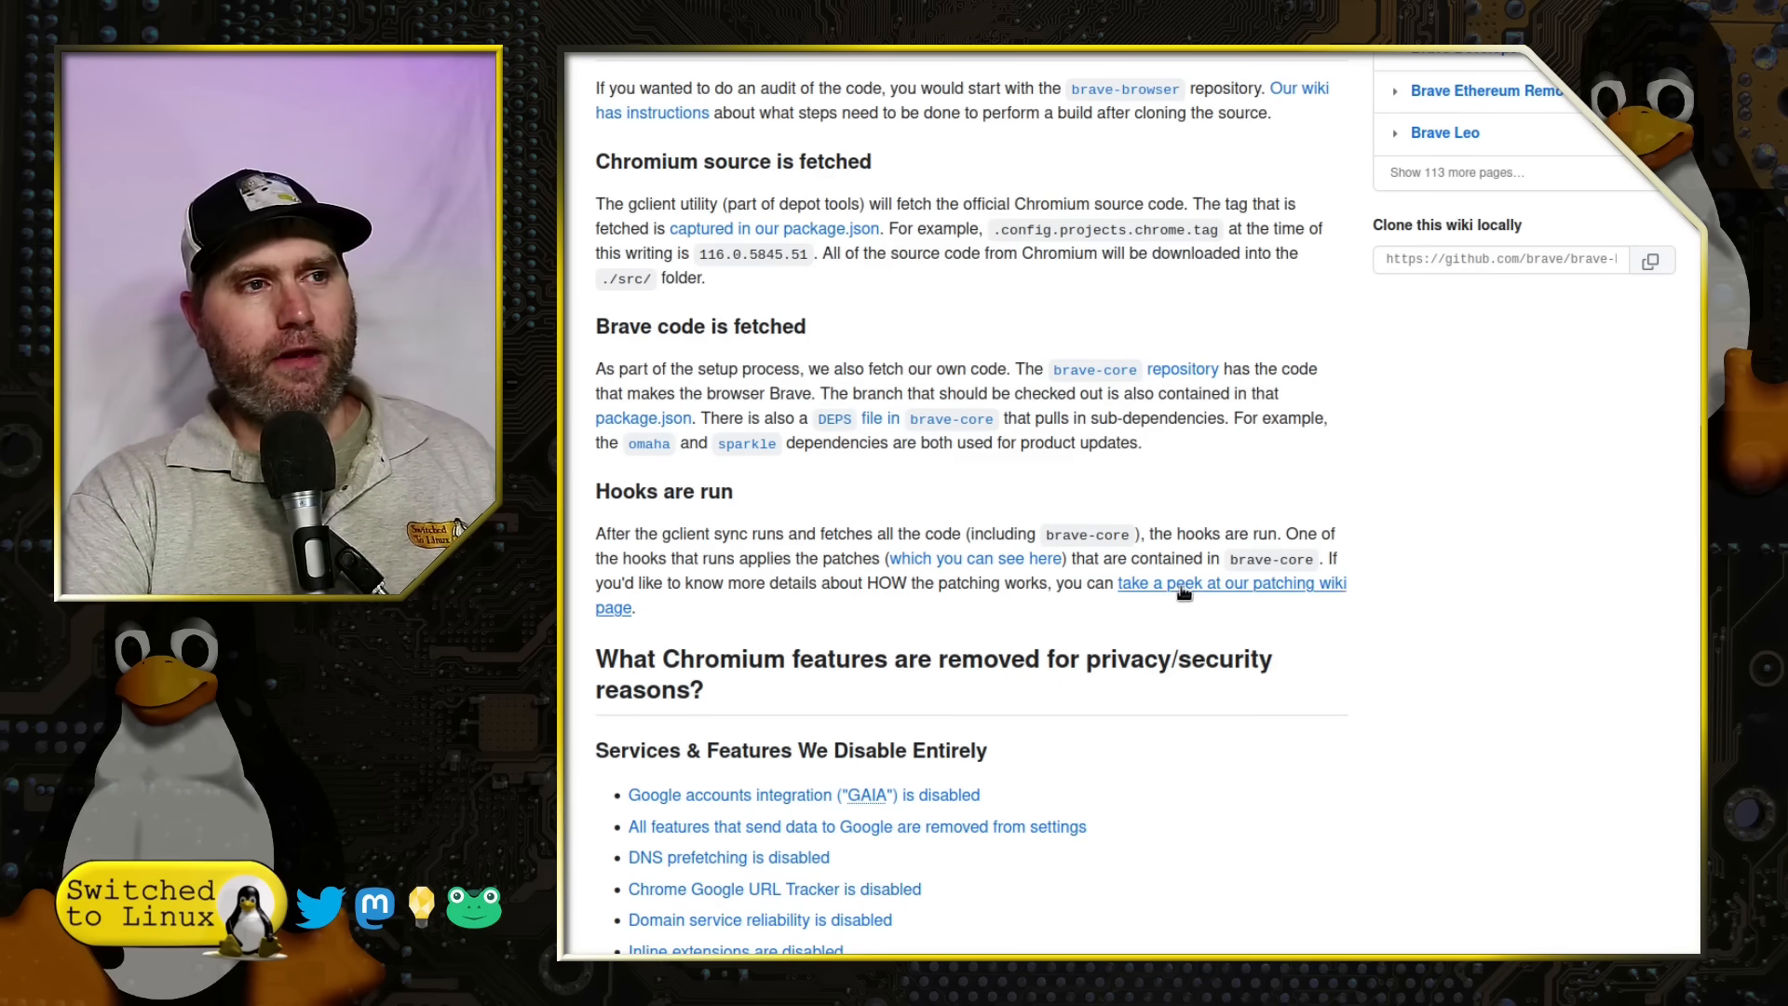
scroll(down, 3)
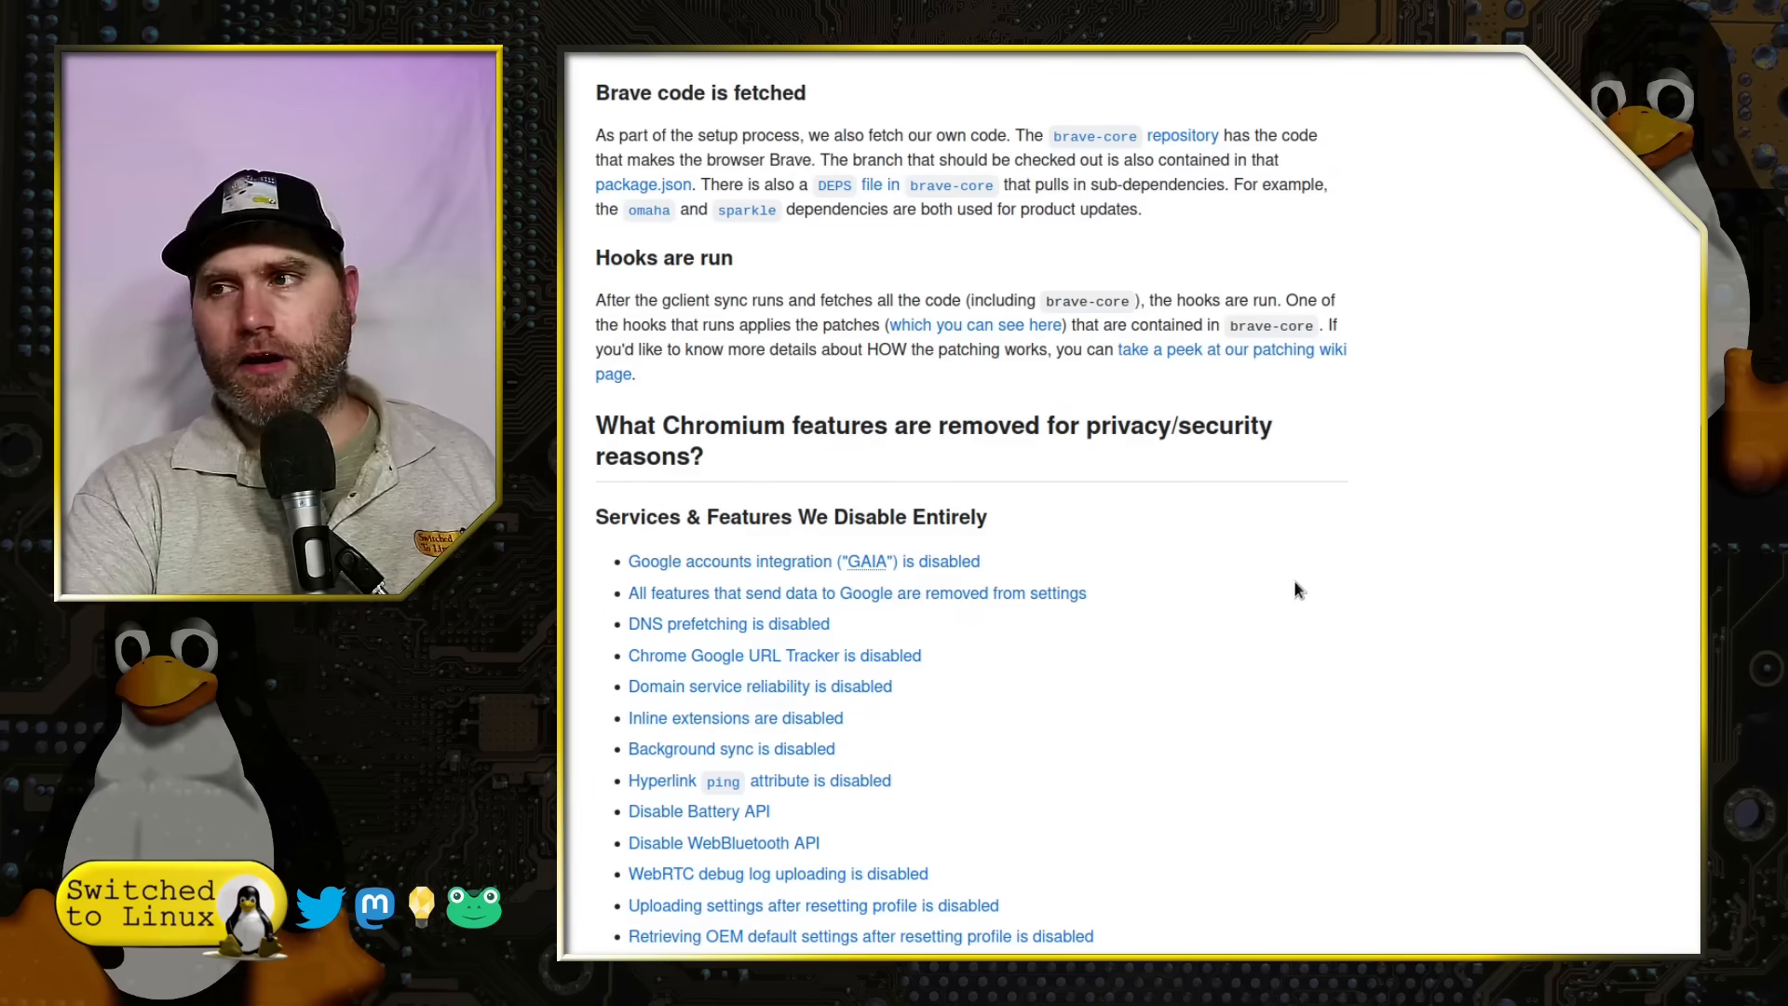
mouse_move(1244, 570)
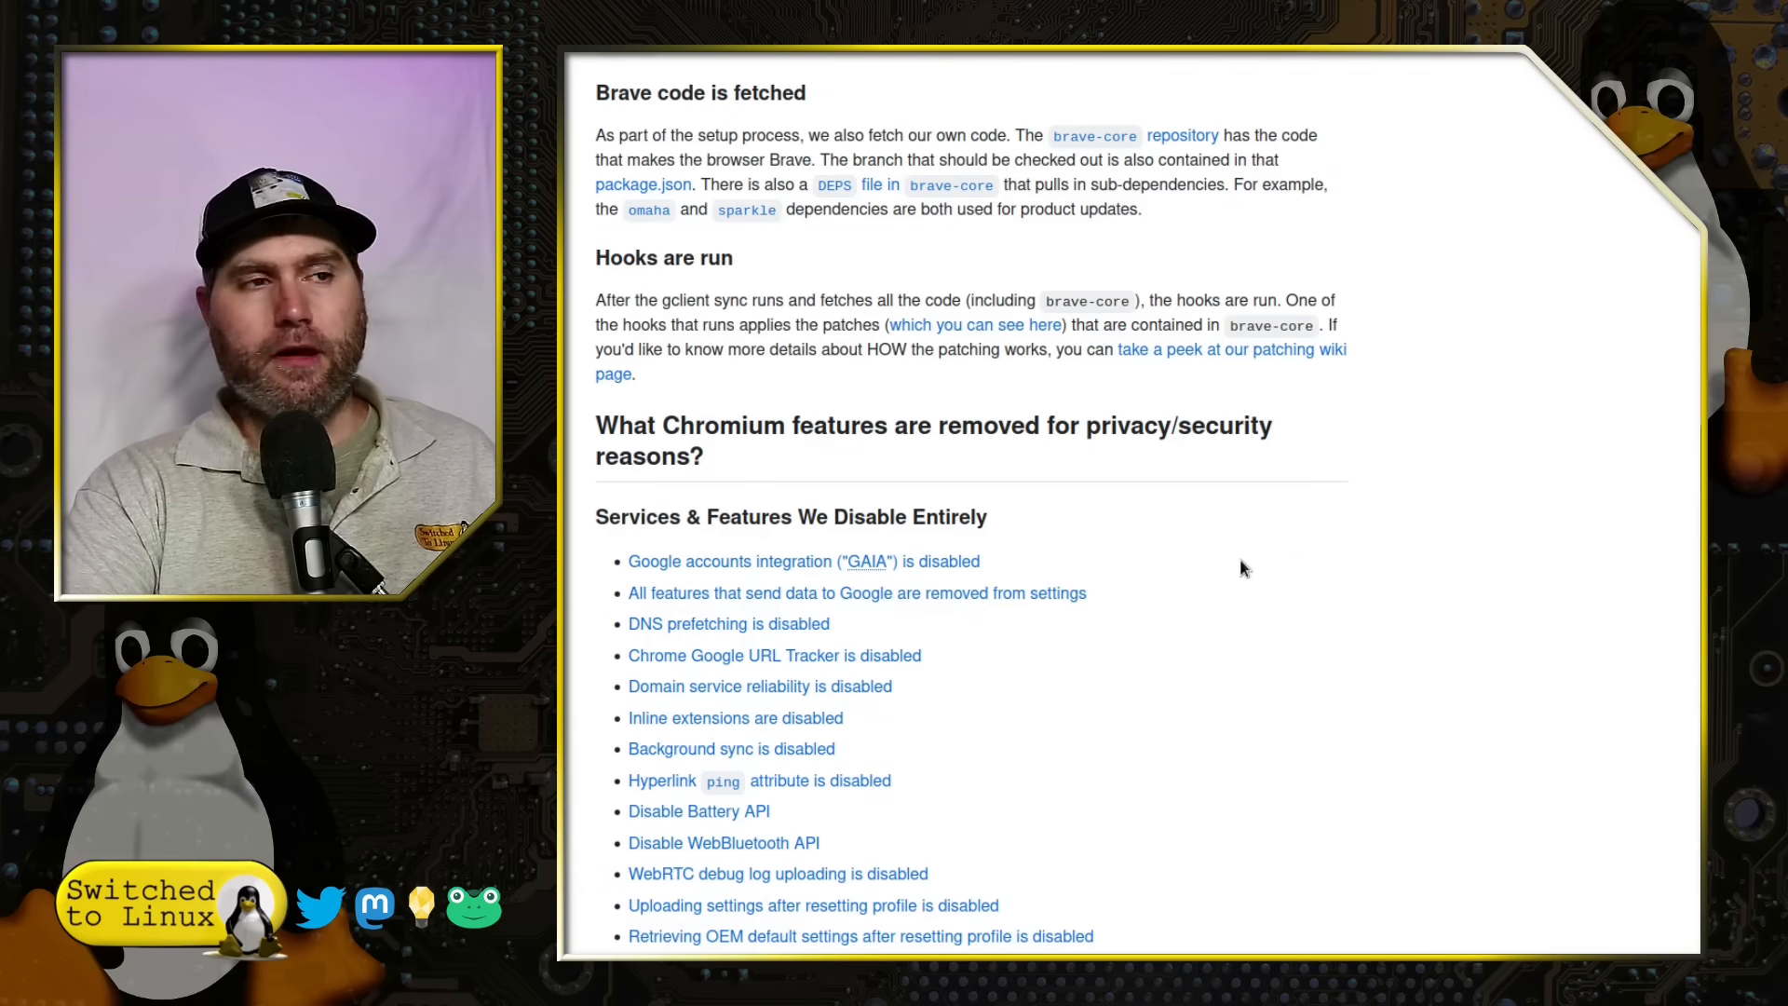
scroll(down, 3)
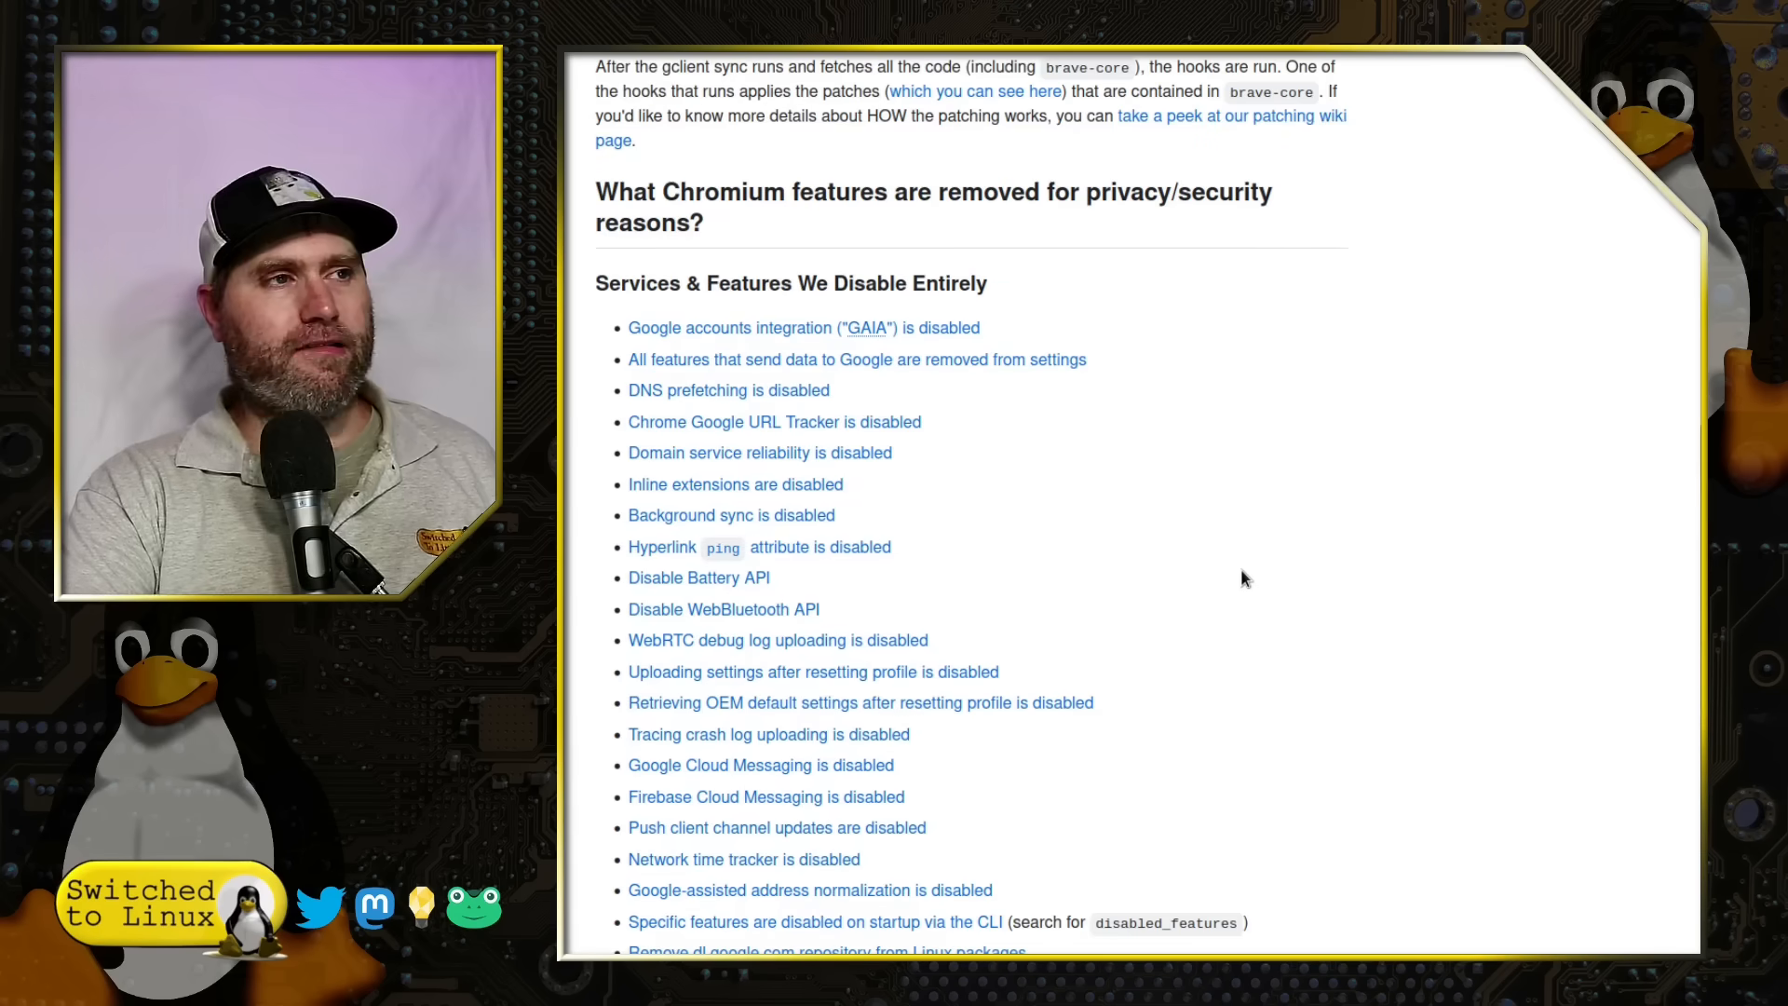
mouse_move(1270, 537)
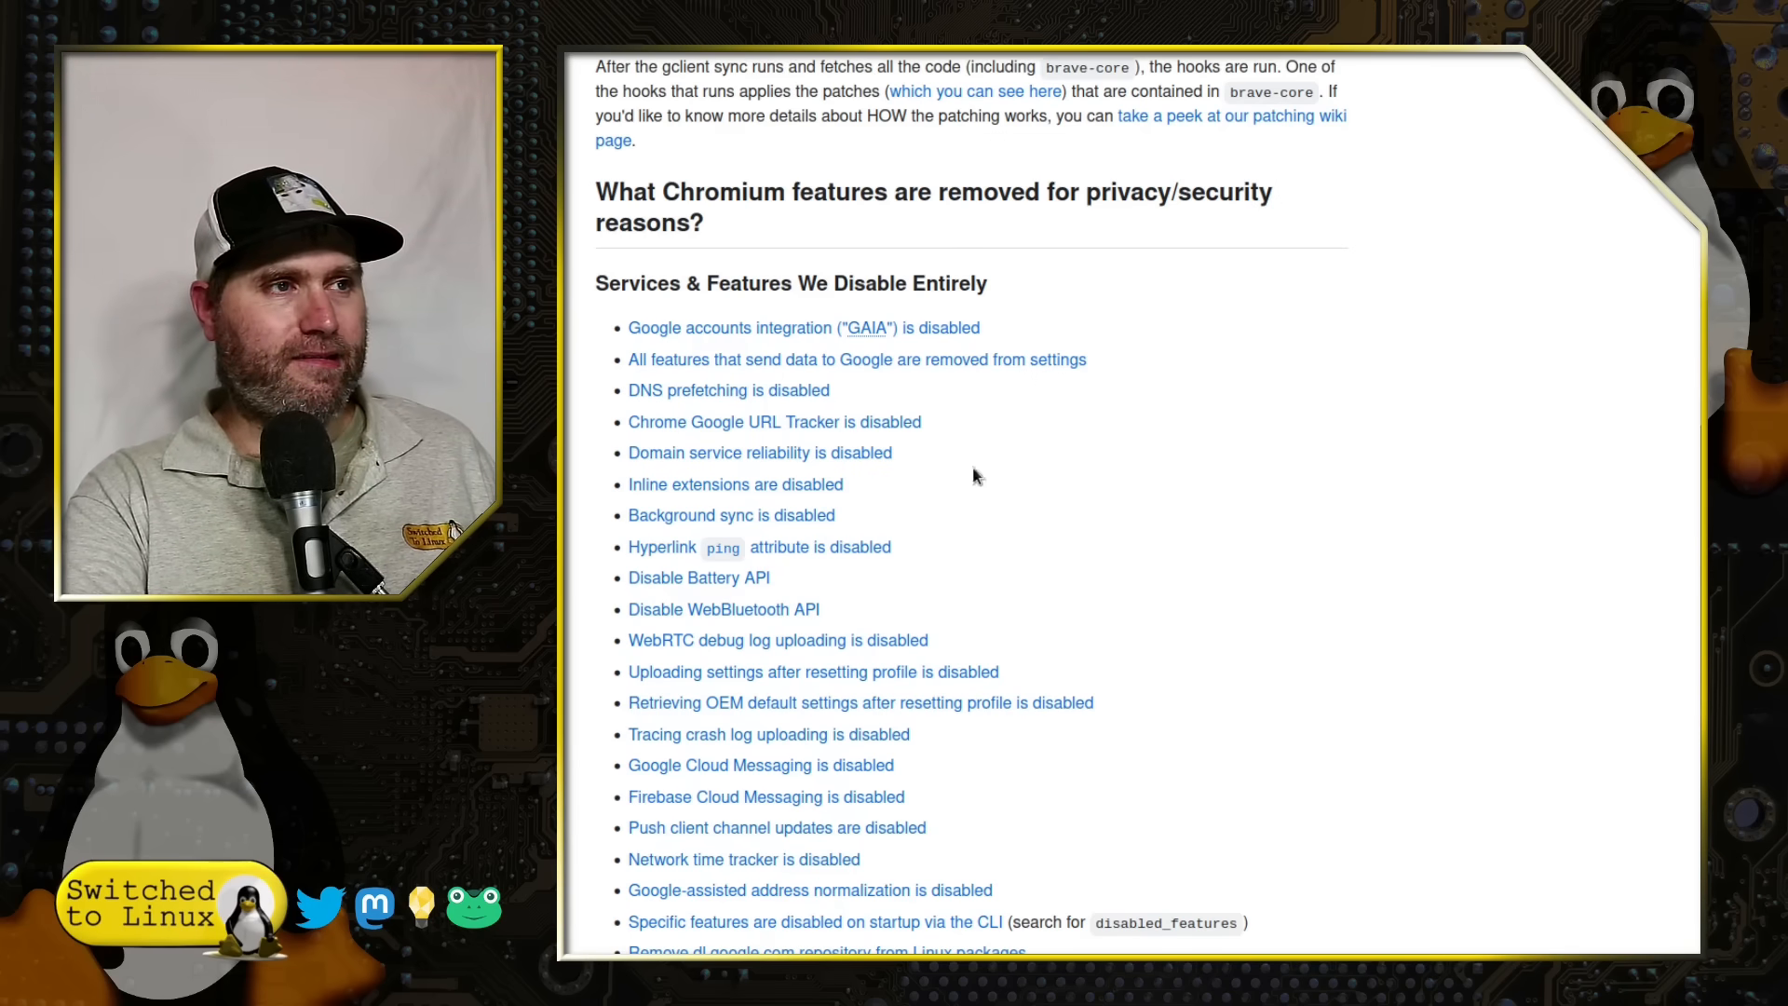
Step: Scroll through the disabled-features list to the 'Services We Proxy Through Brave Servers' heading
scroll(down, 3)
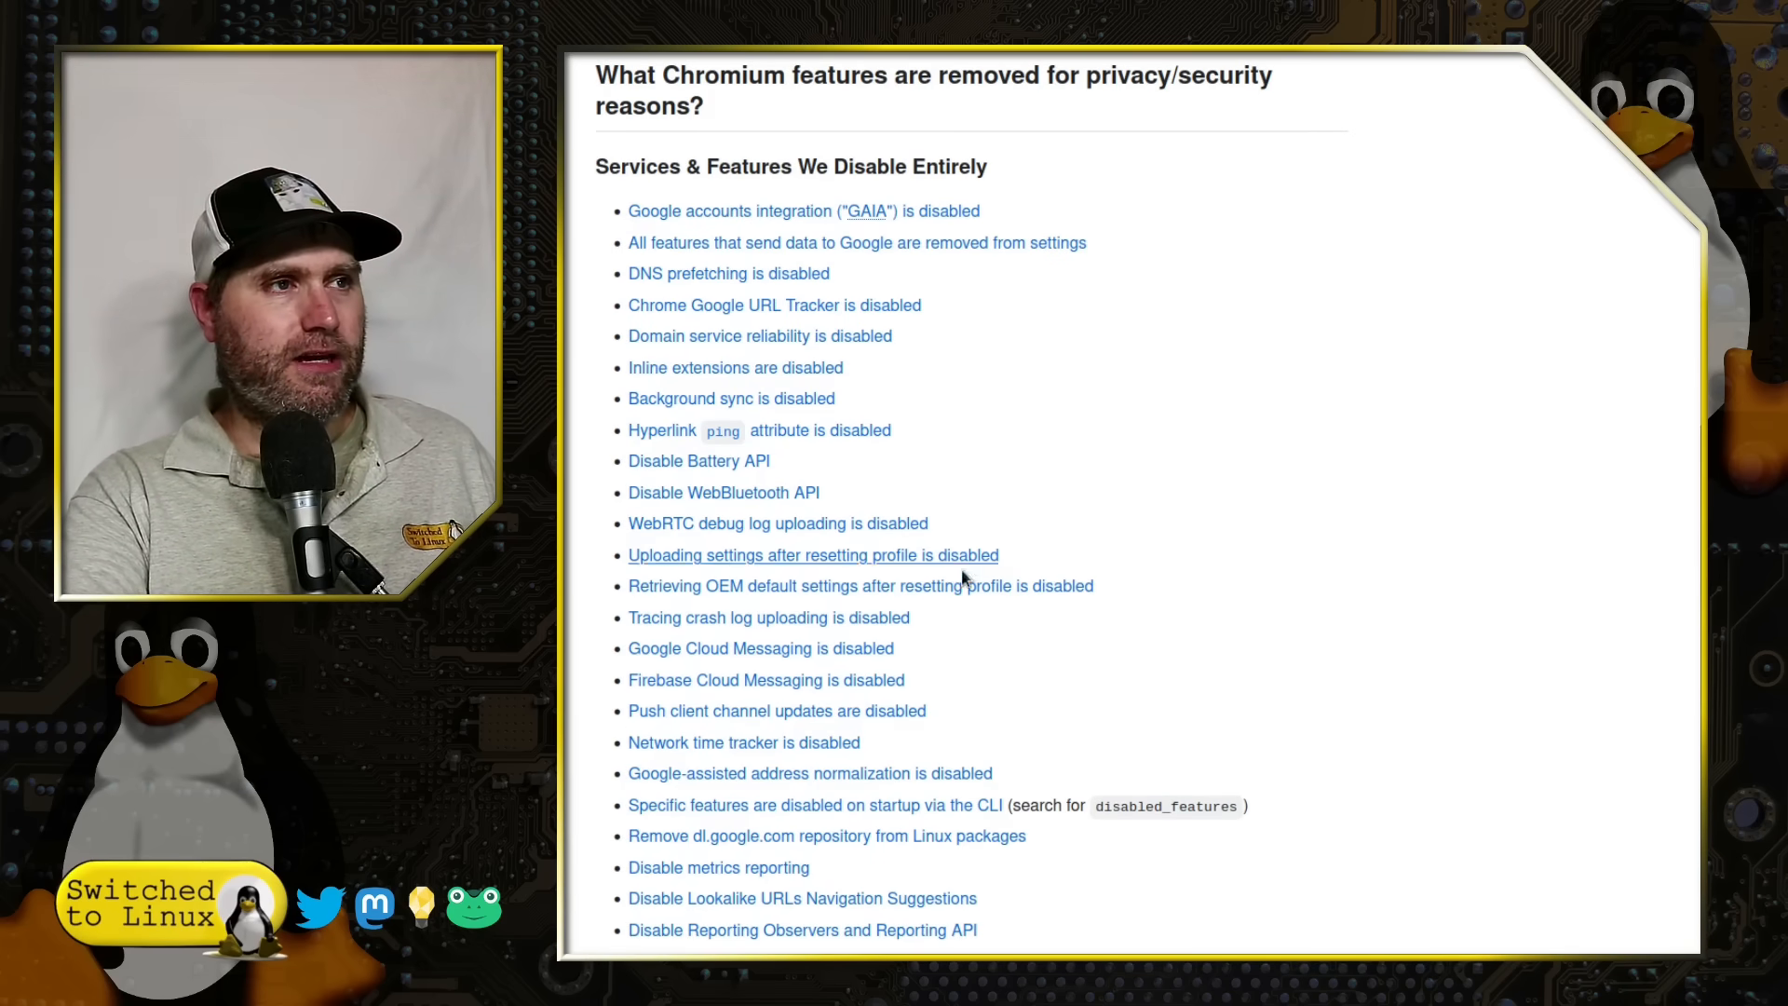
scroll(down, 3)
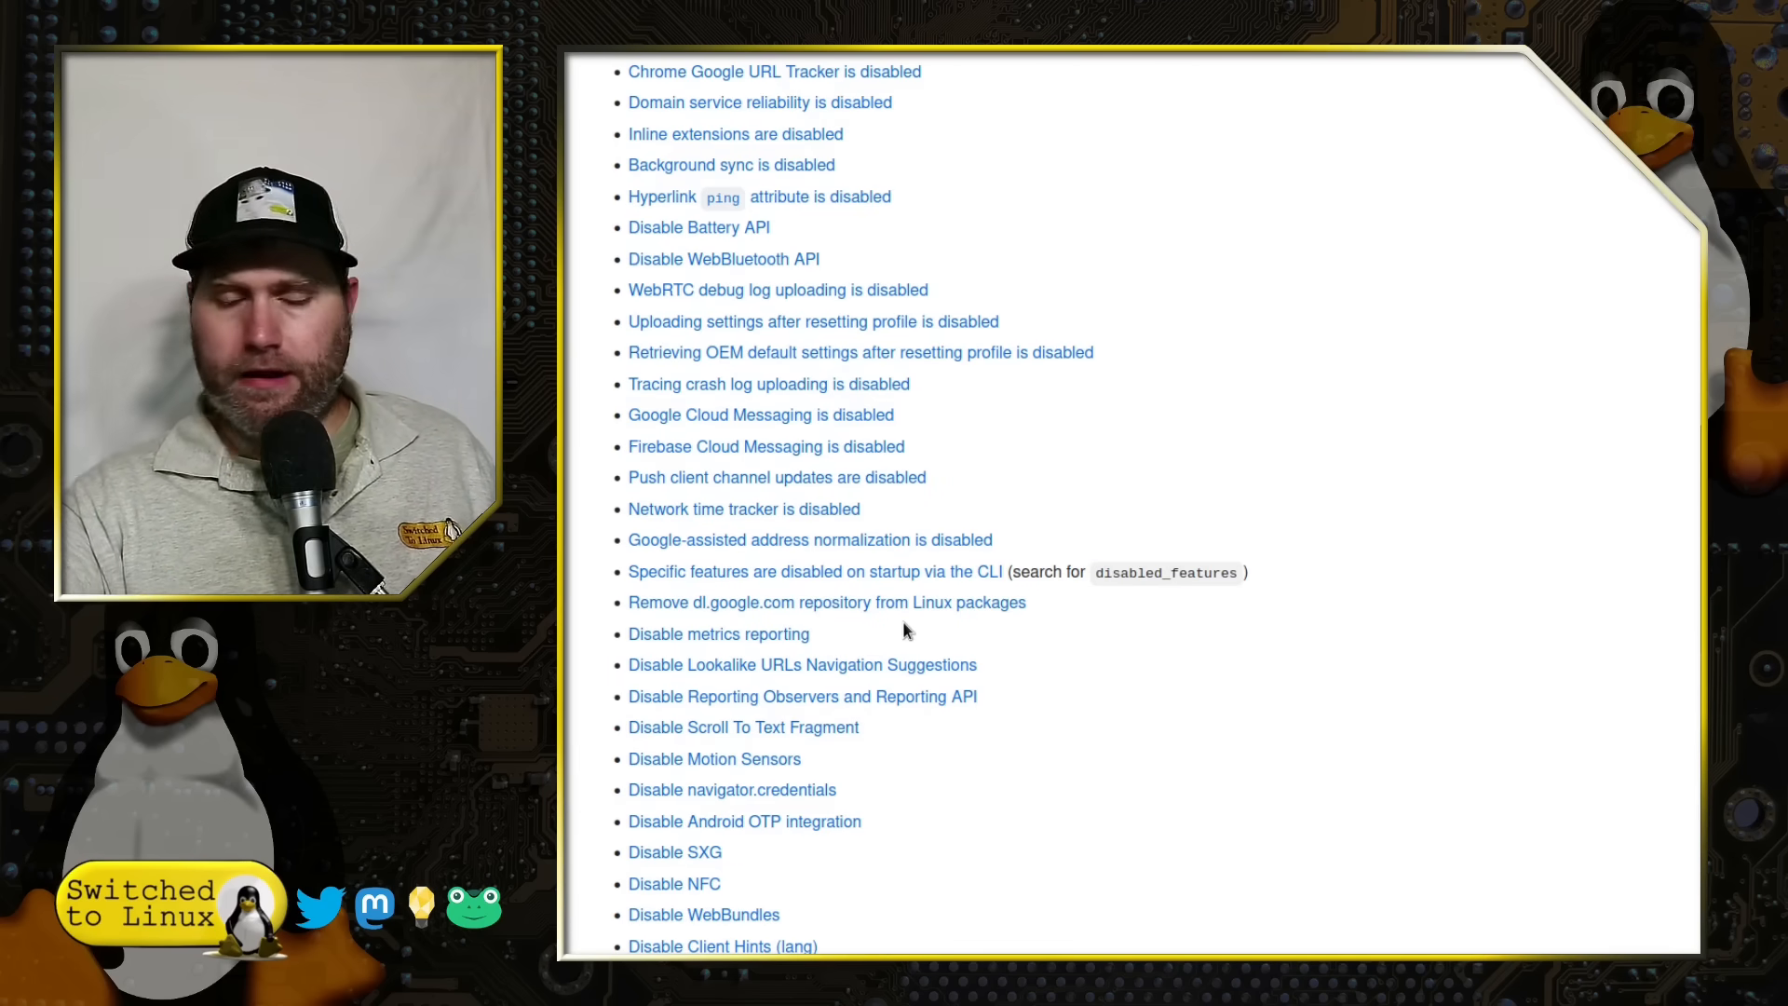
scroll(down, 3)
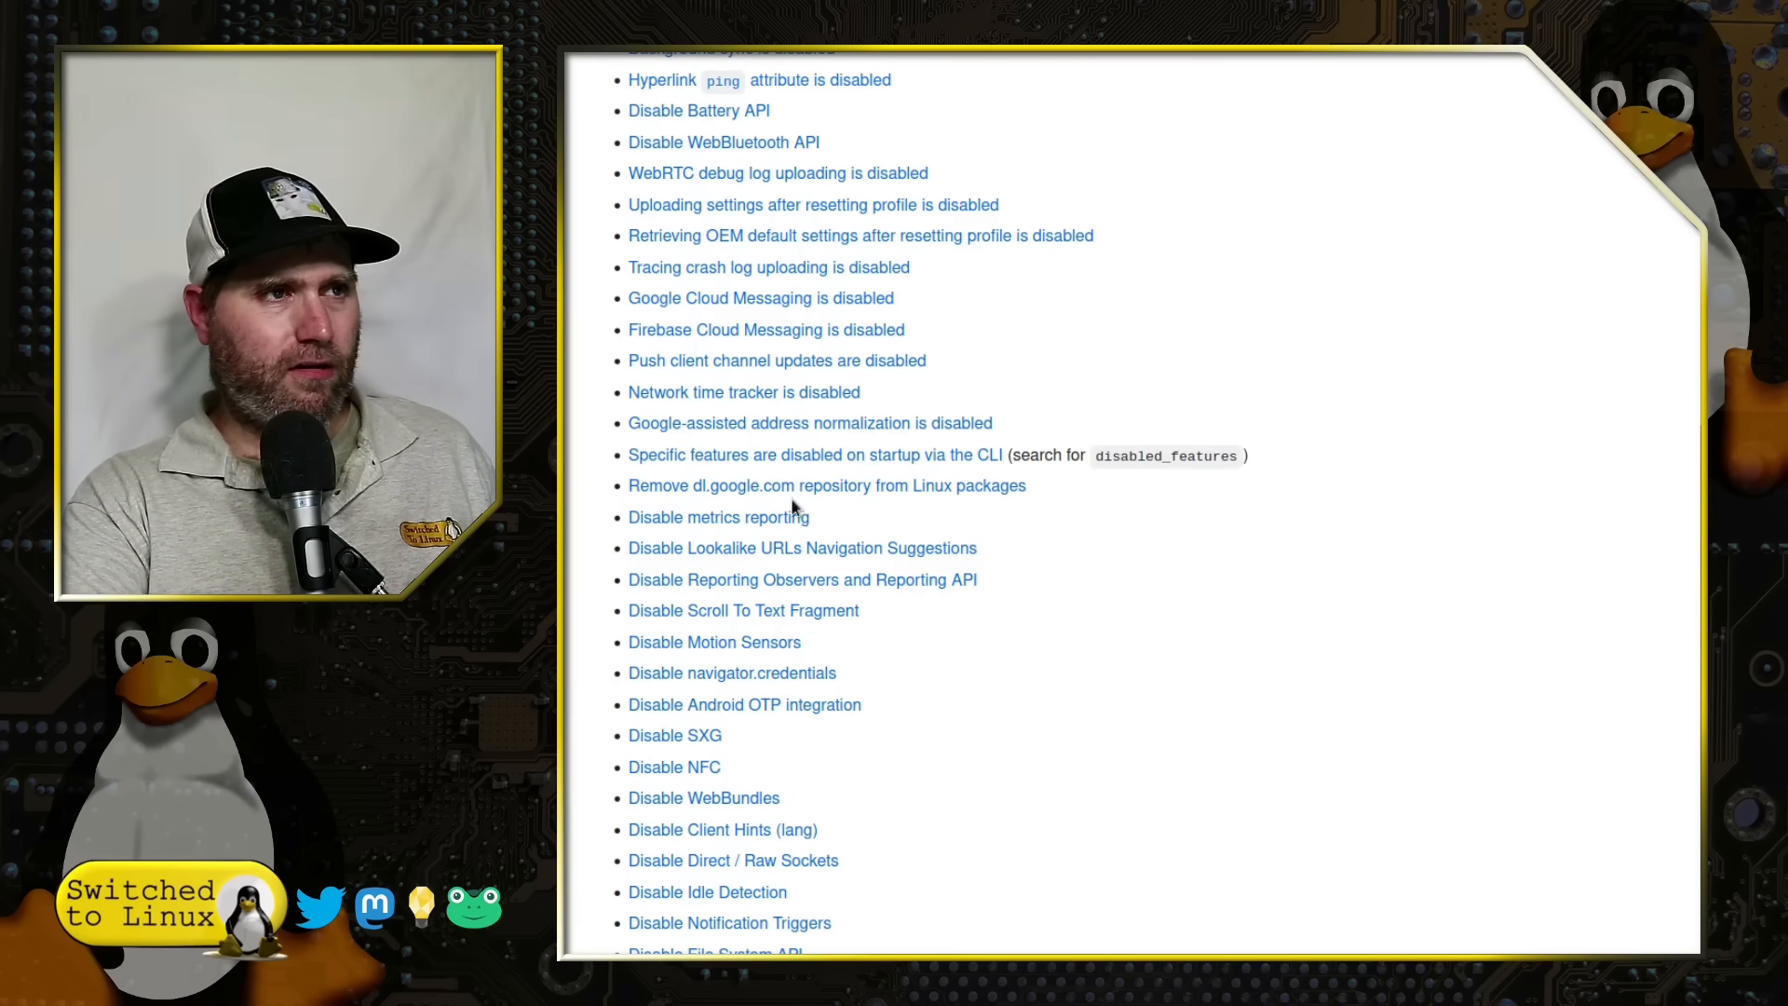
scroll(down, 3)
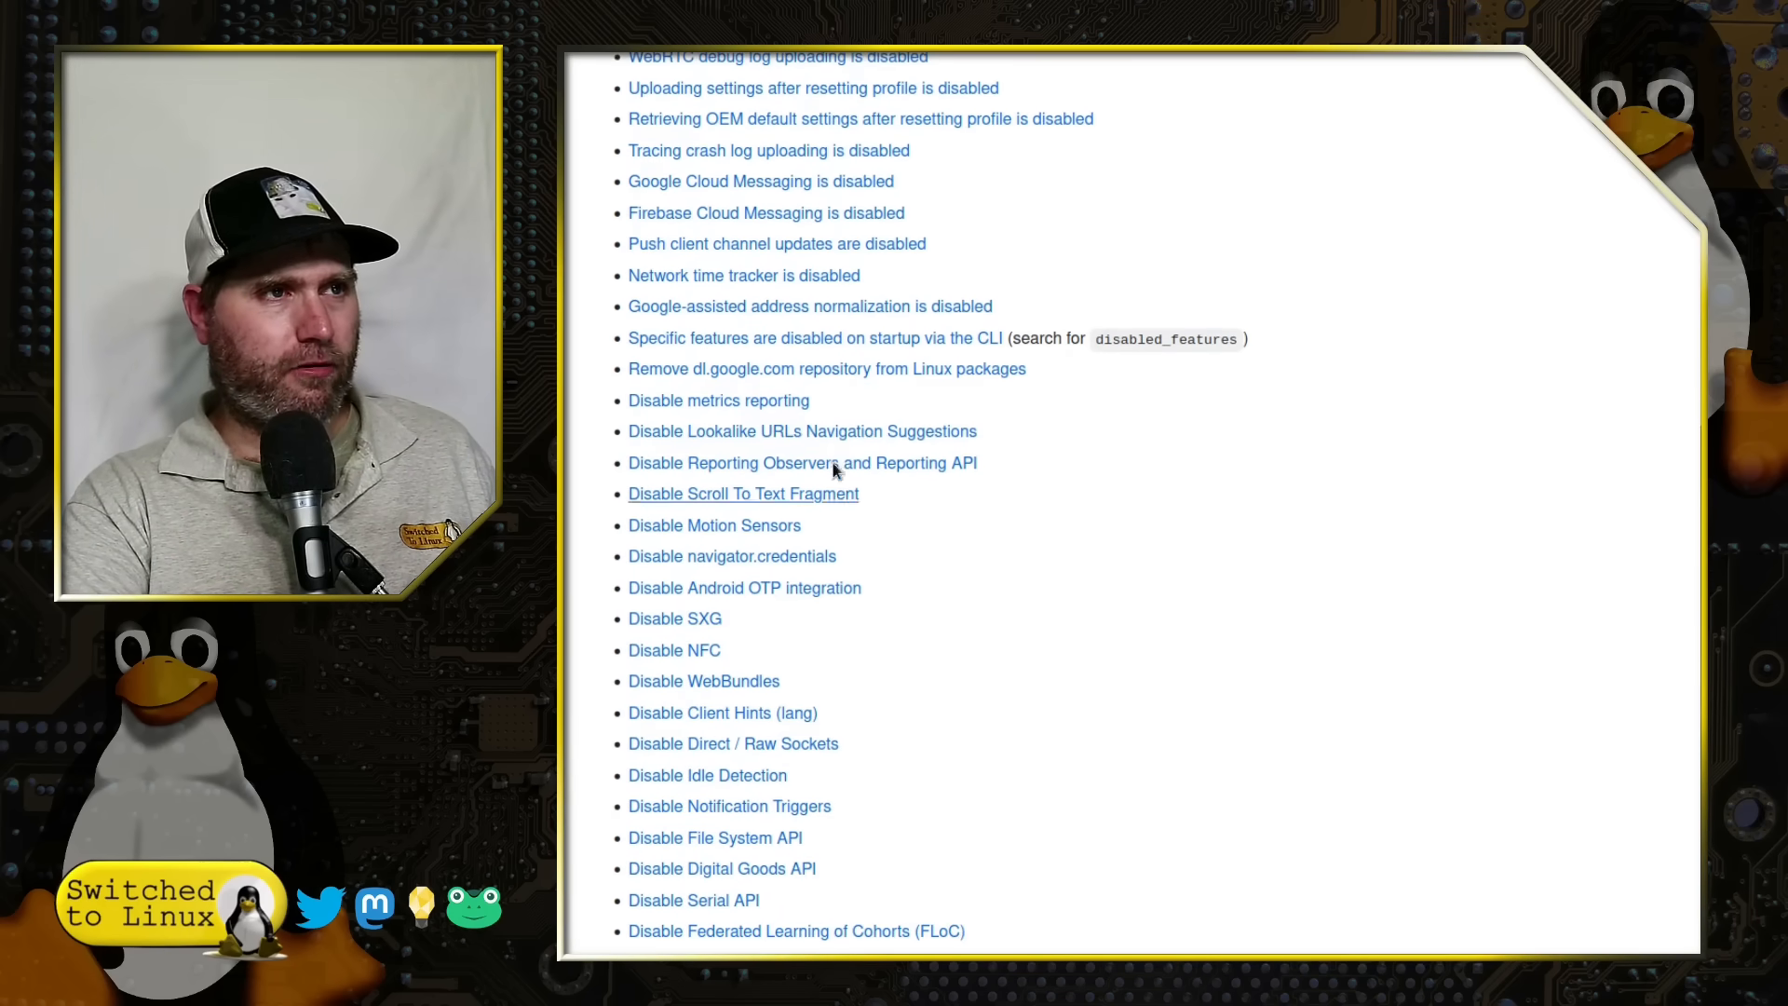
mouse_move(935, 575)
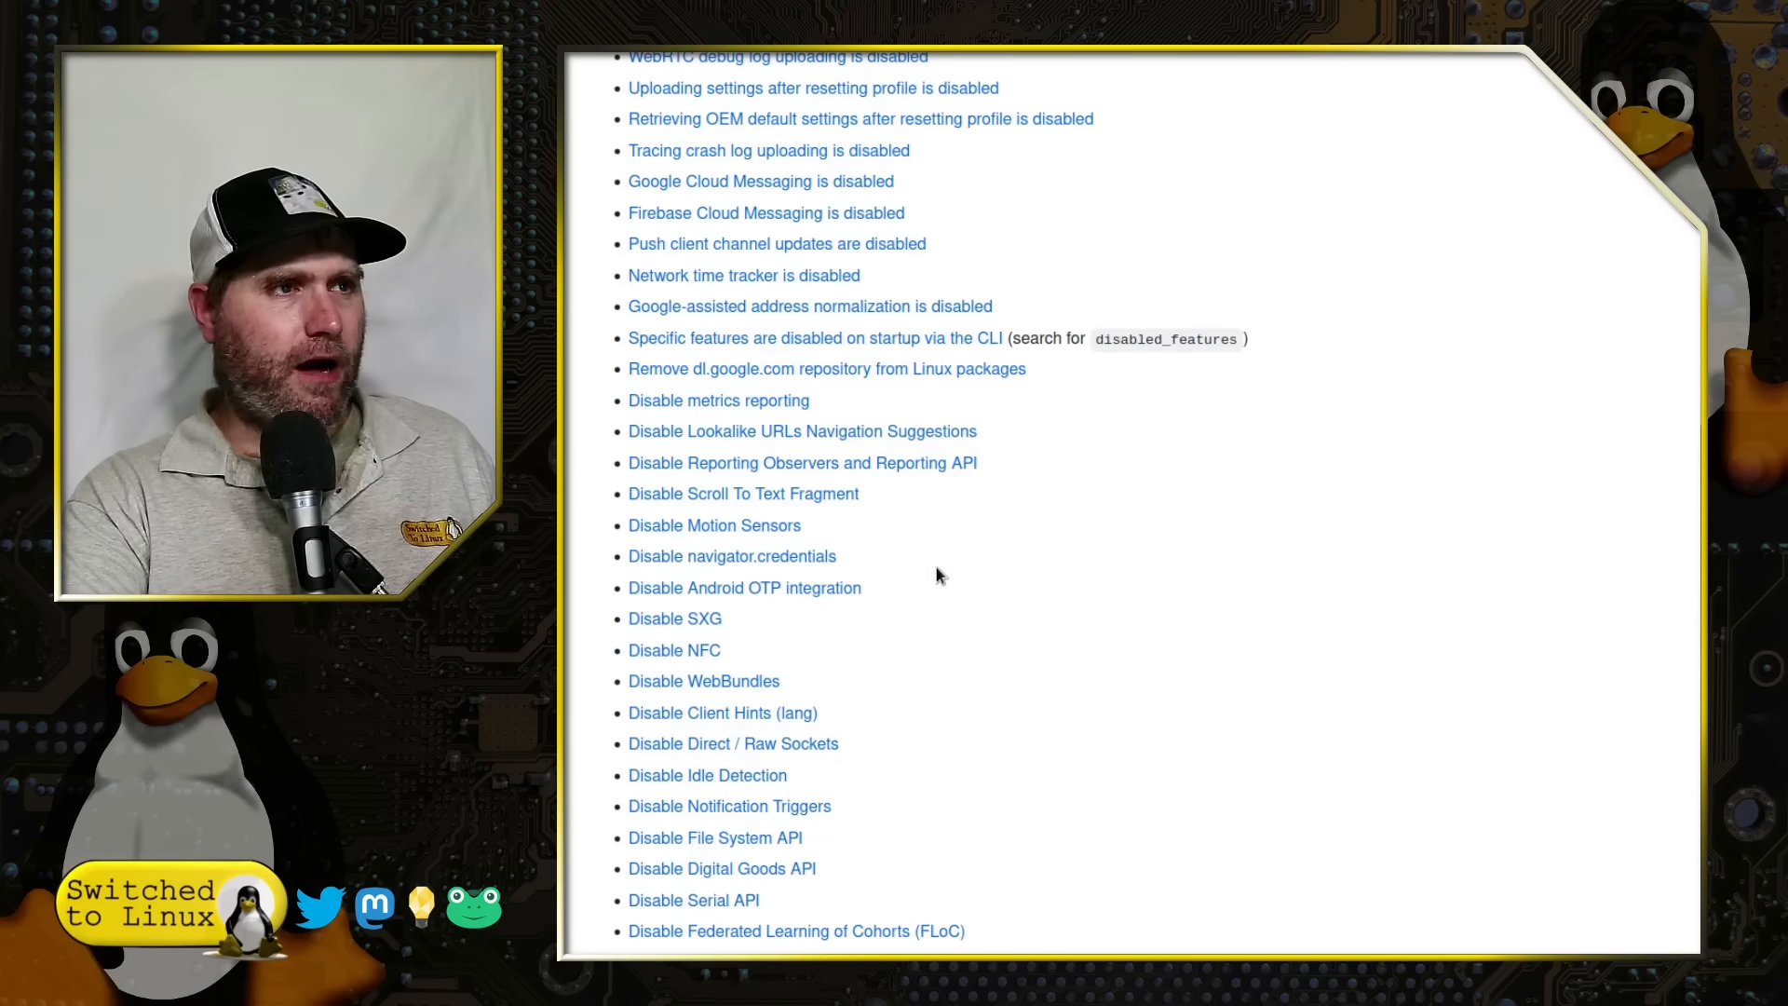
scroll(down, 3)
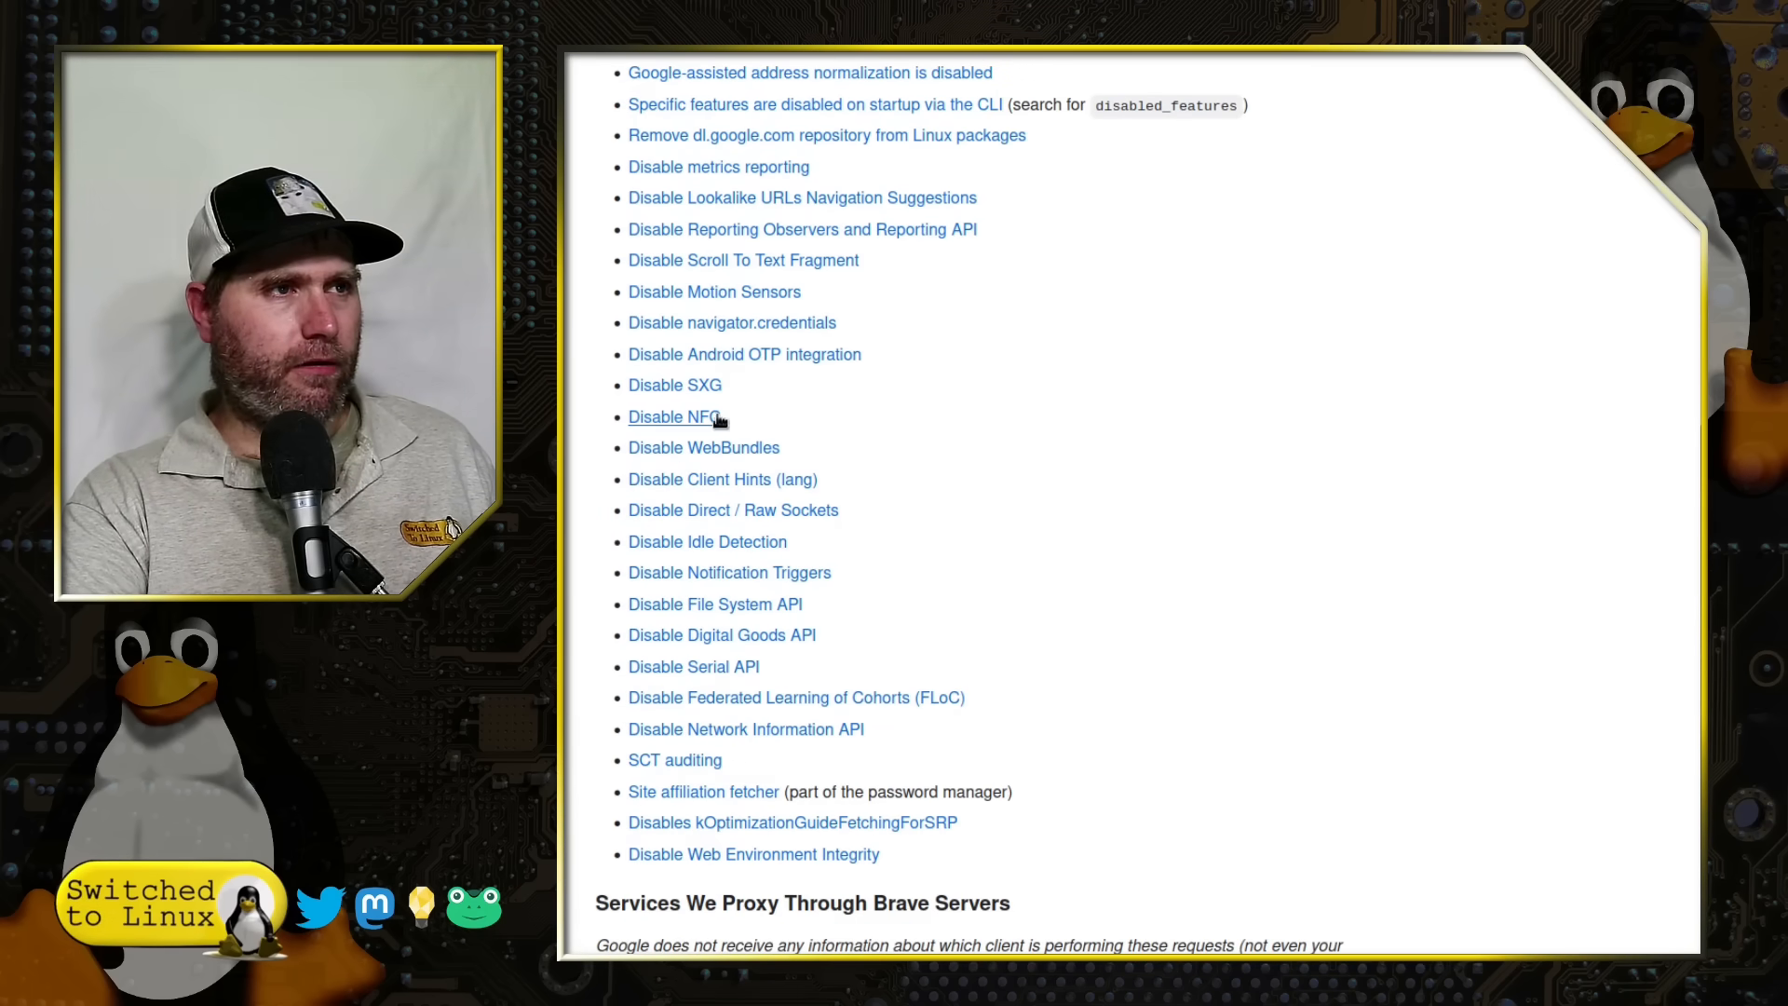
scroll(down, 3)
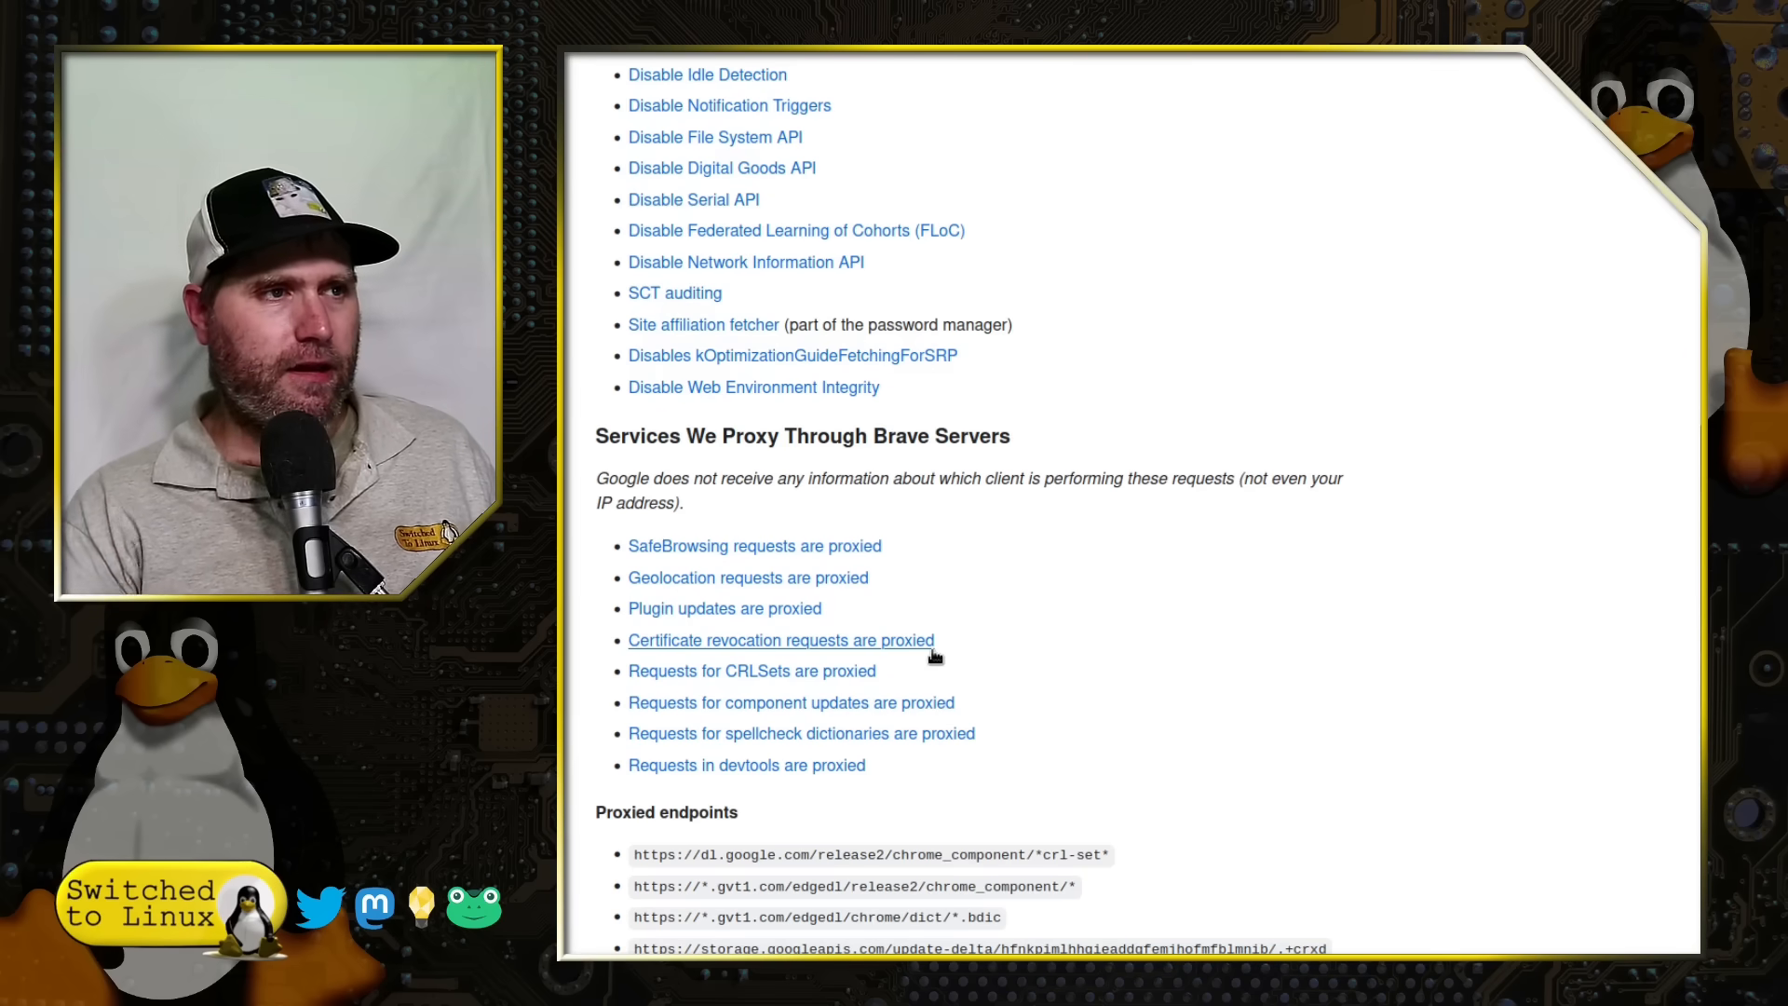
Step: Scroll through Proxied endpoints and Modified Features, ending near 'Disable Web Environment Integrity'
scroll(down, 3)
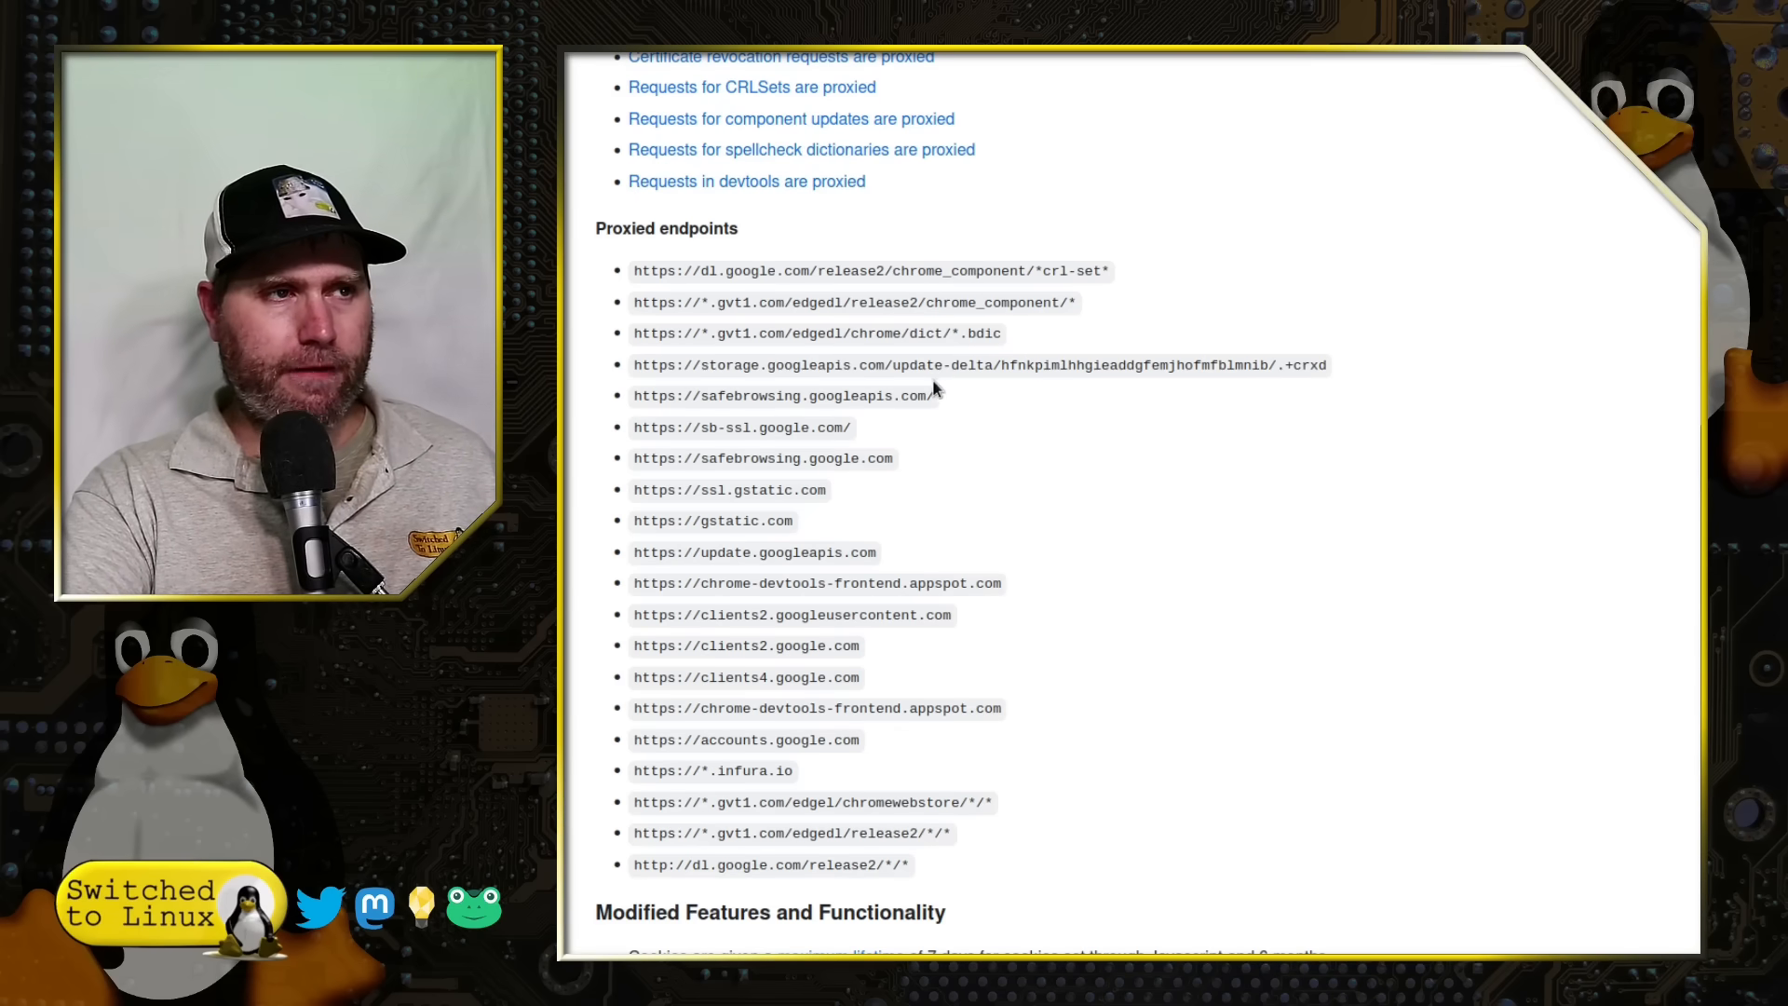
scroll(down, 3)
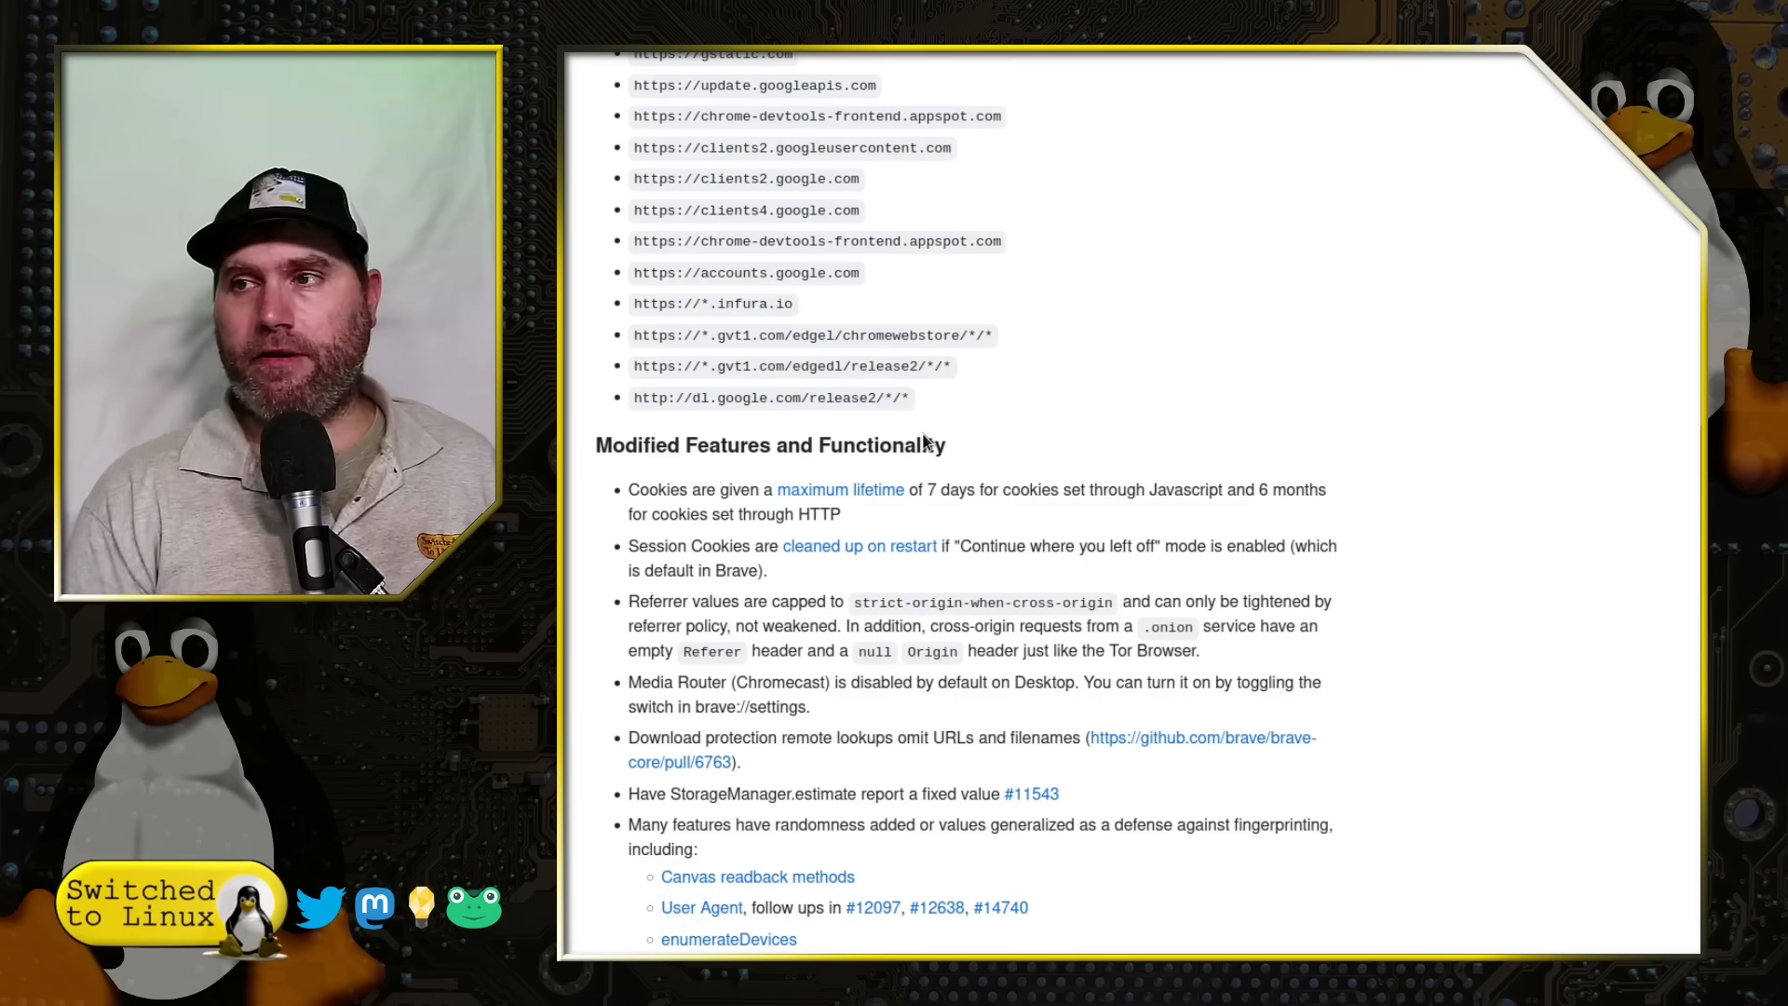
scroll(down, 3)
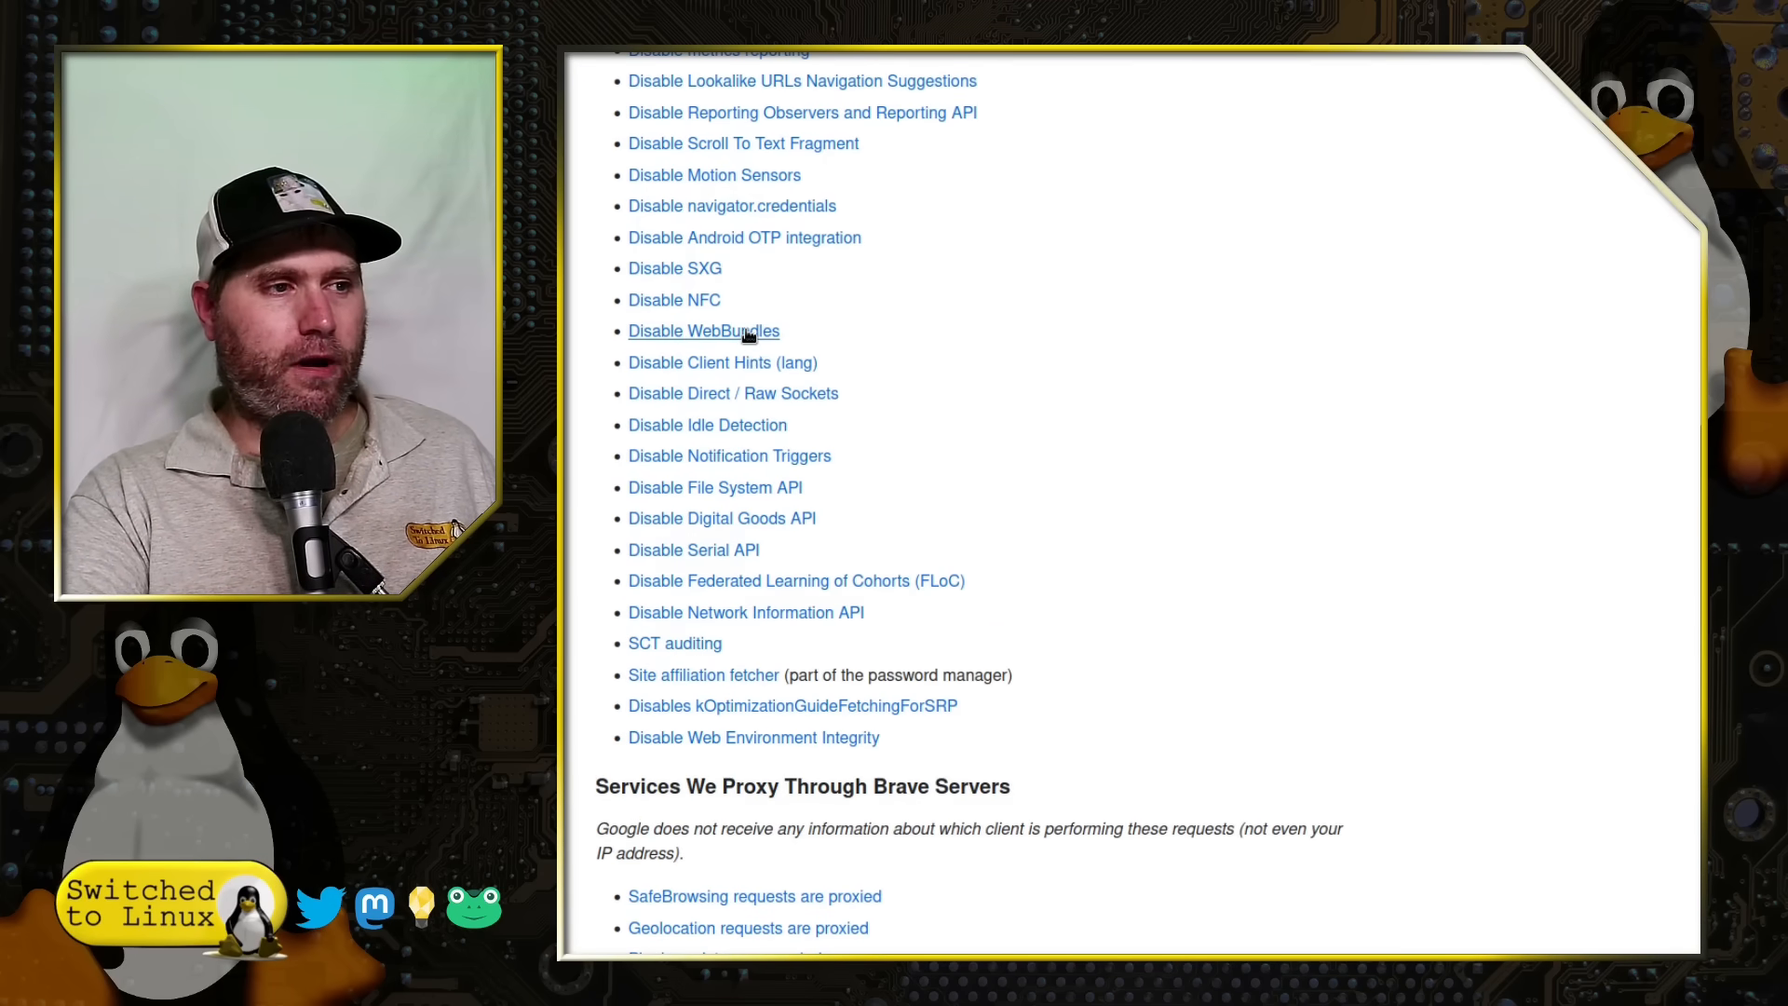
mouse_move(728, 456)
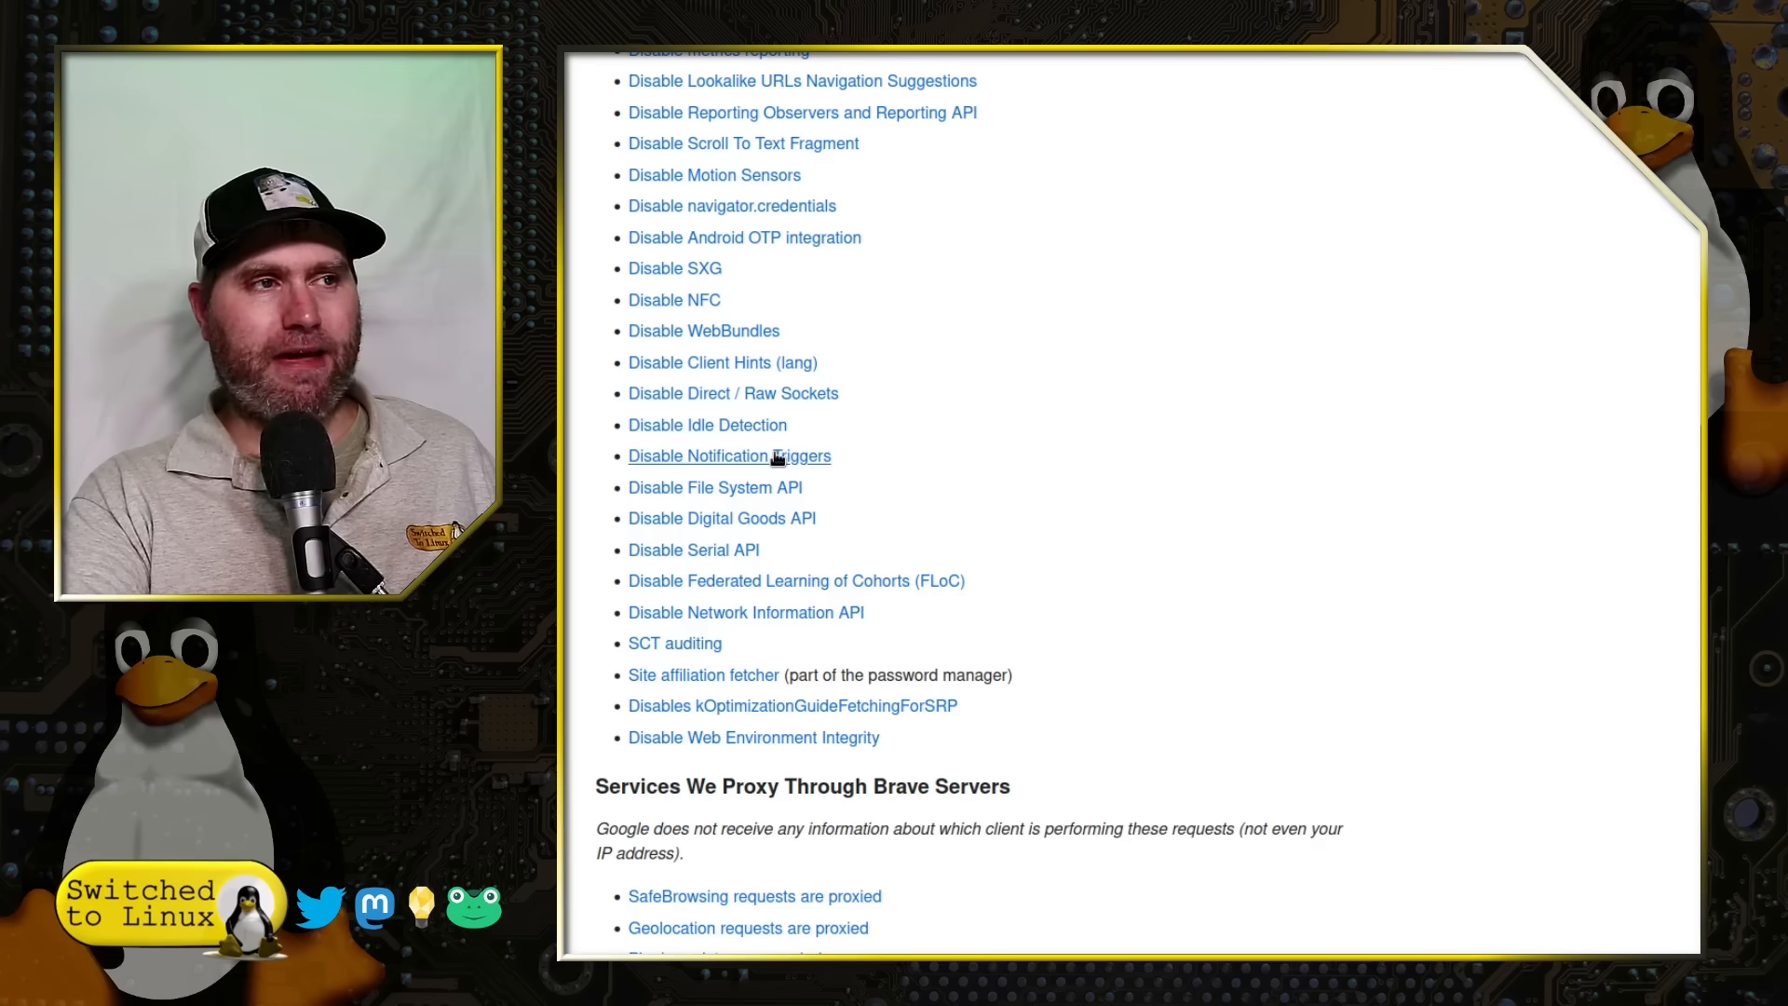
mouse_move(1136, 549)
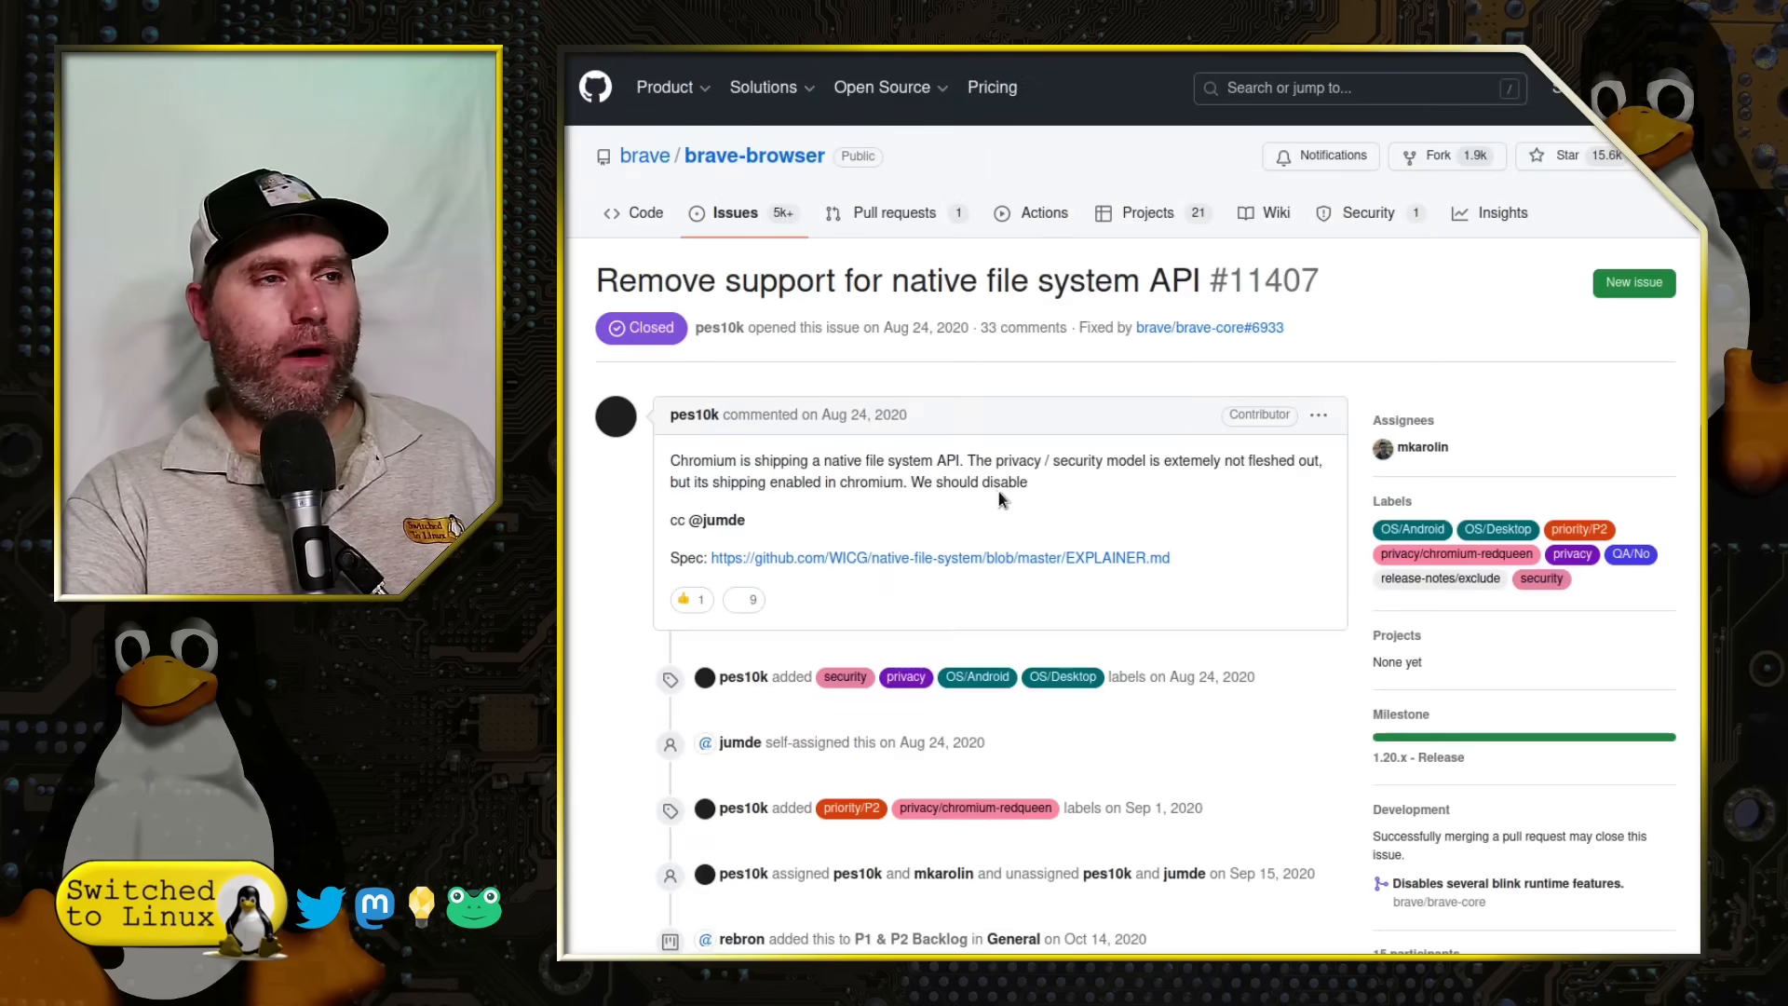
Step: Scroll through Brave issue #11407 and the wiki's disabled features and proxied endpoints
scroll(down, 3)
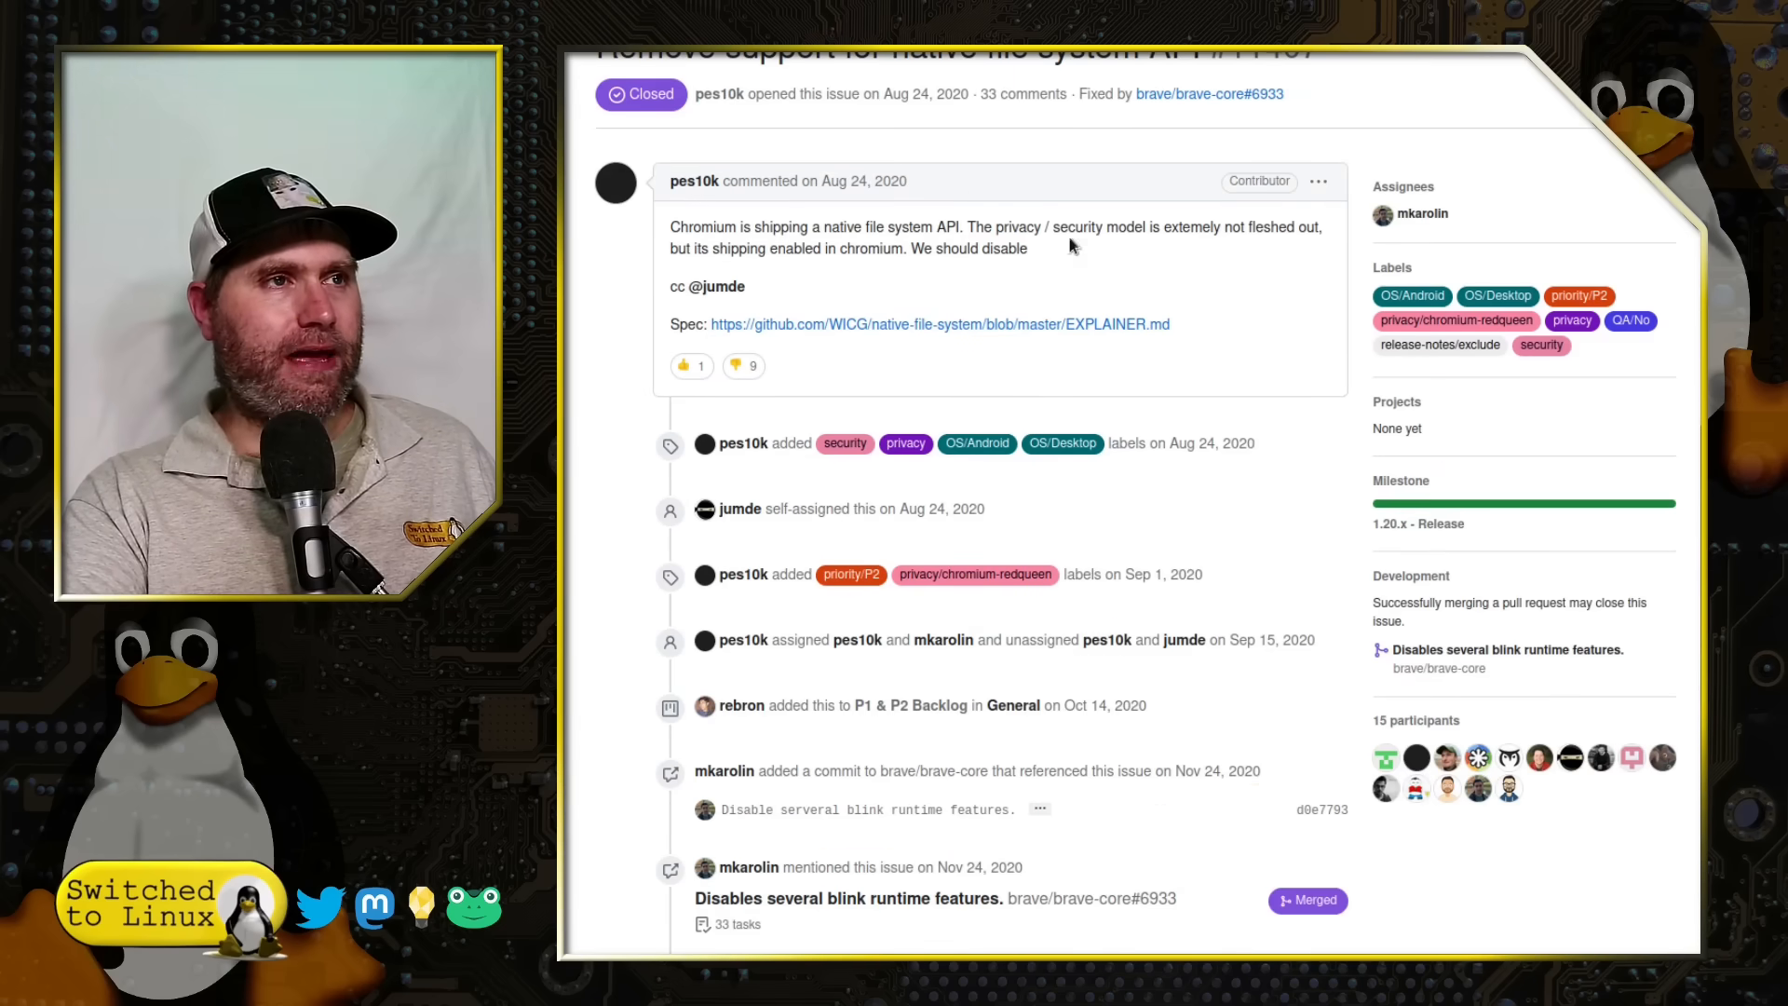
scroll(down, 3)
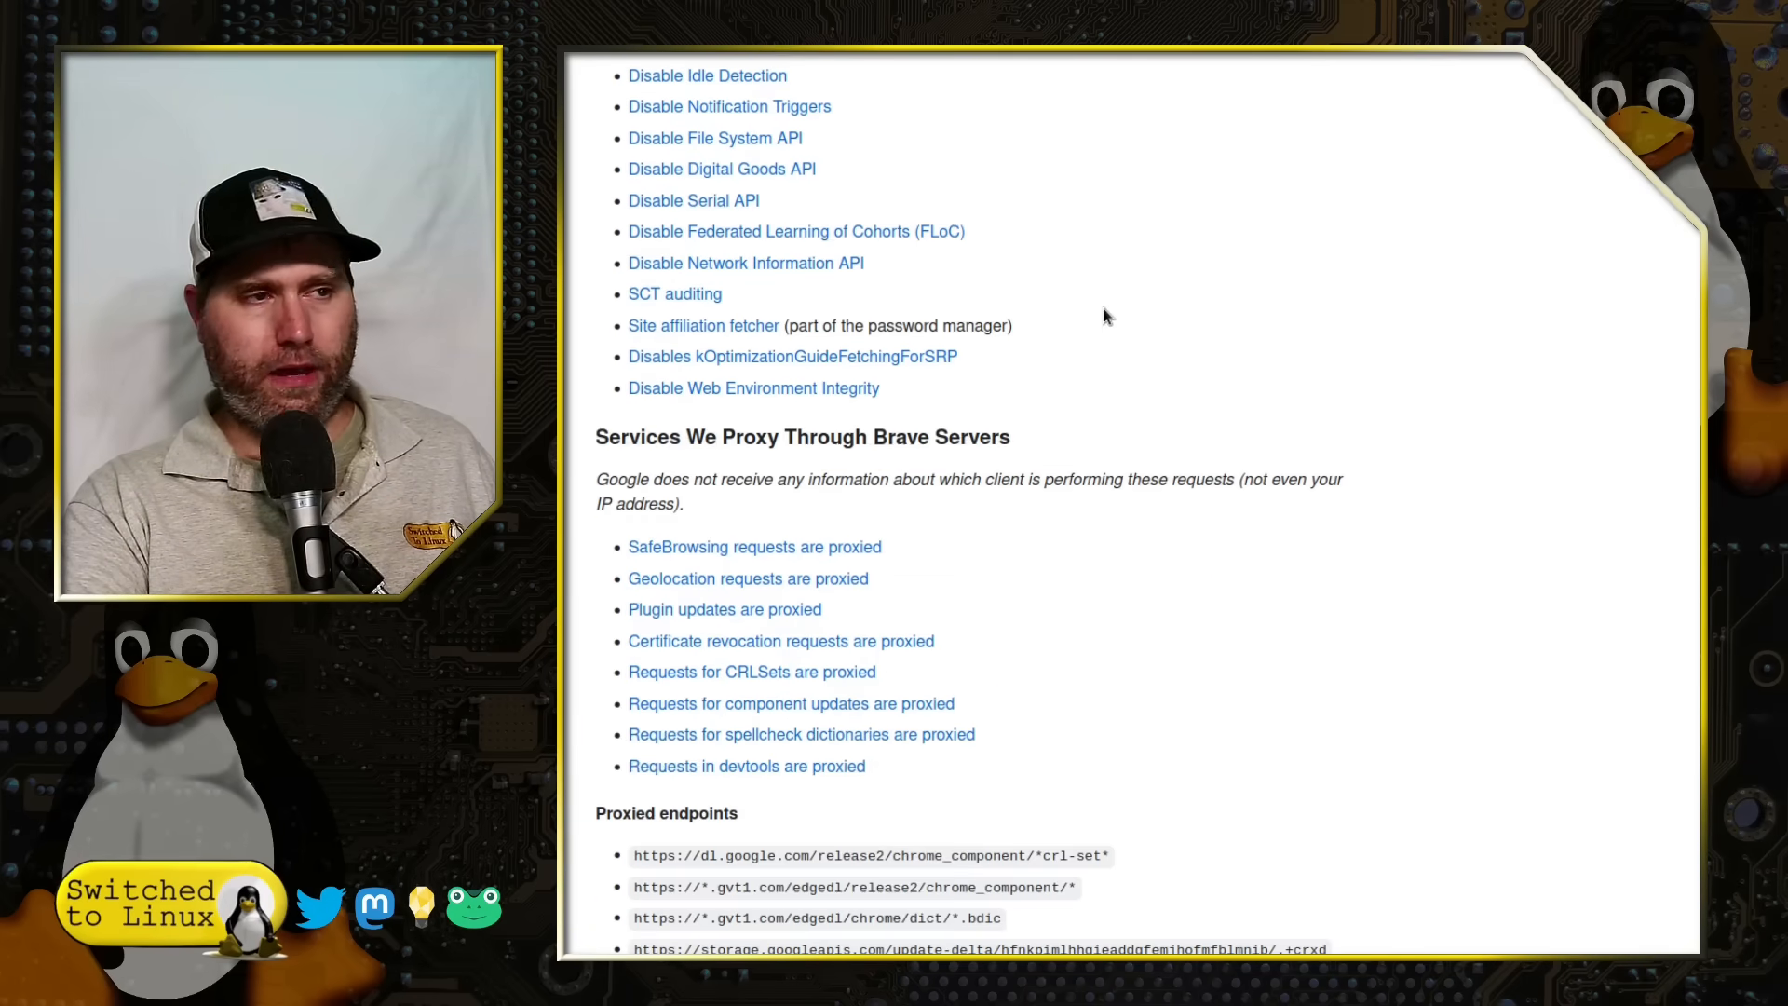
scroll(down, 3)
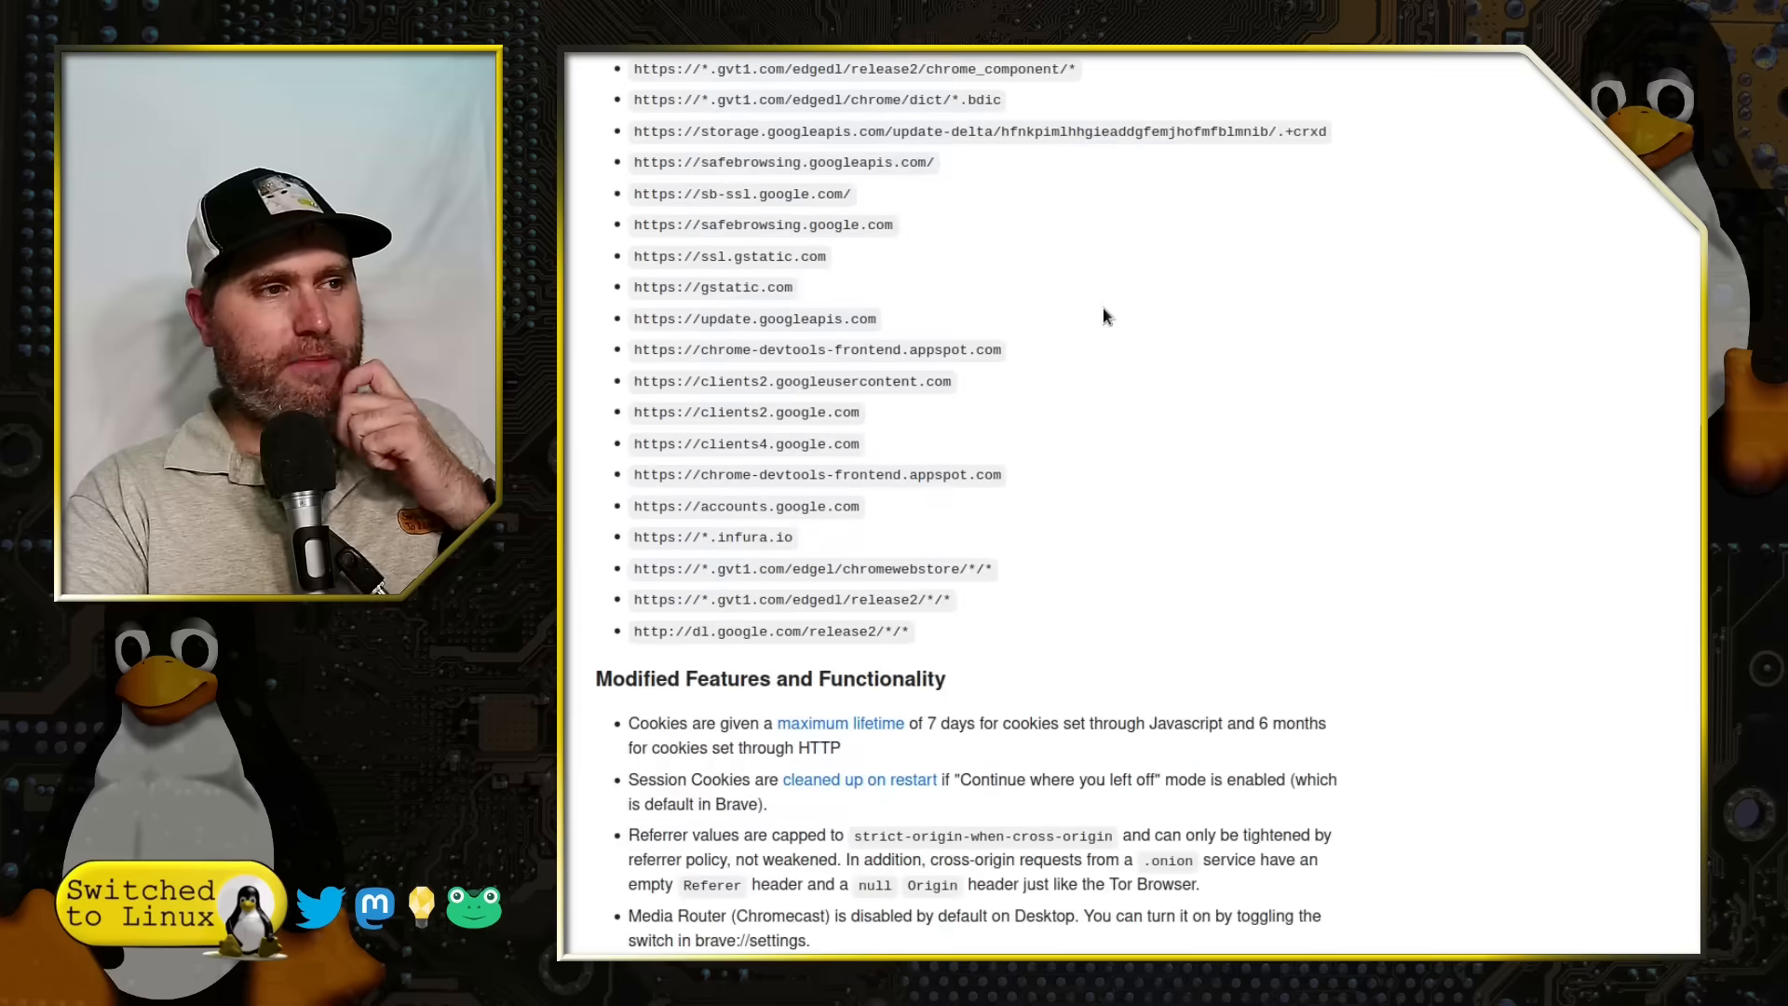
scroll(down, 3)
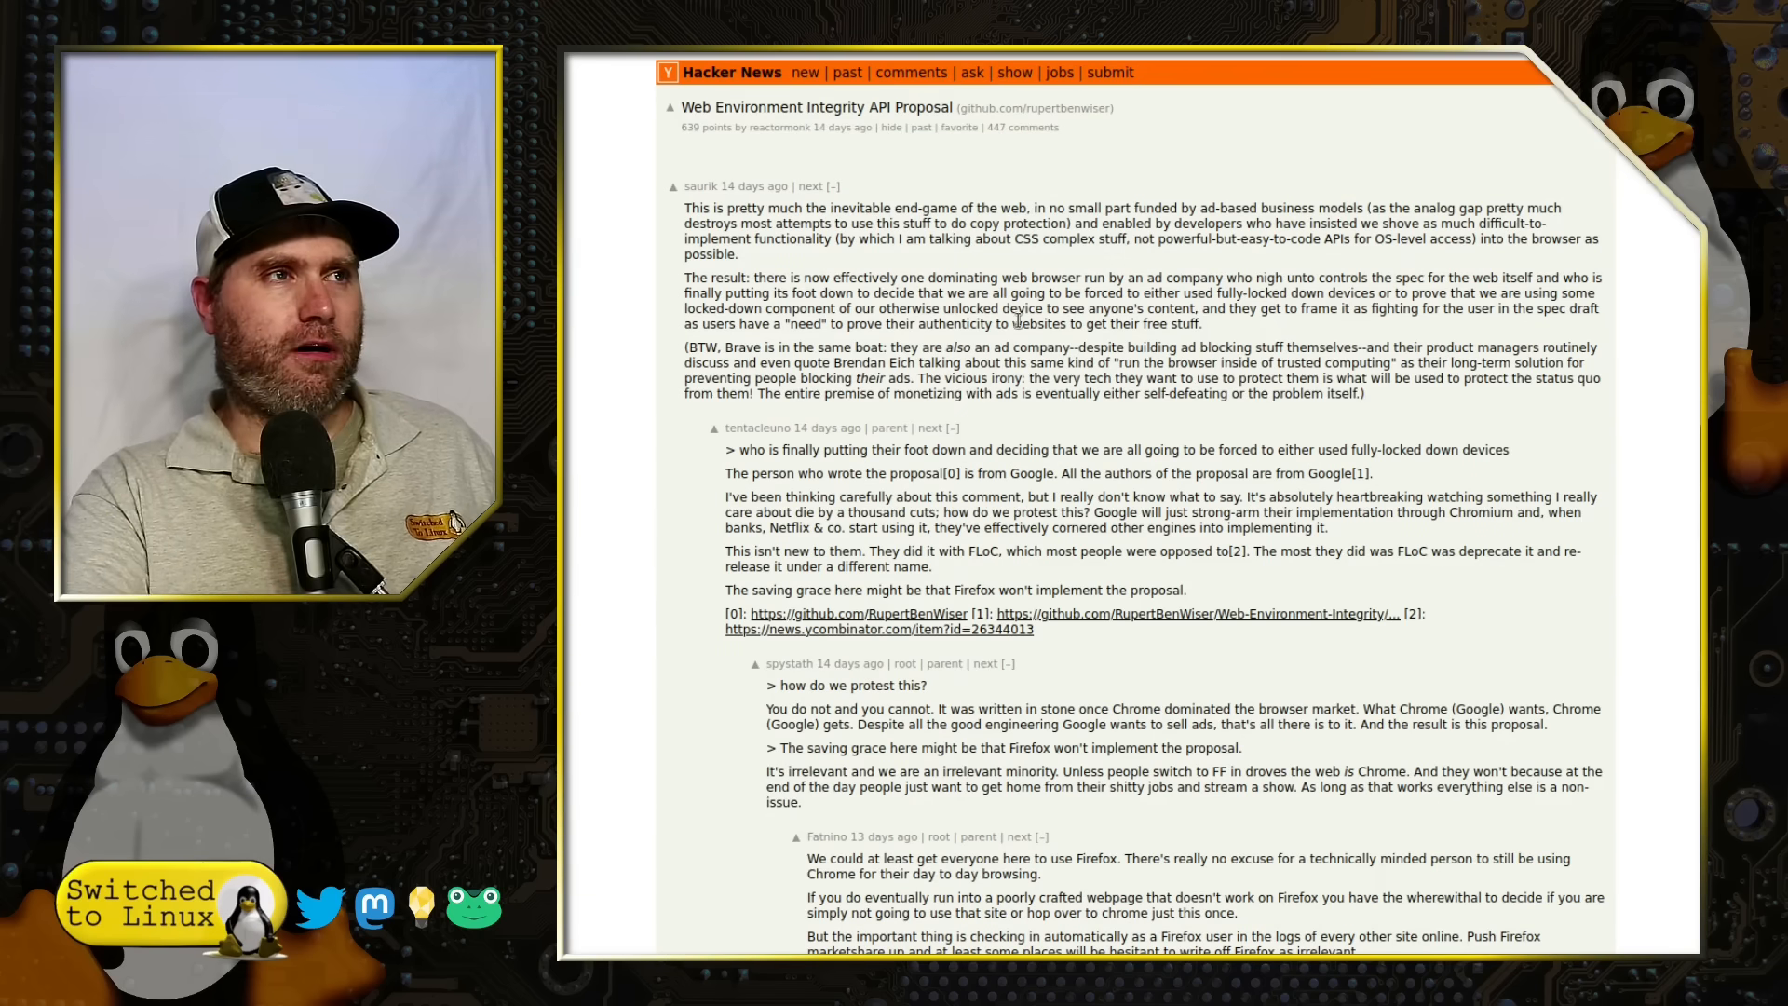
mouse_move(895, 177)
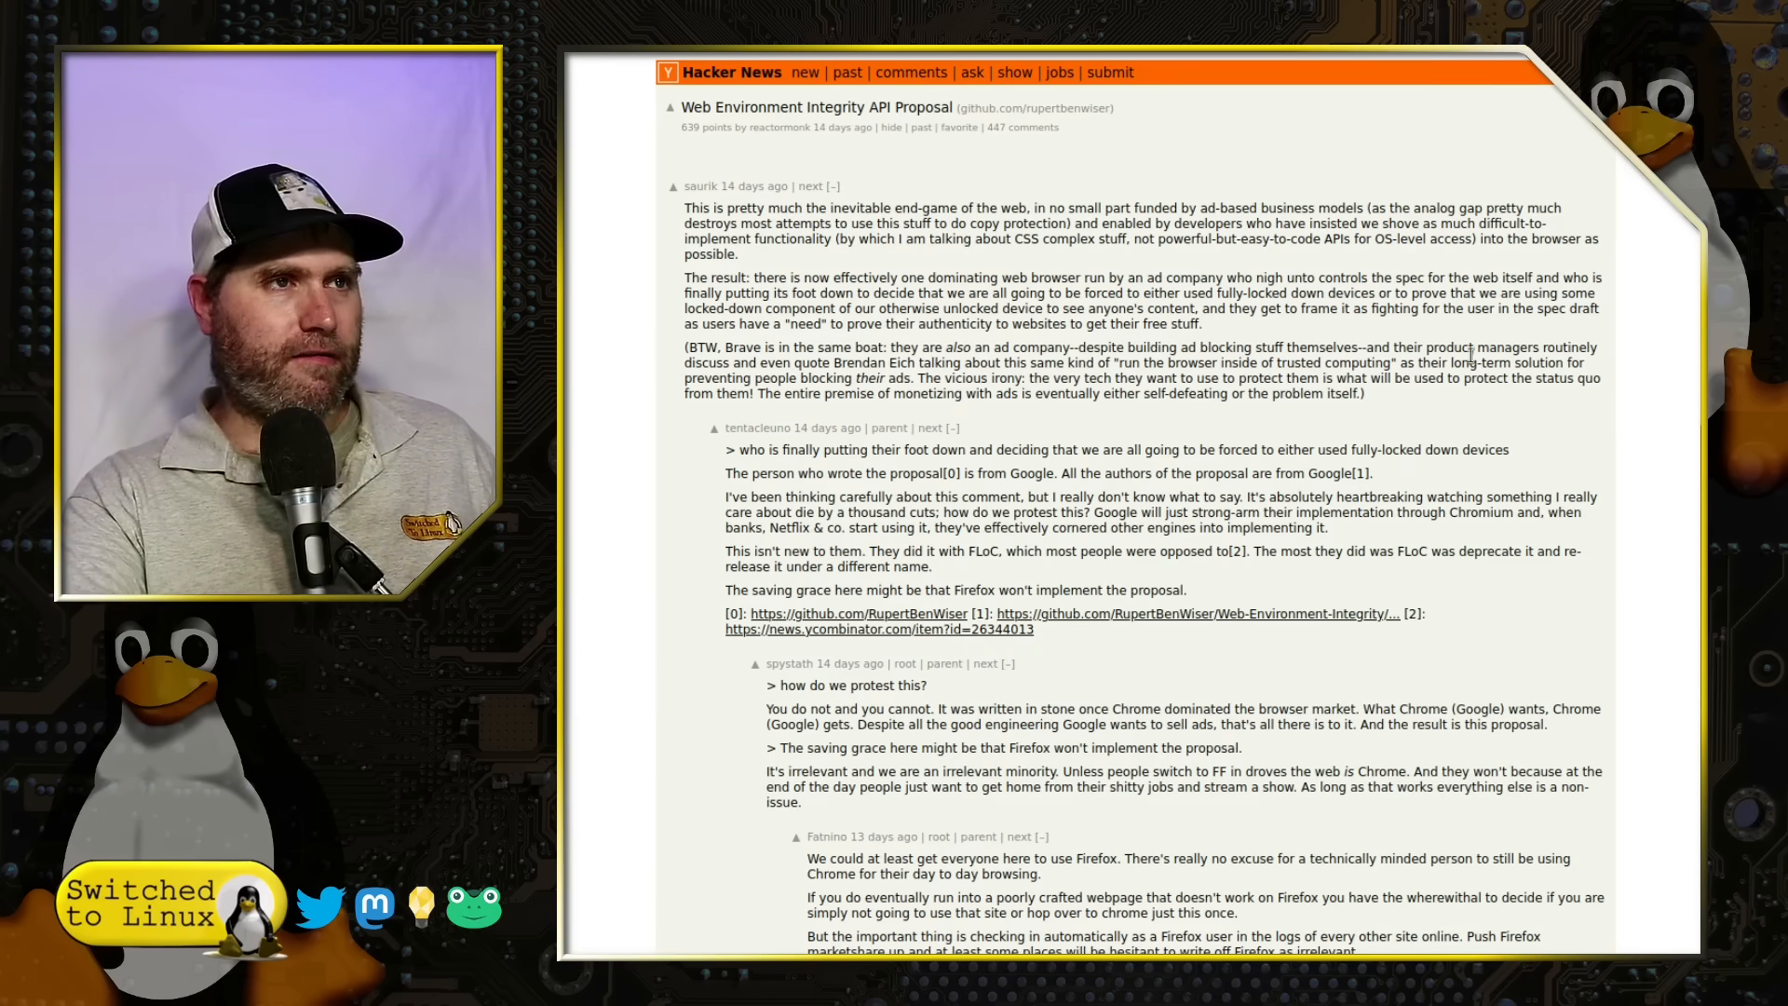
Step: Scroll down through the Hacker News comments on the Web Environment Integrity API Proposal
scroll(down, 3)
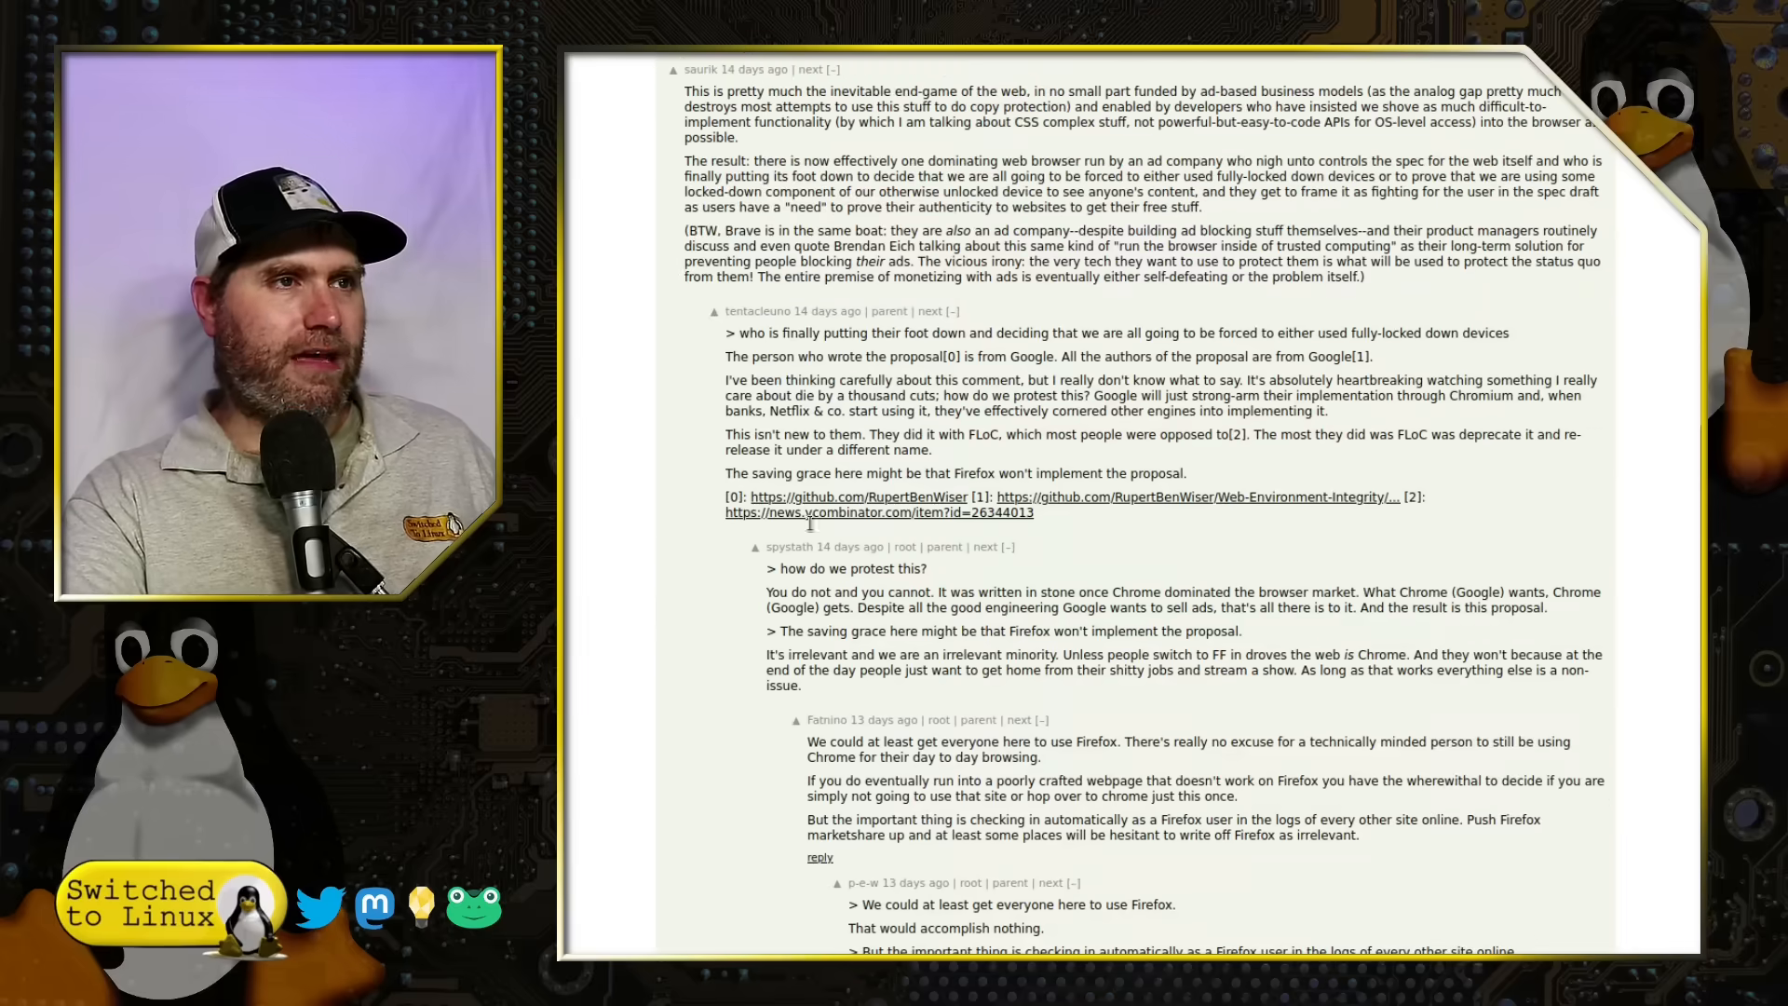
scroll(down, 3)
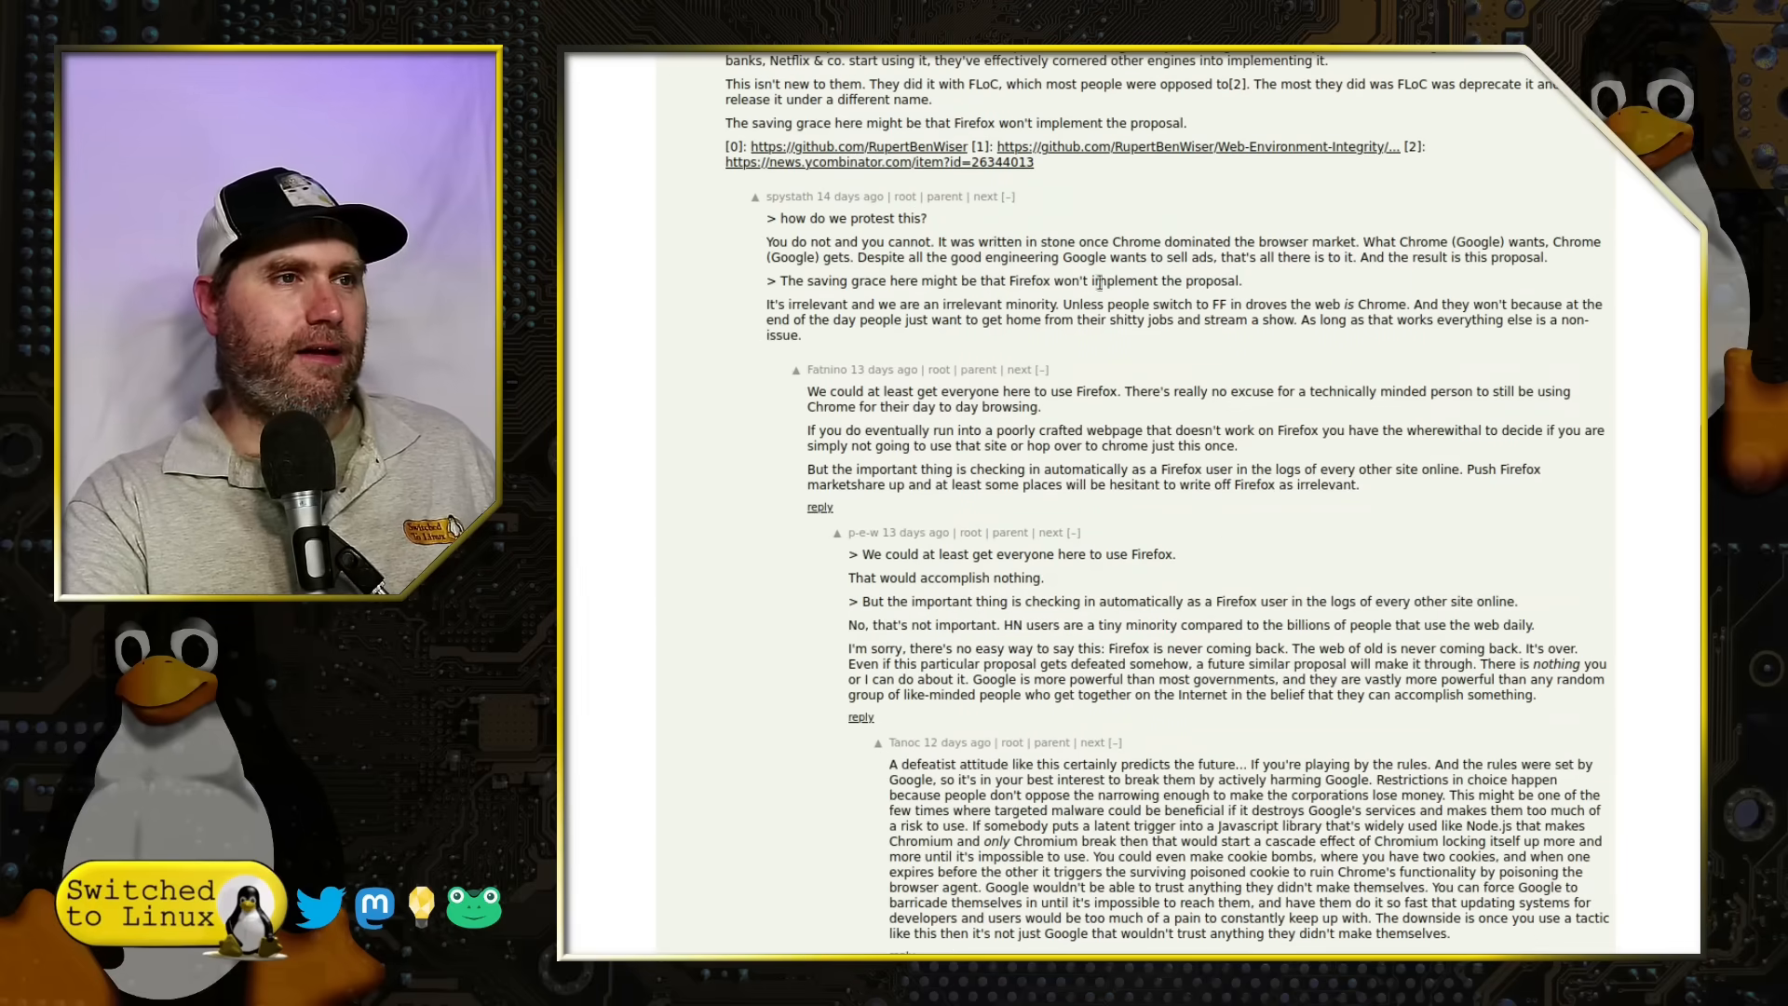
scroll(down, 3)
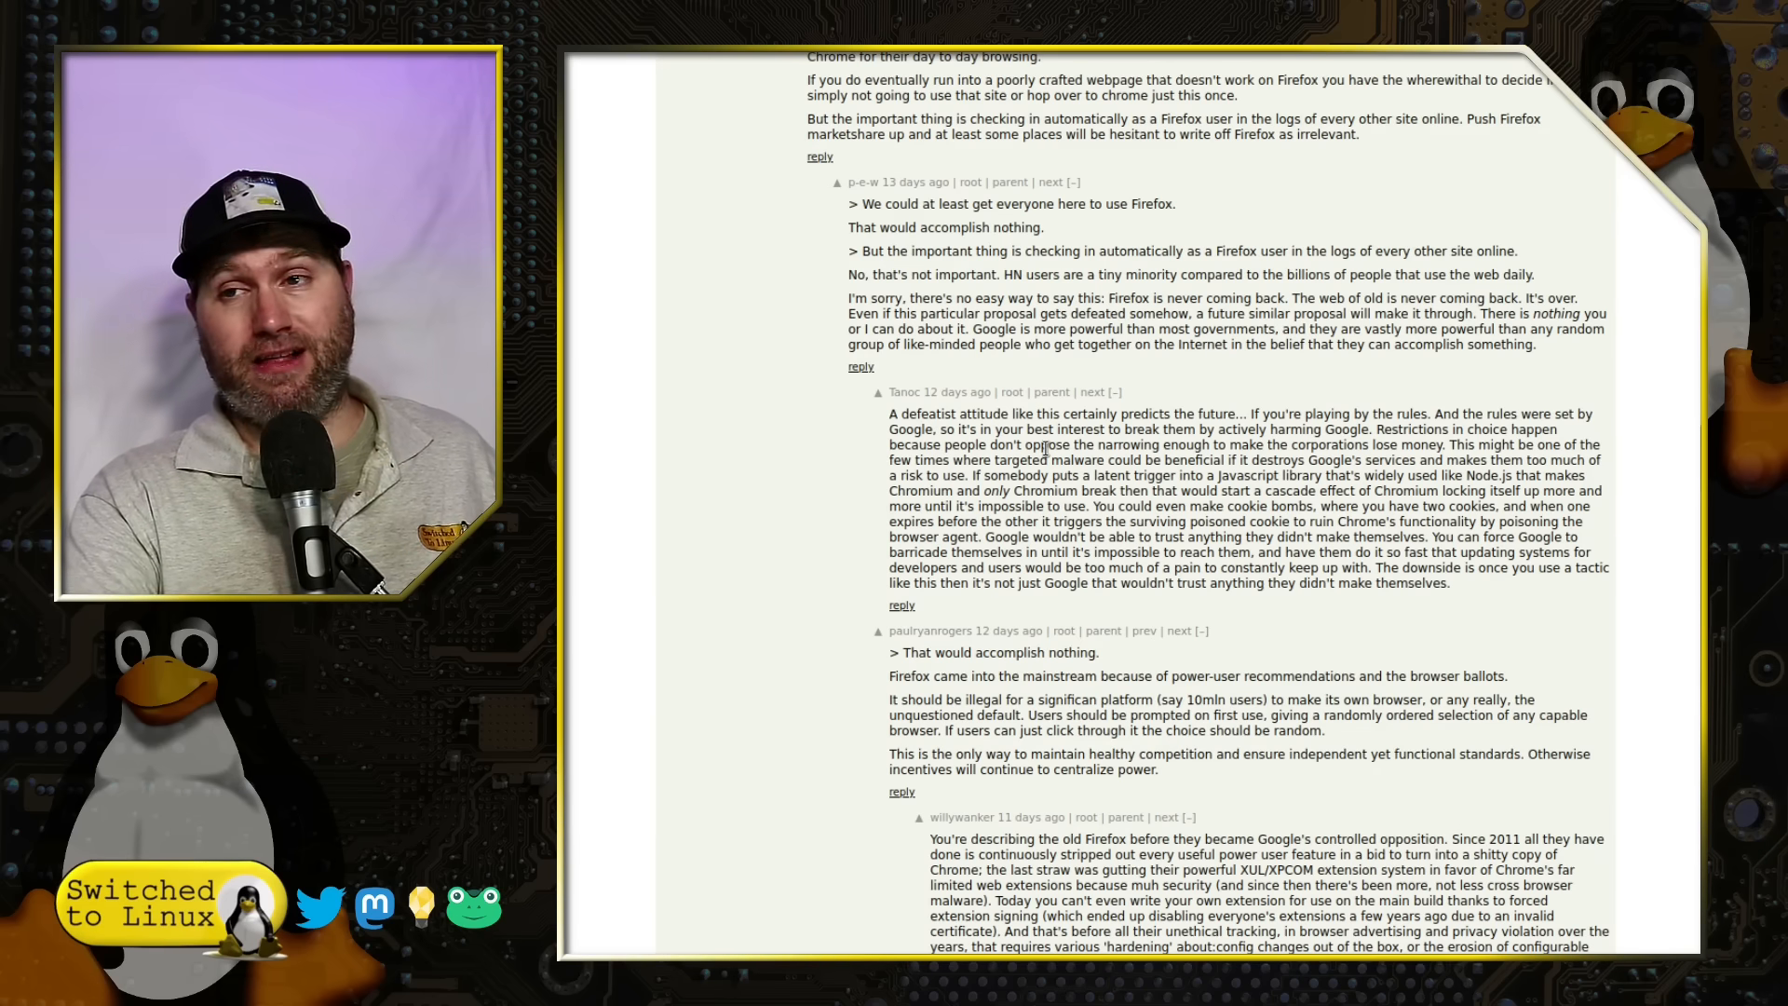
scroll(down, 3)
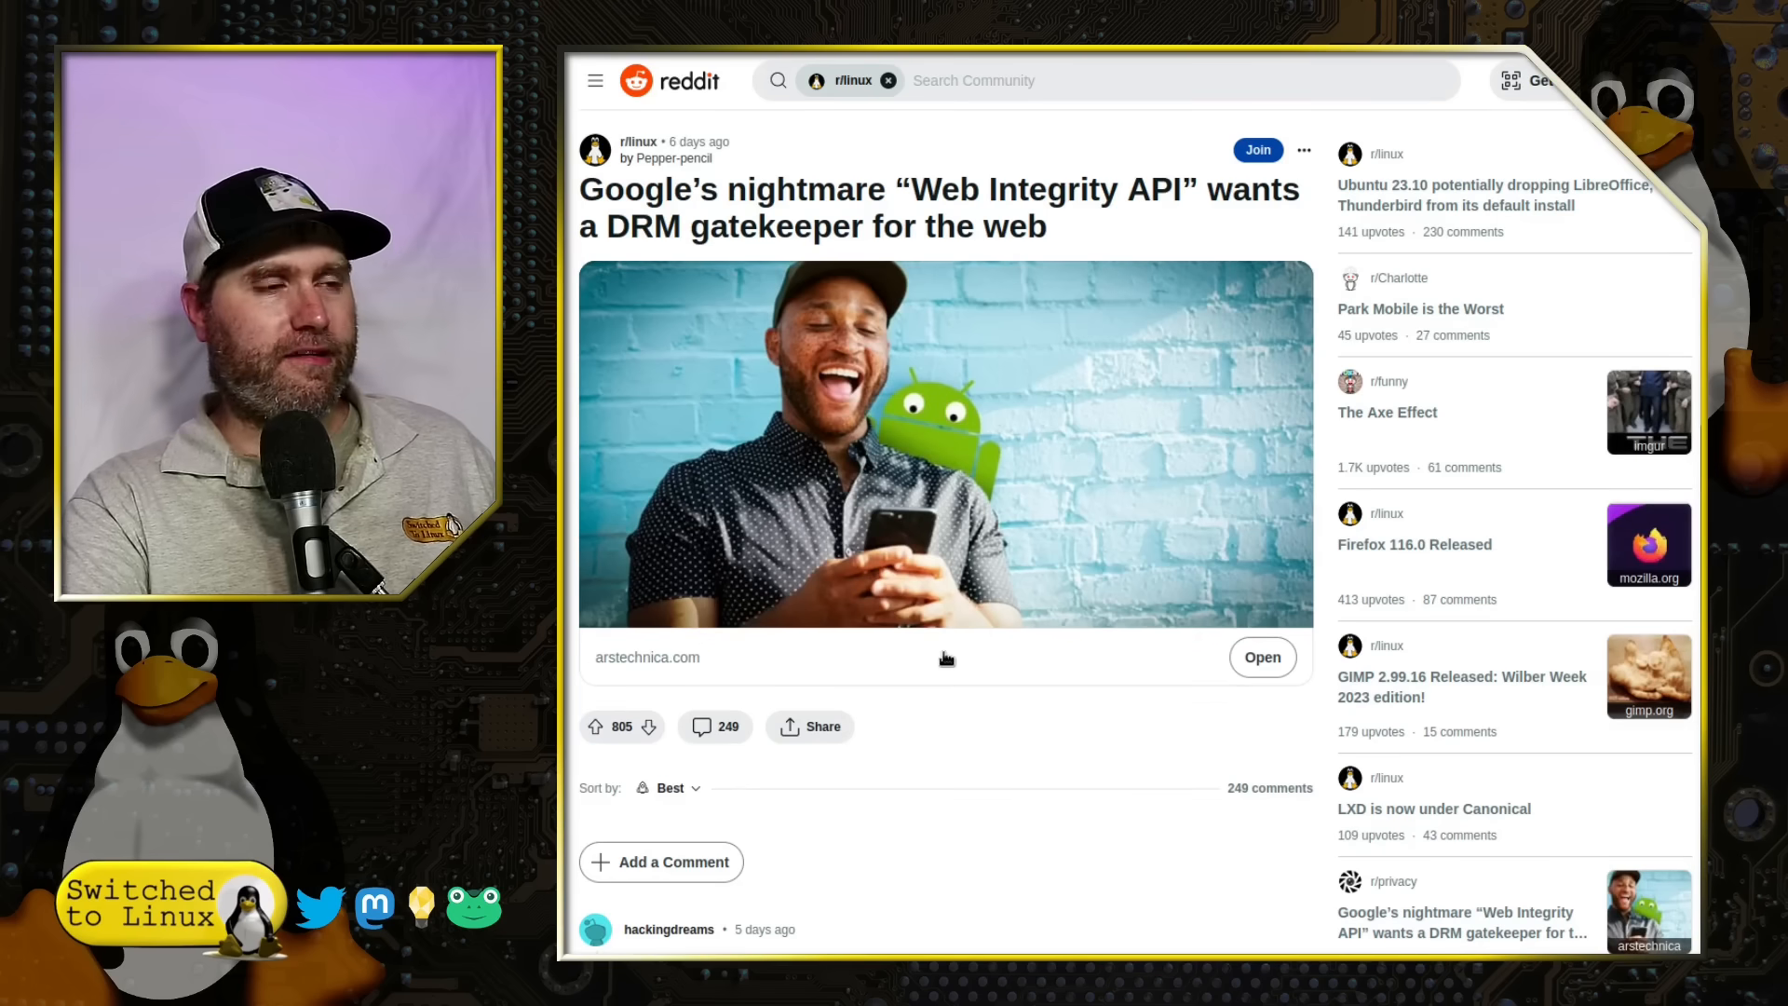
mouse_move(1023, 442)
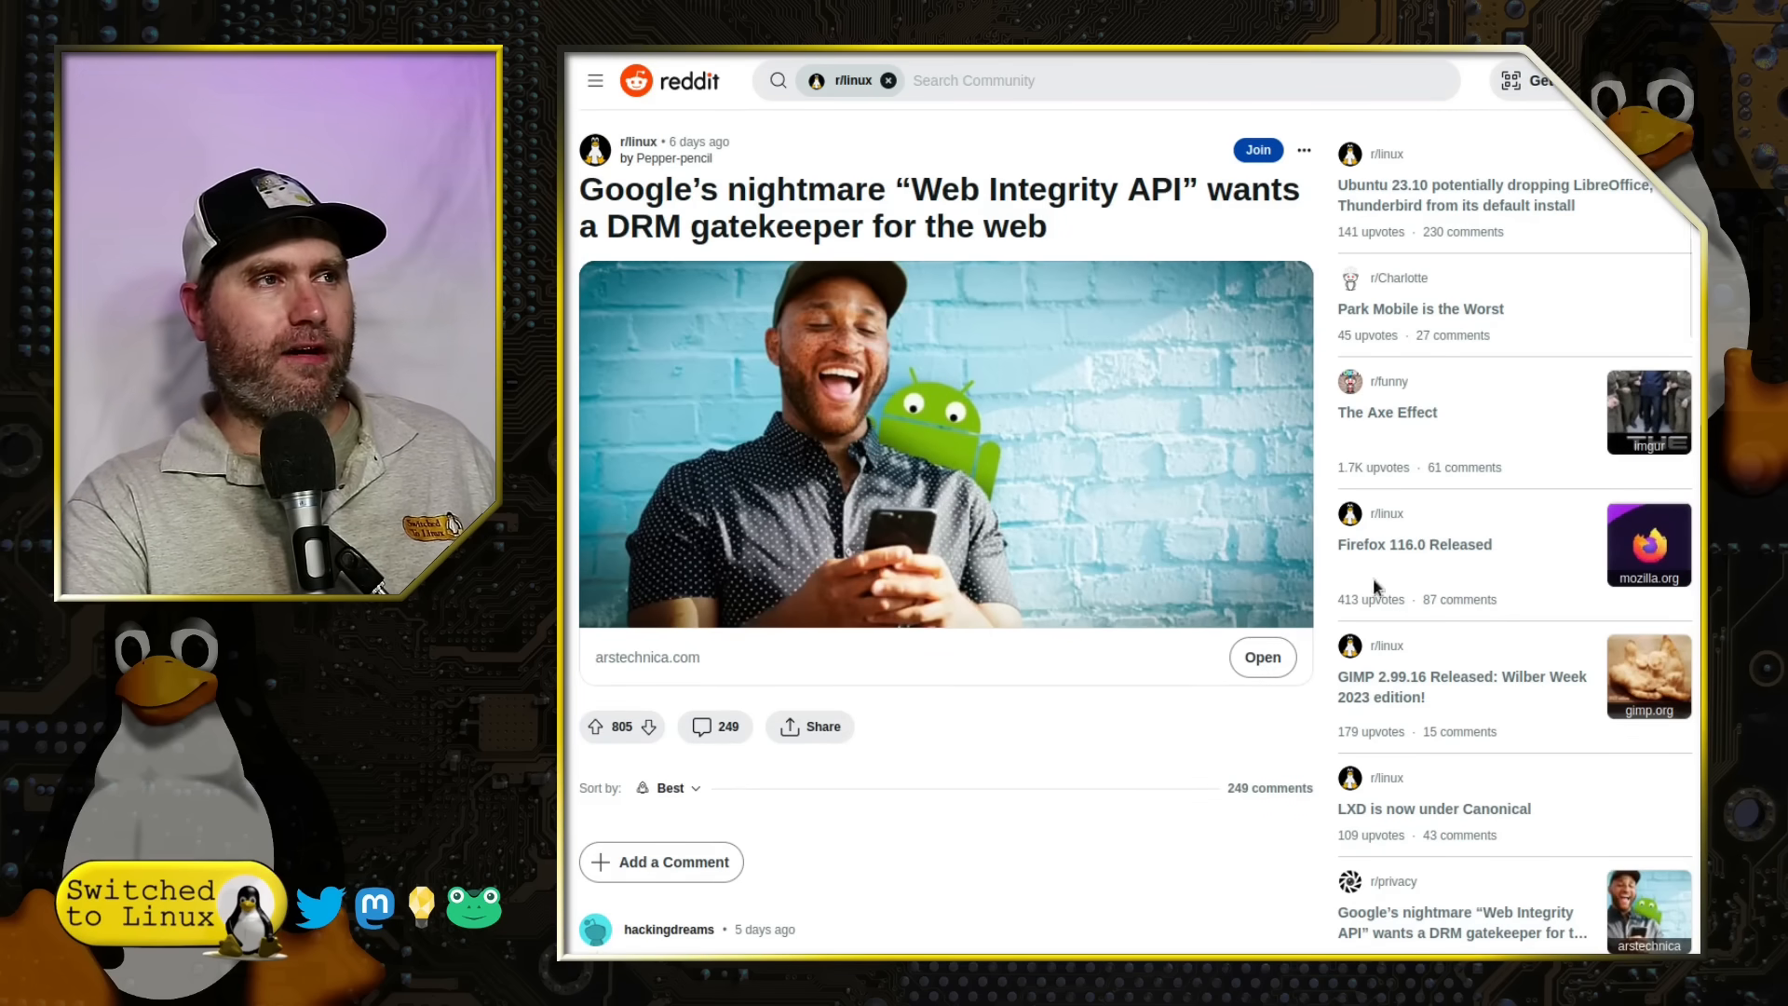
mouse_move(798, 297)
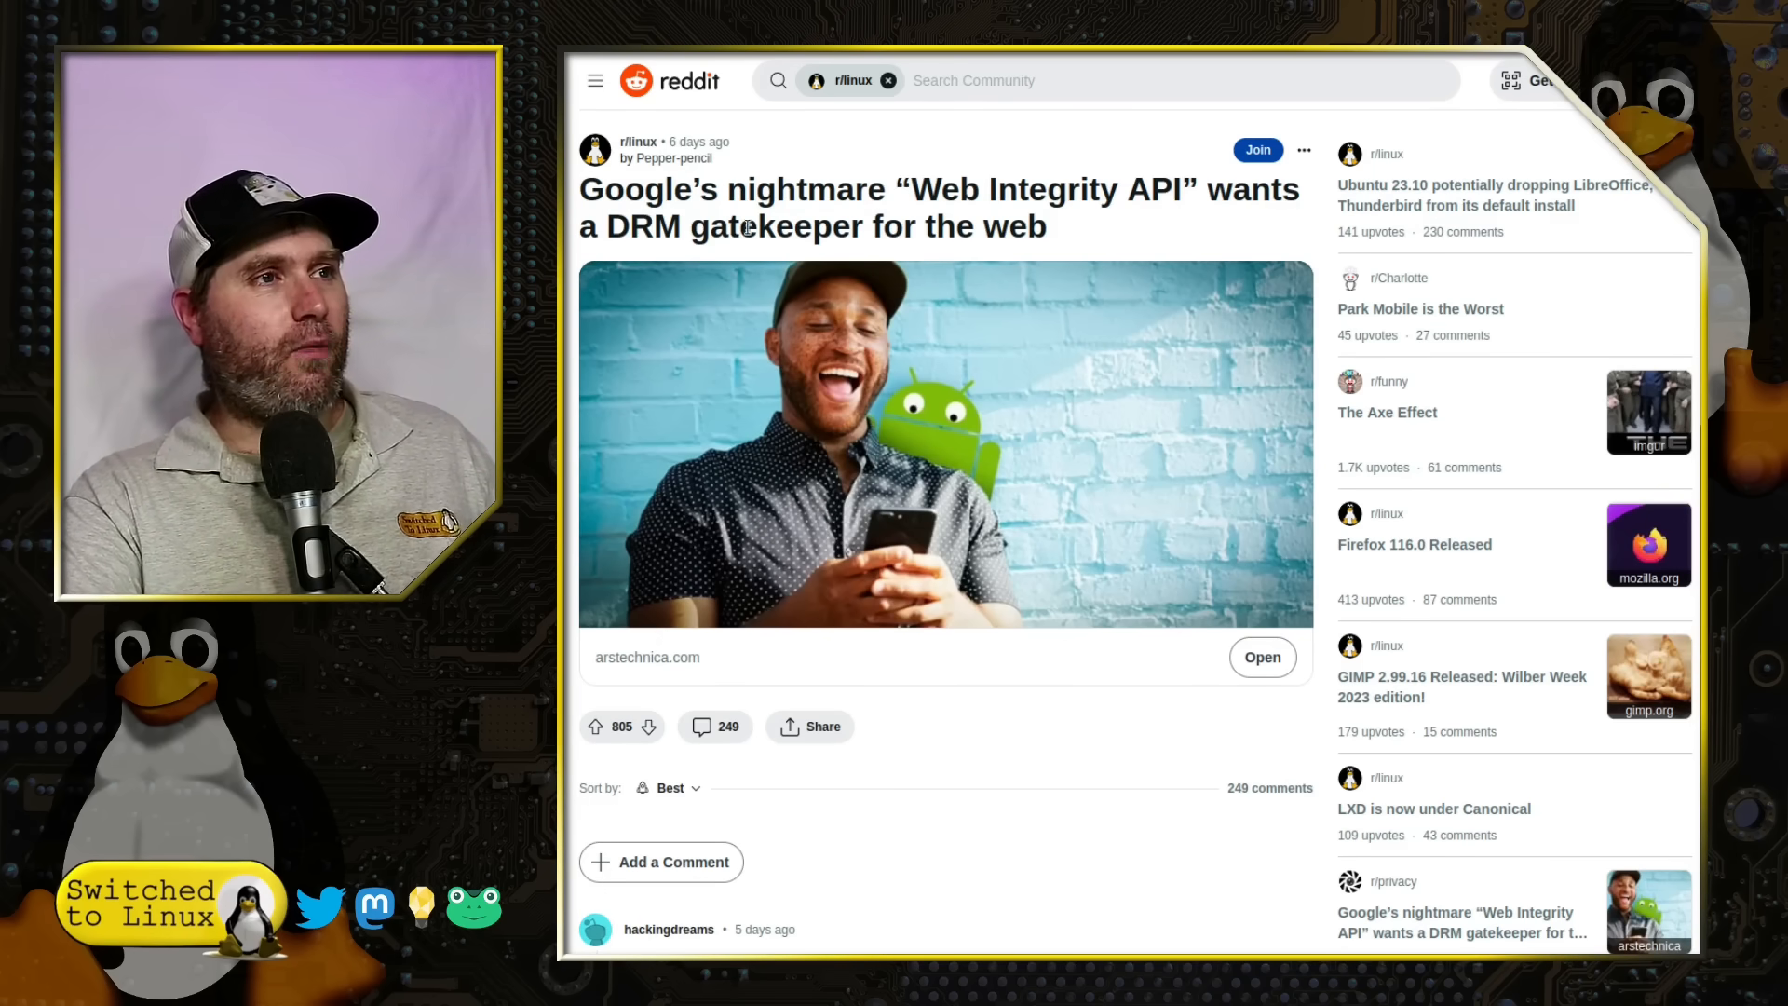
Step: Scroll the r/linux comments and highlight the one urging everyone to switch to Firefox
scroll(down, 3)
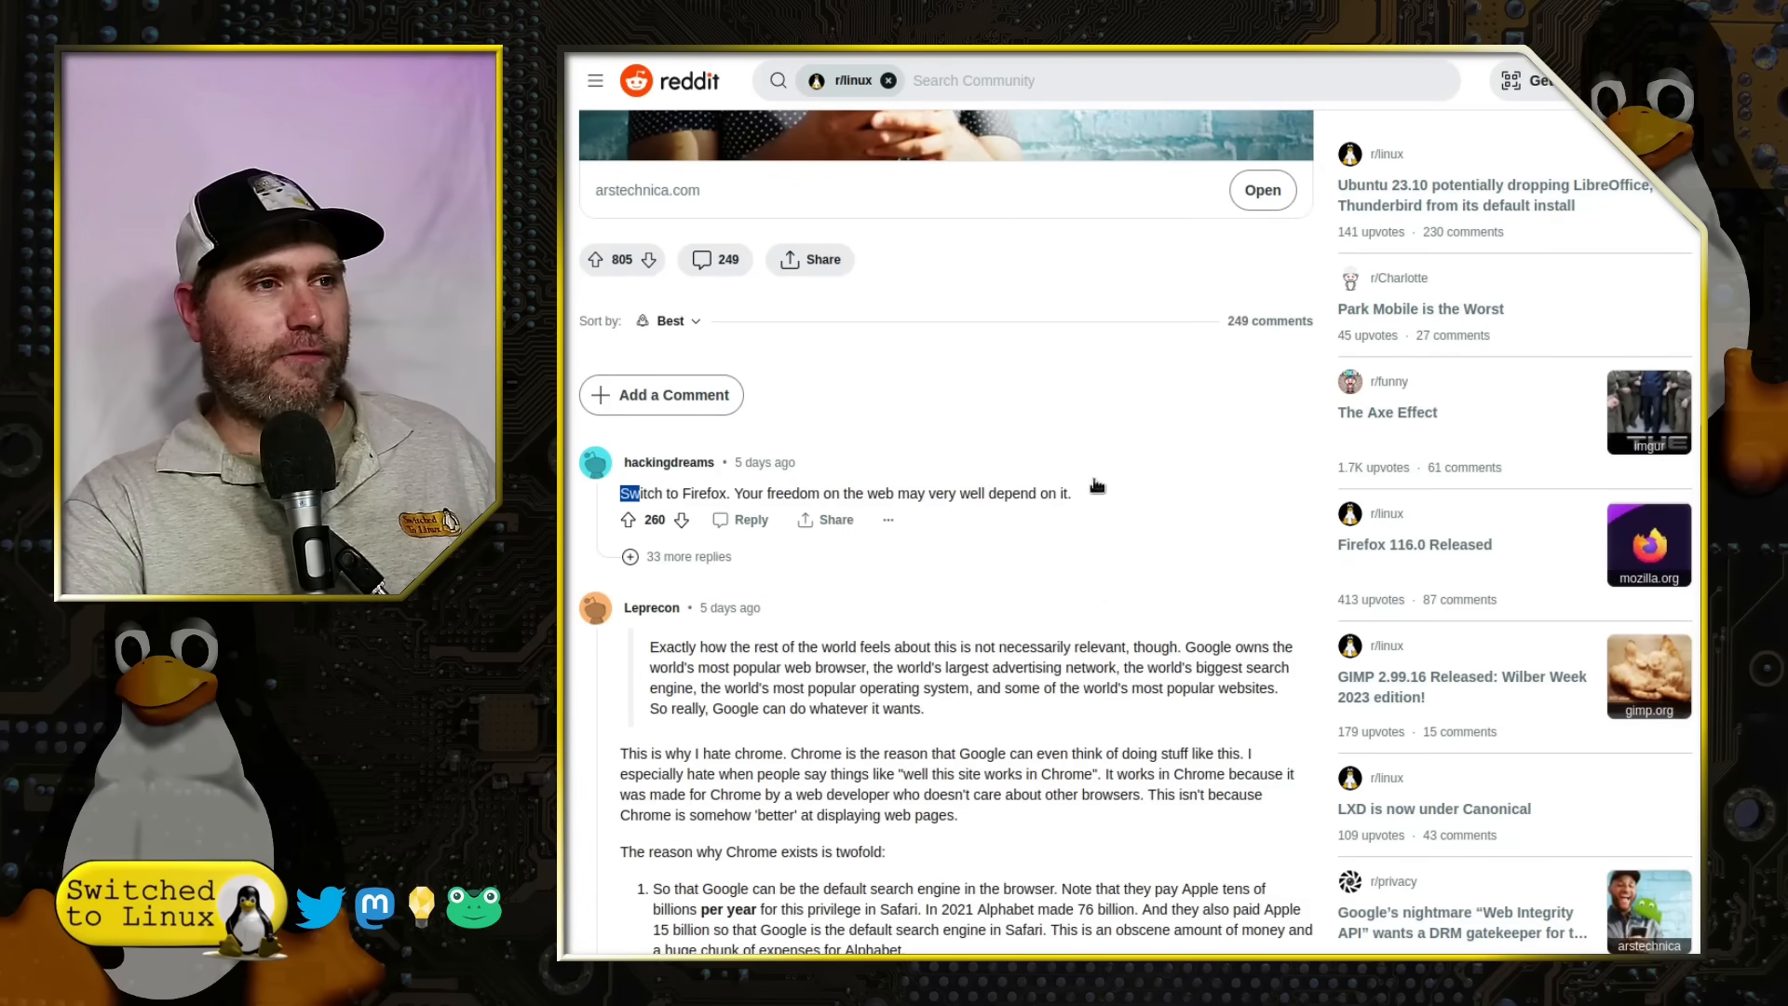
drag(619, 493, 1071, 493)
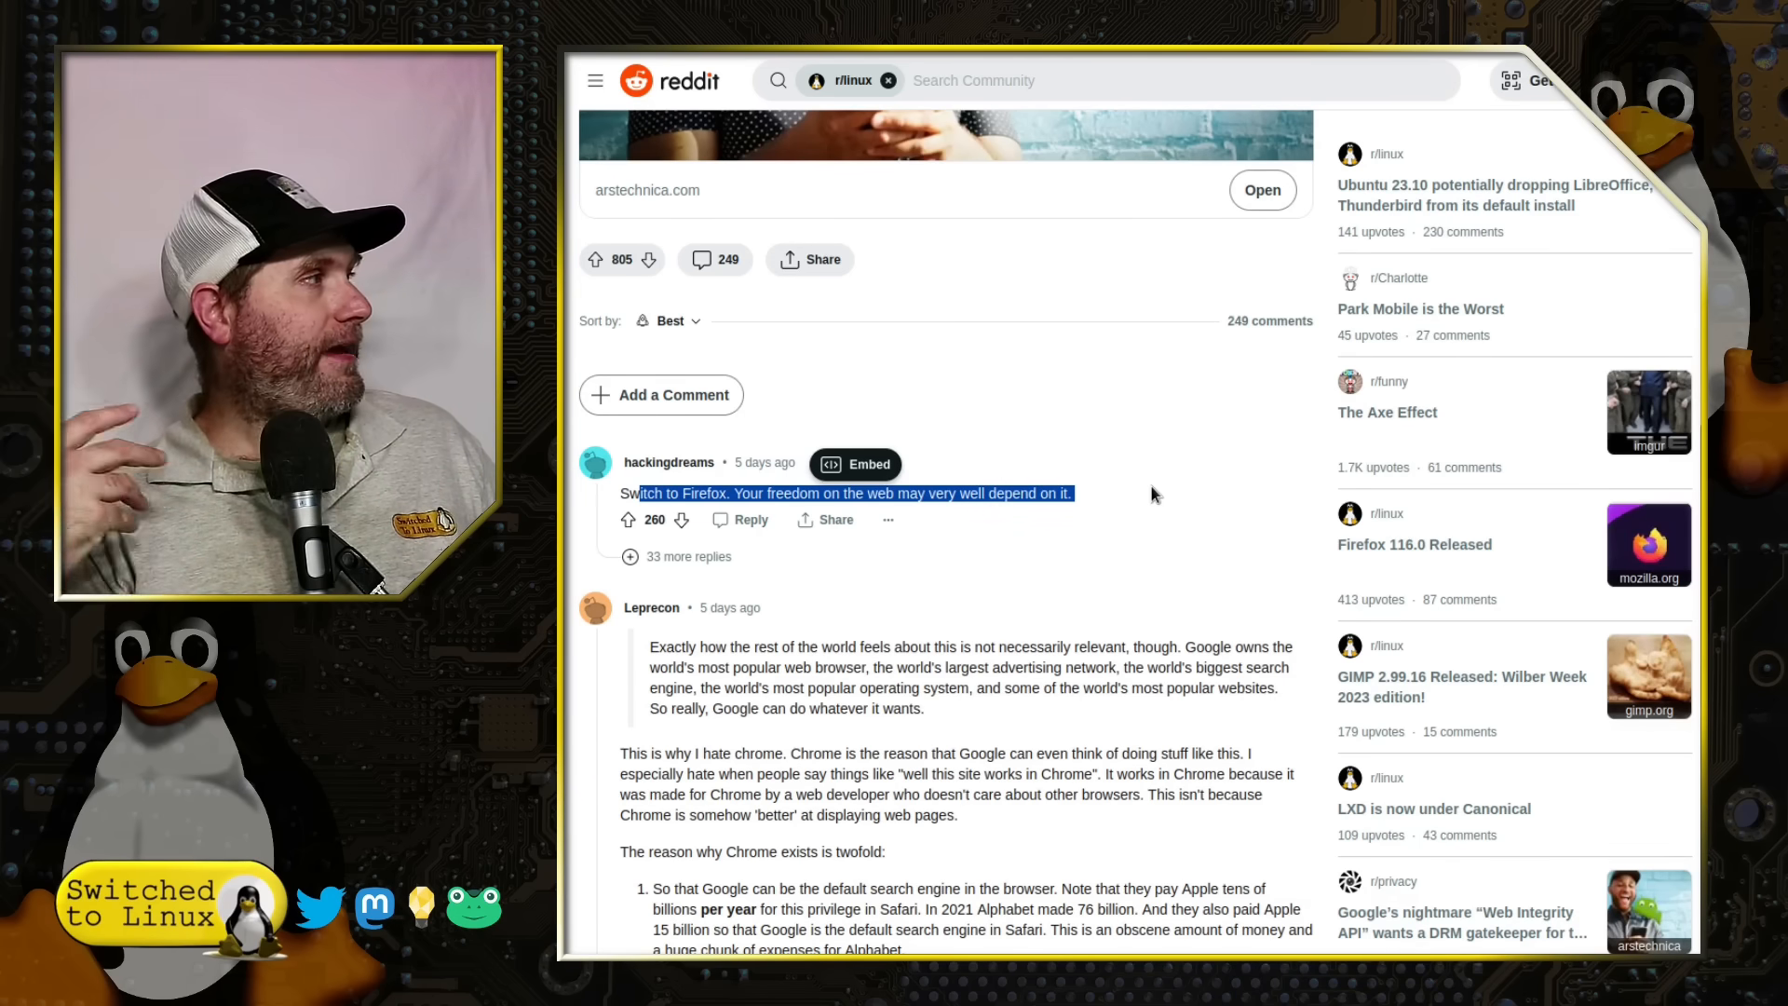
scroll(down, 3)
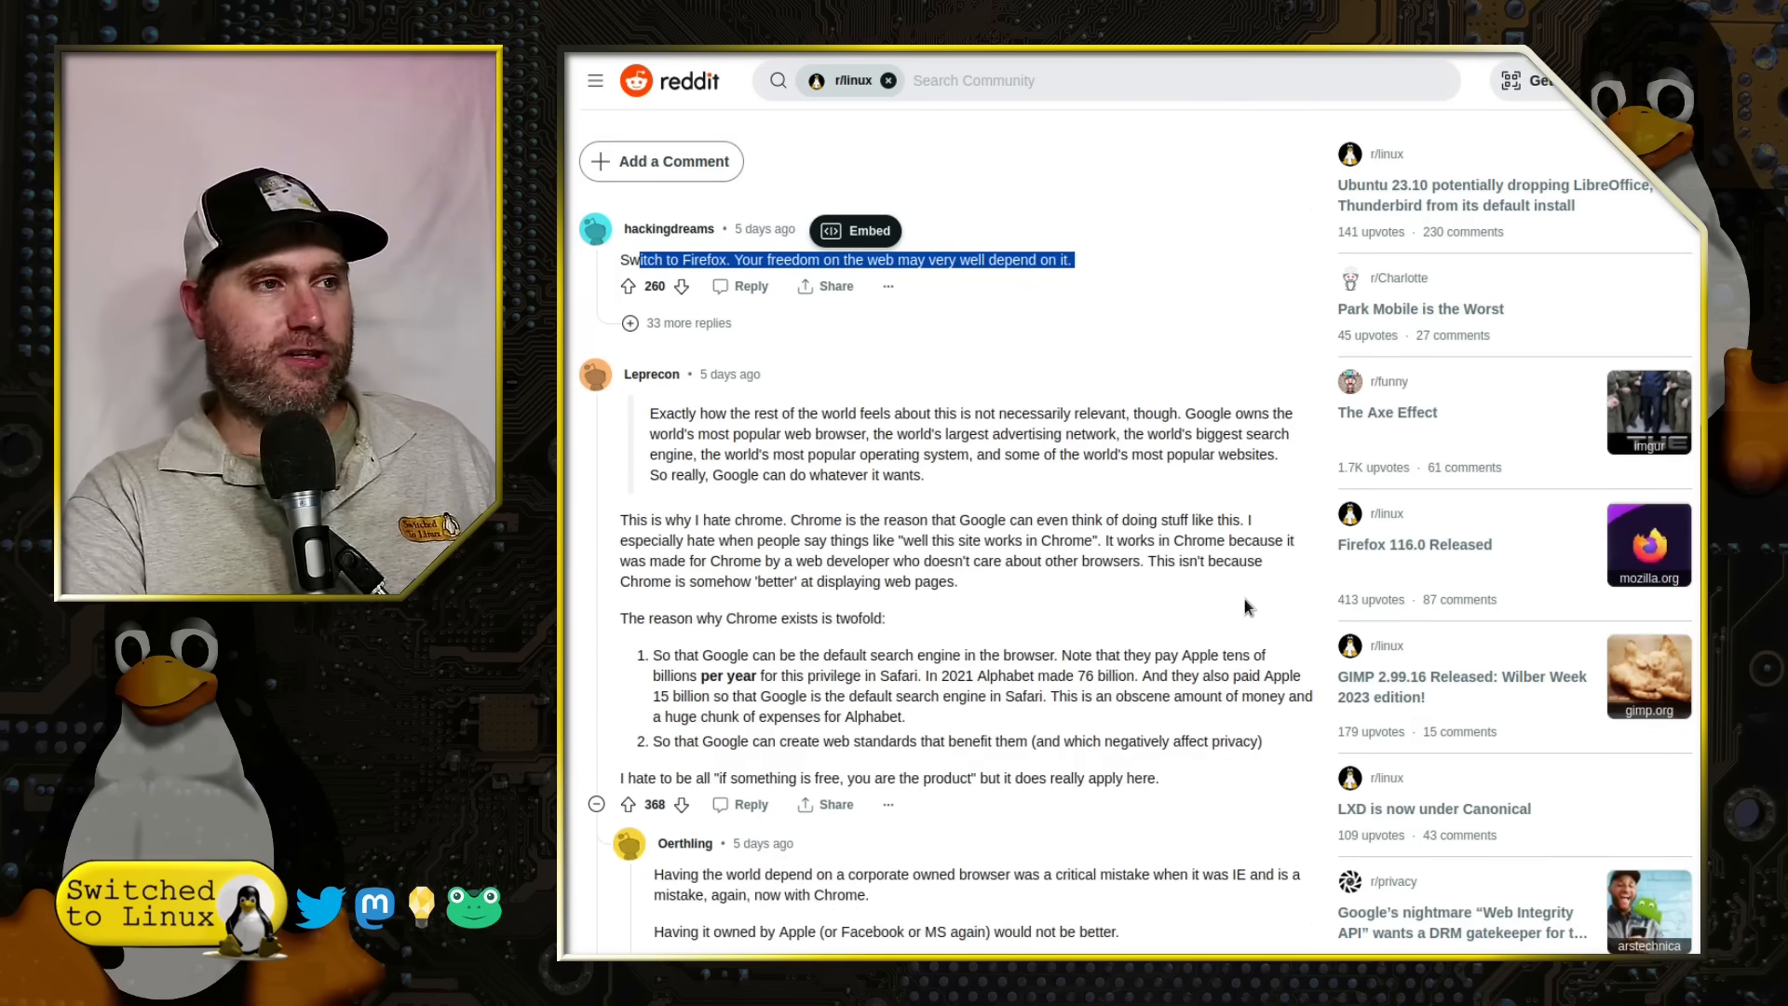
scroll(down, 3)
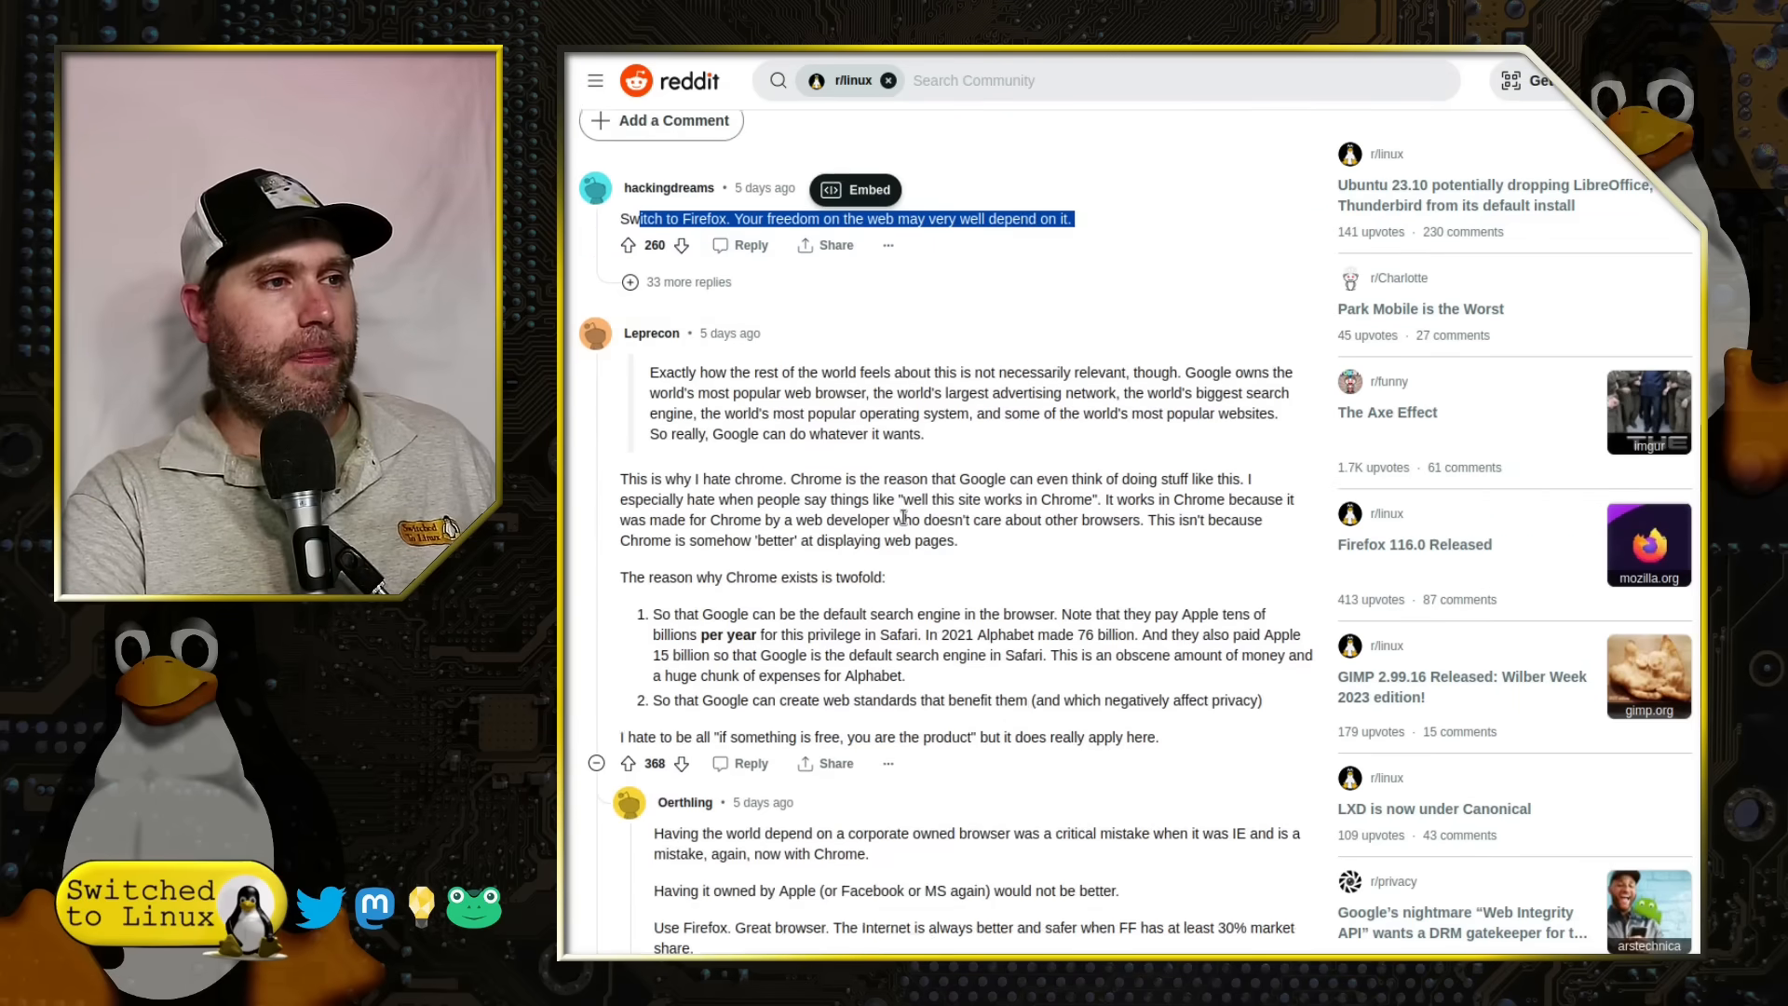
scroll(down, 3)
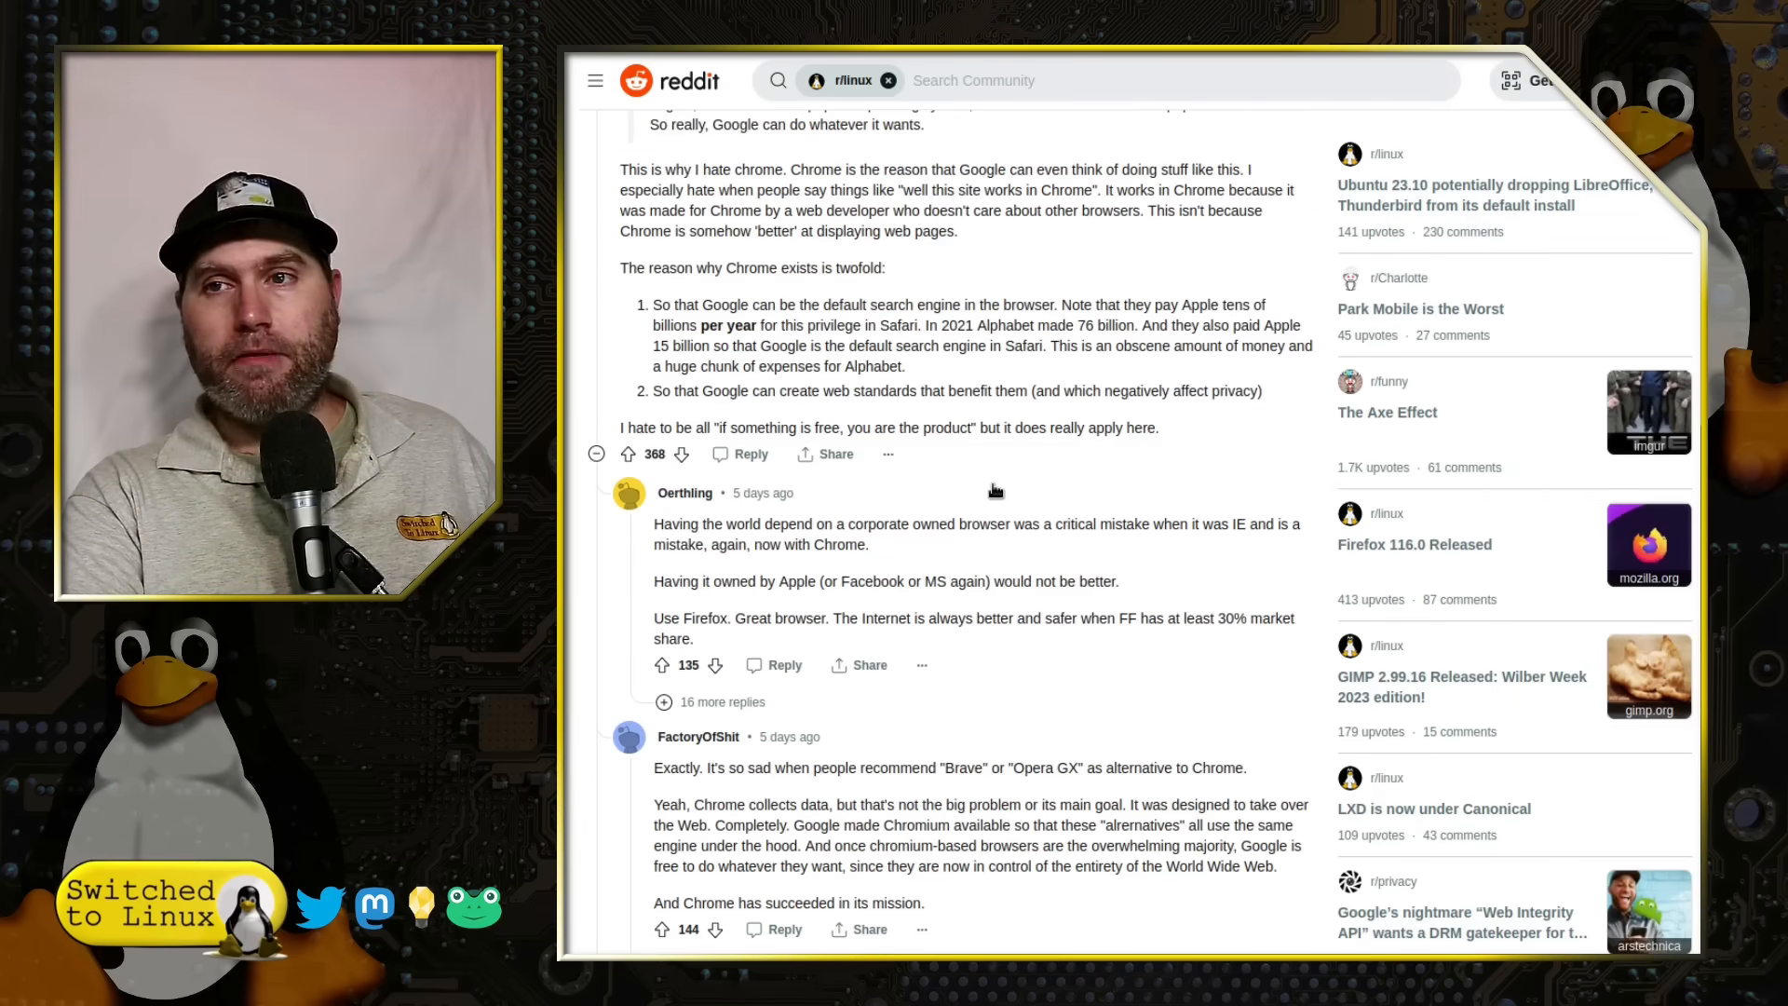
mouse_move(1043, 472)
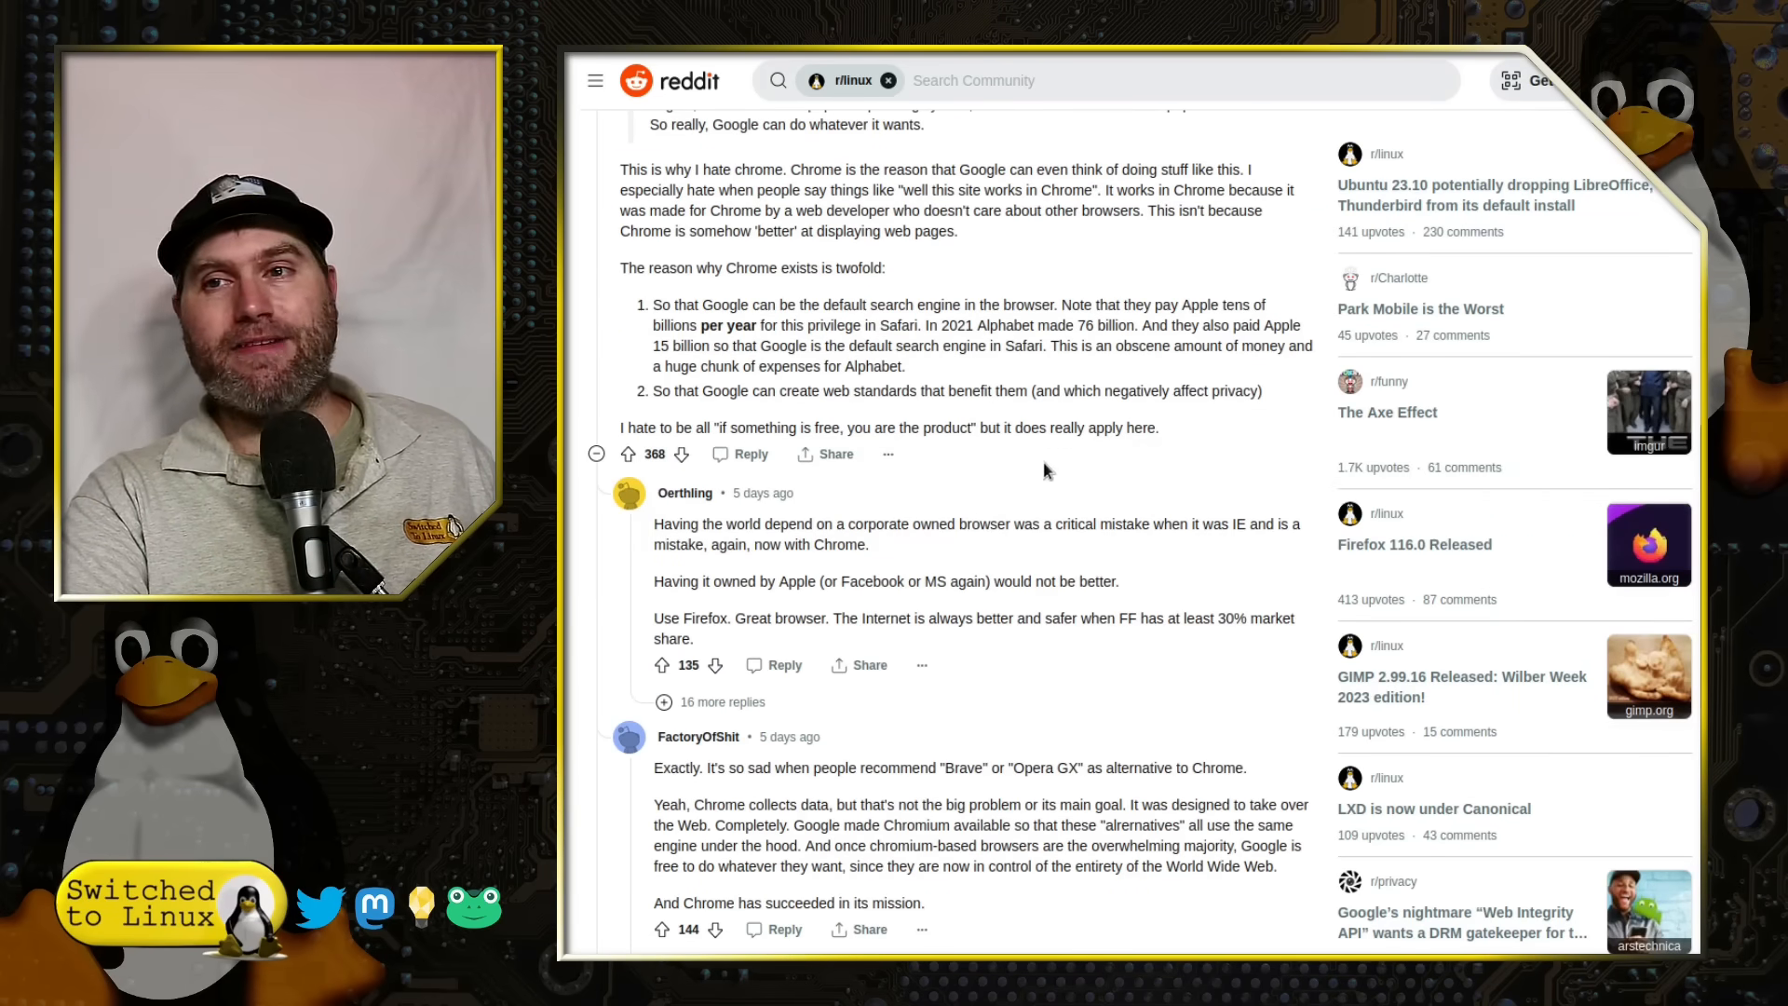
mouse_move(1021, 488)
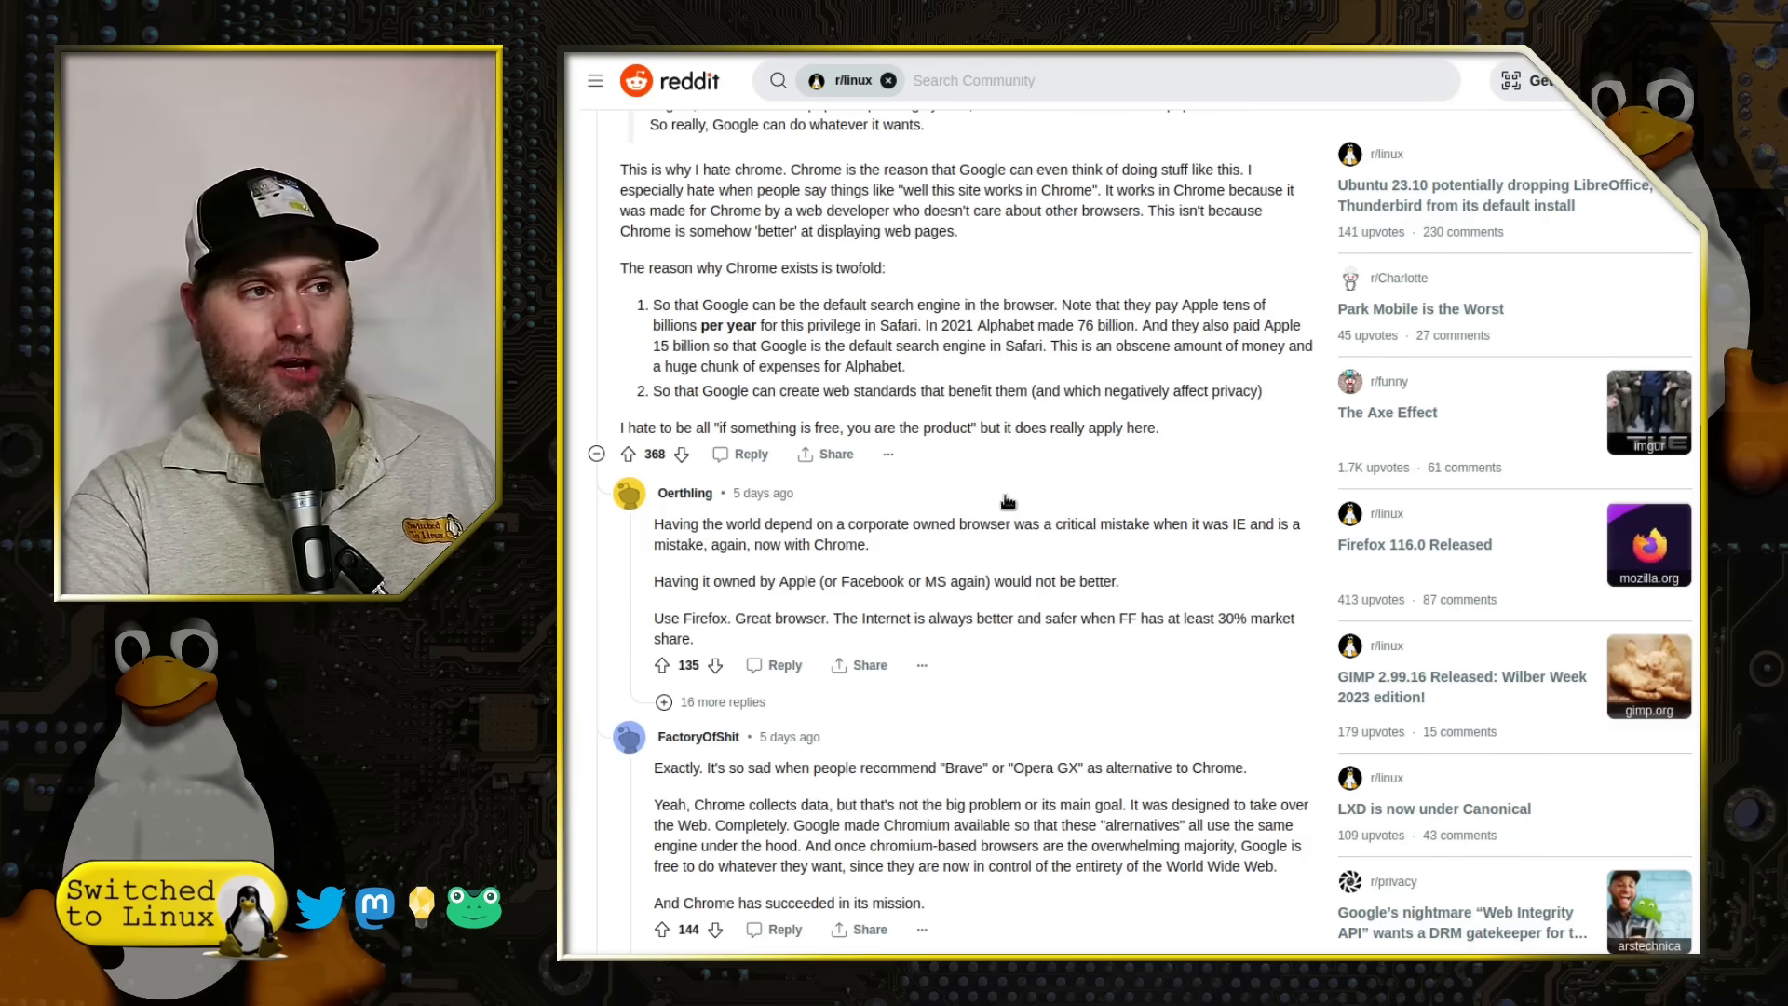
Step: Highlight the short hostile comment aimed at Google, then follow the linked Chromium commit
scroll(down, 3)
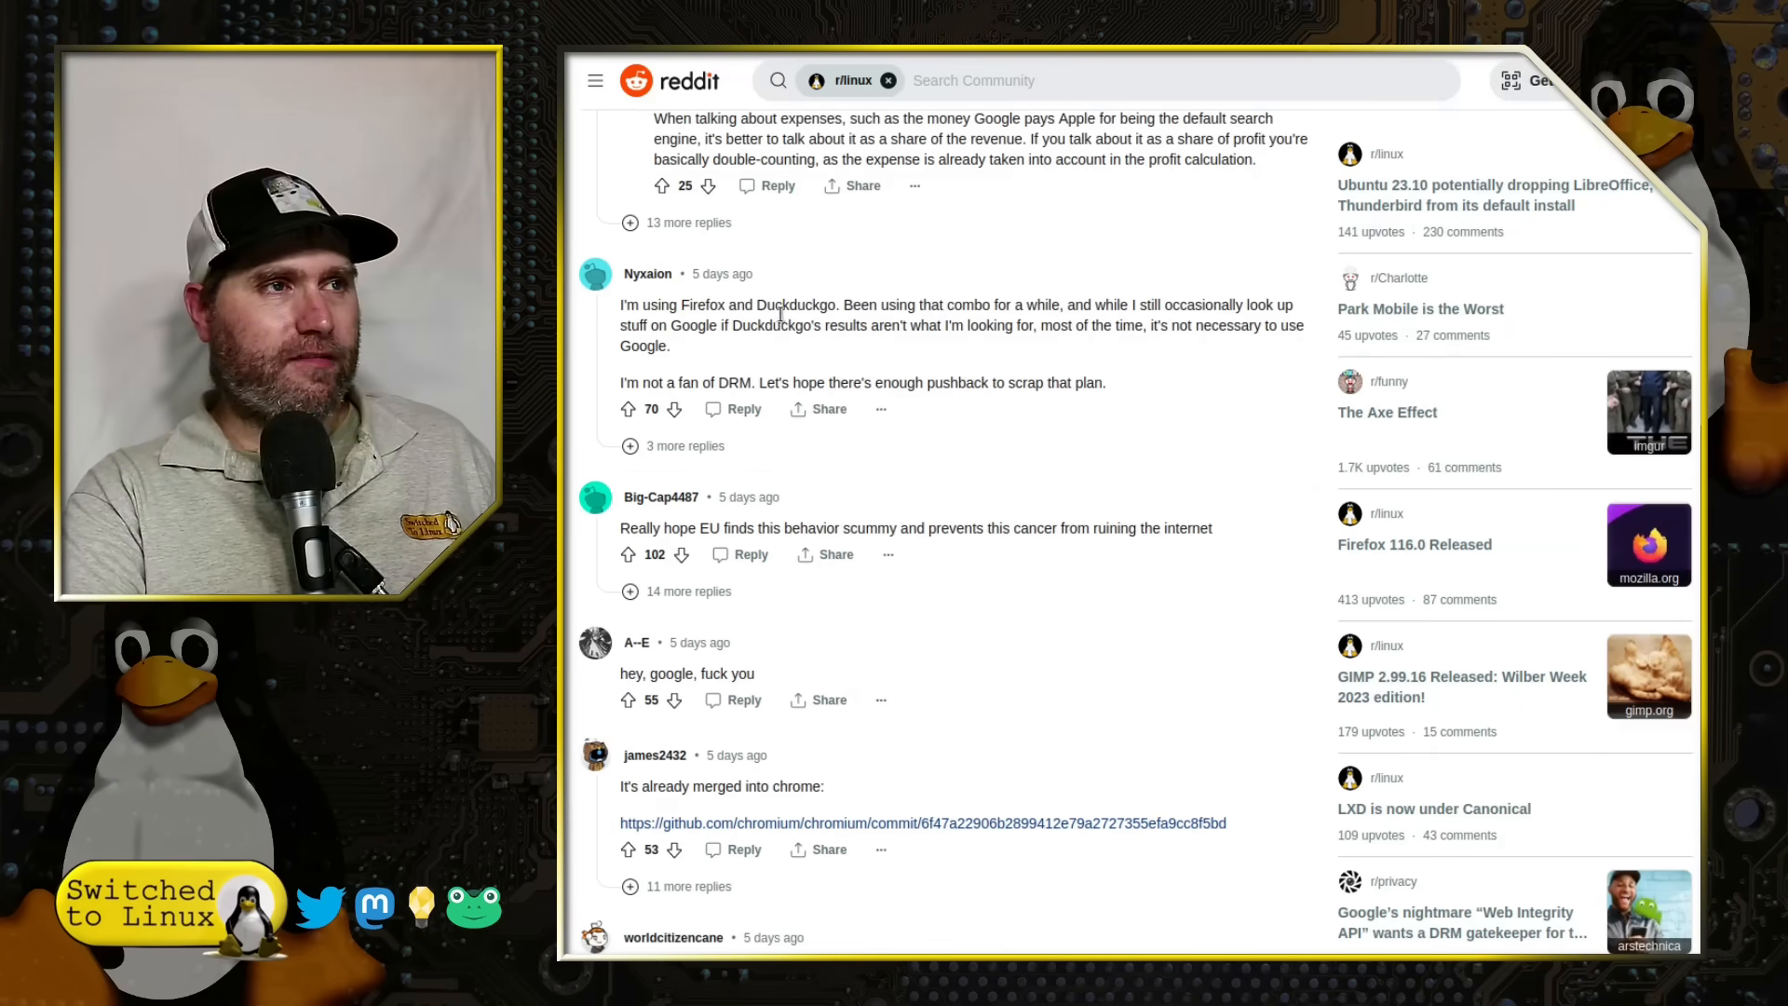
scroll(down, 3)
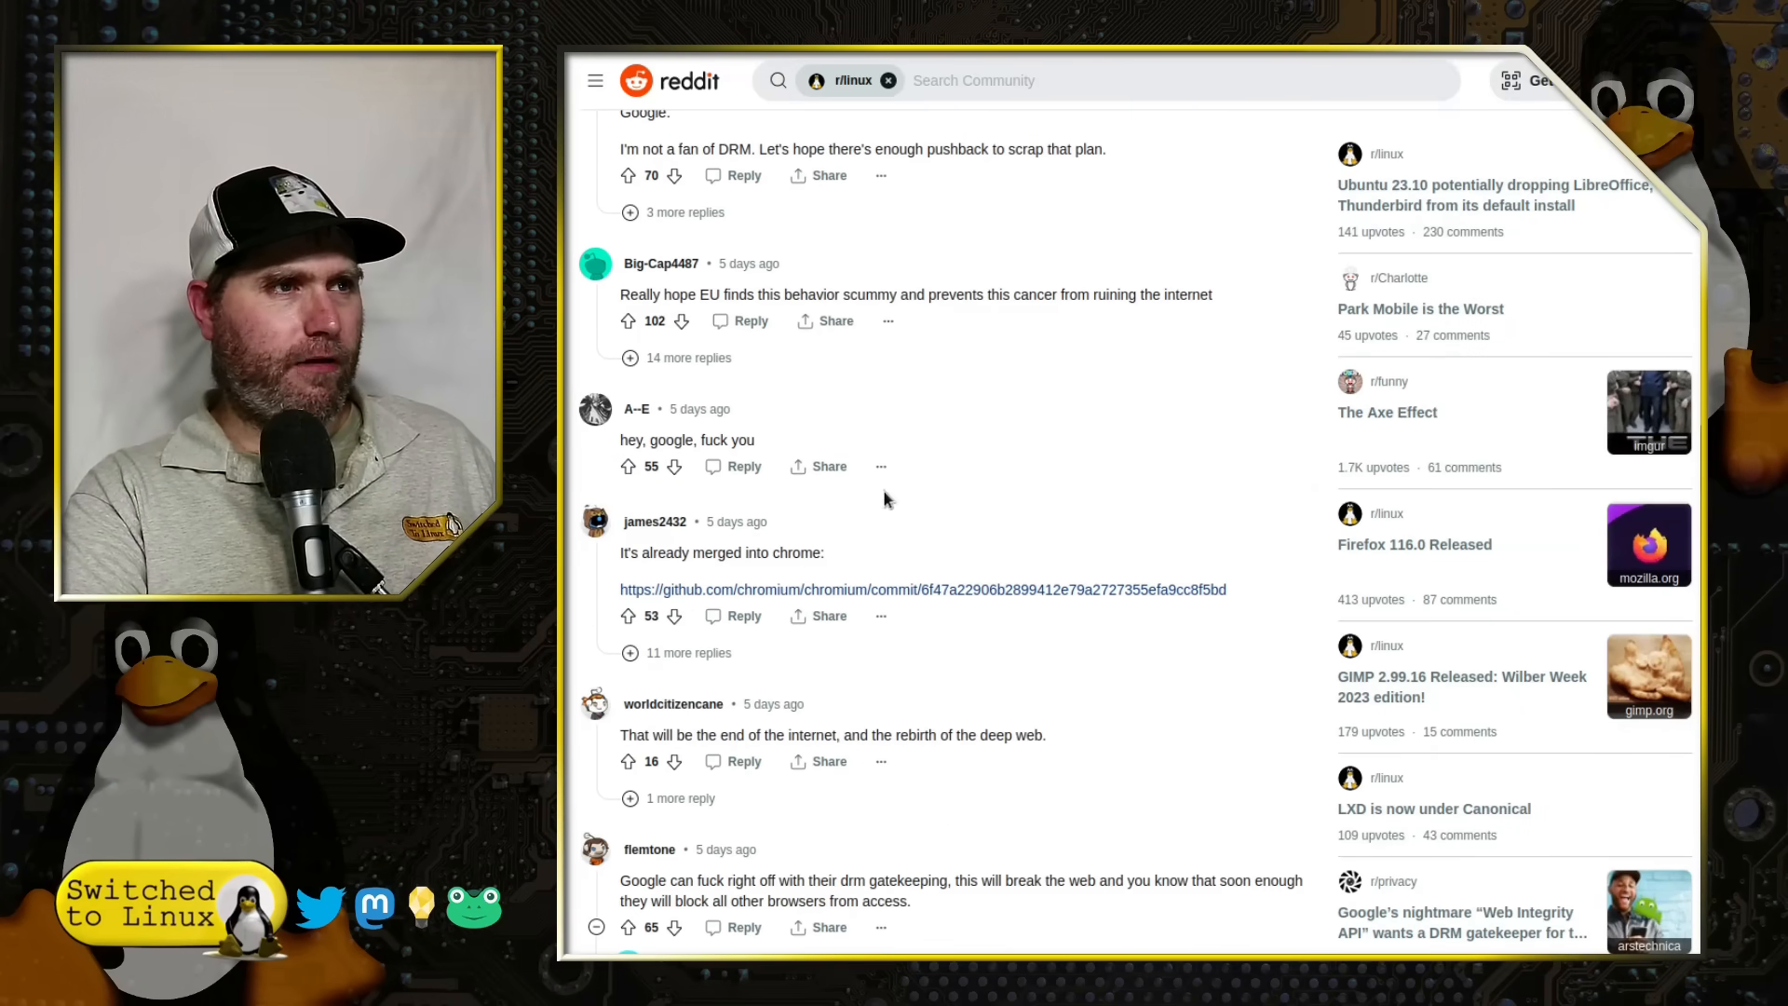
double_click(687, 439)
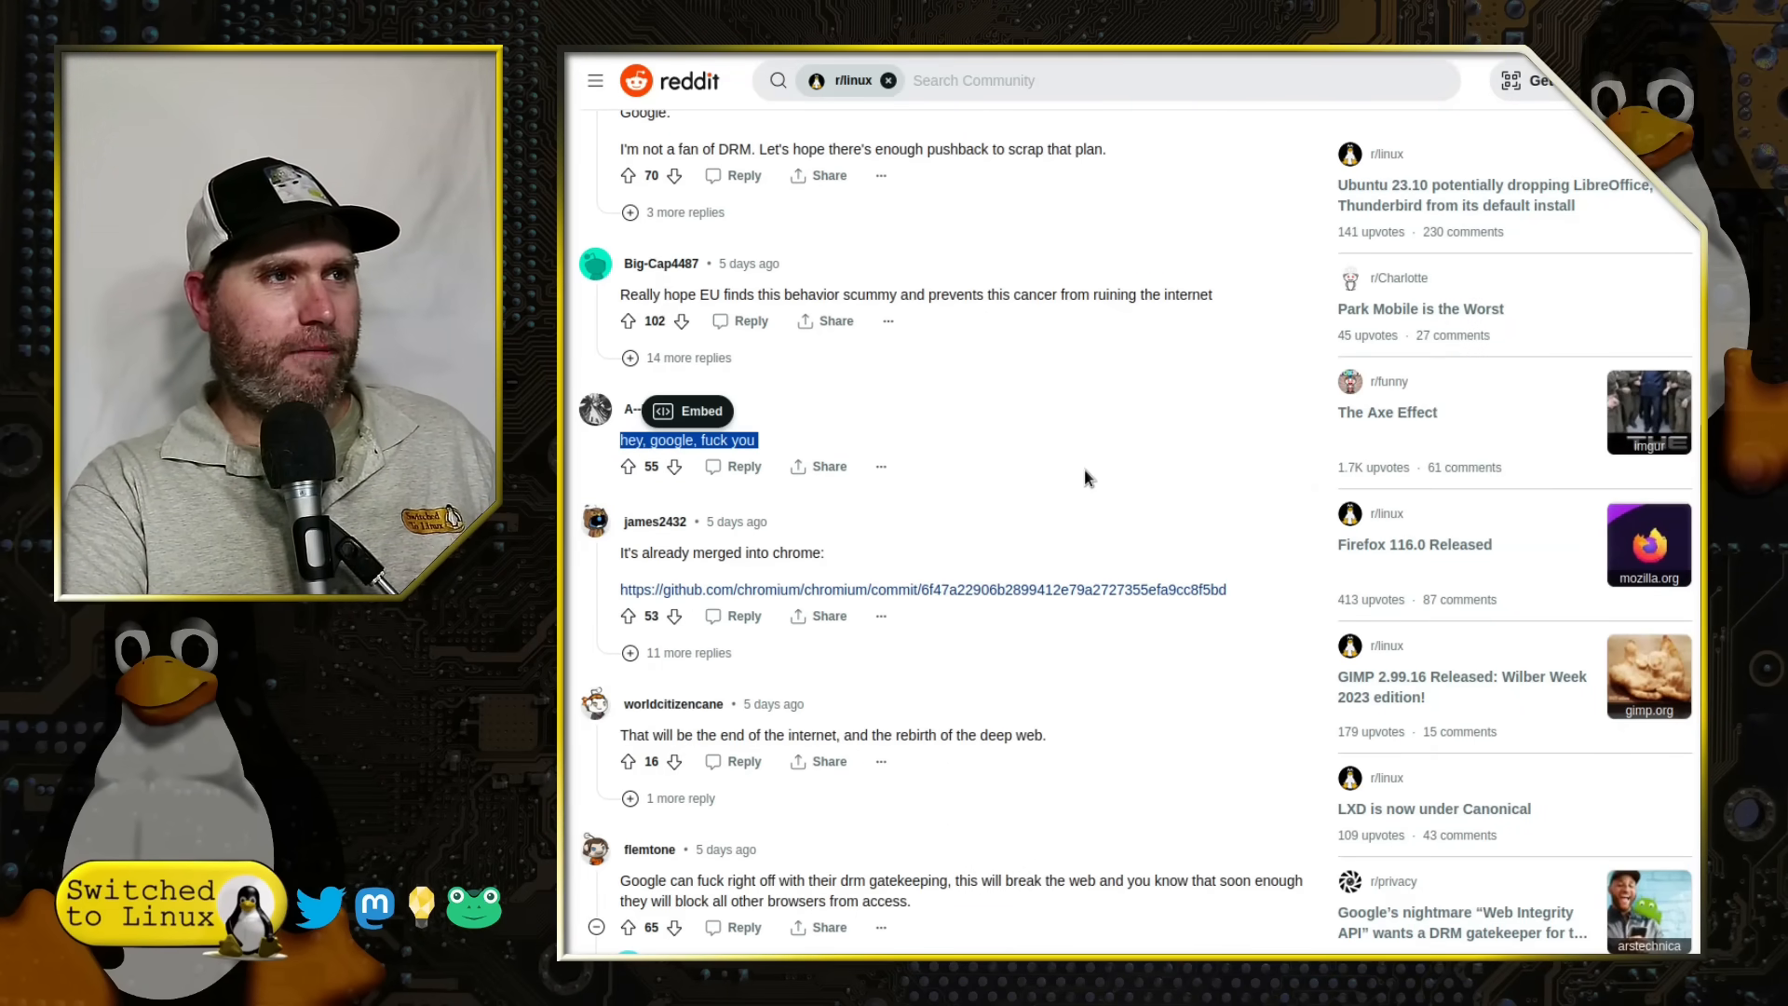
scroll(down, 3)
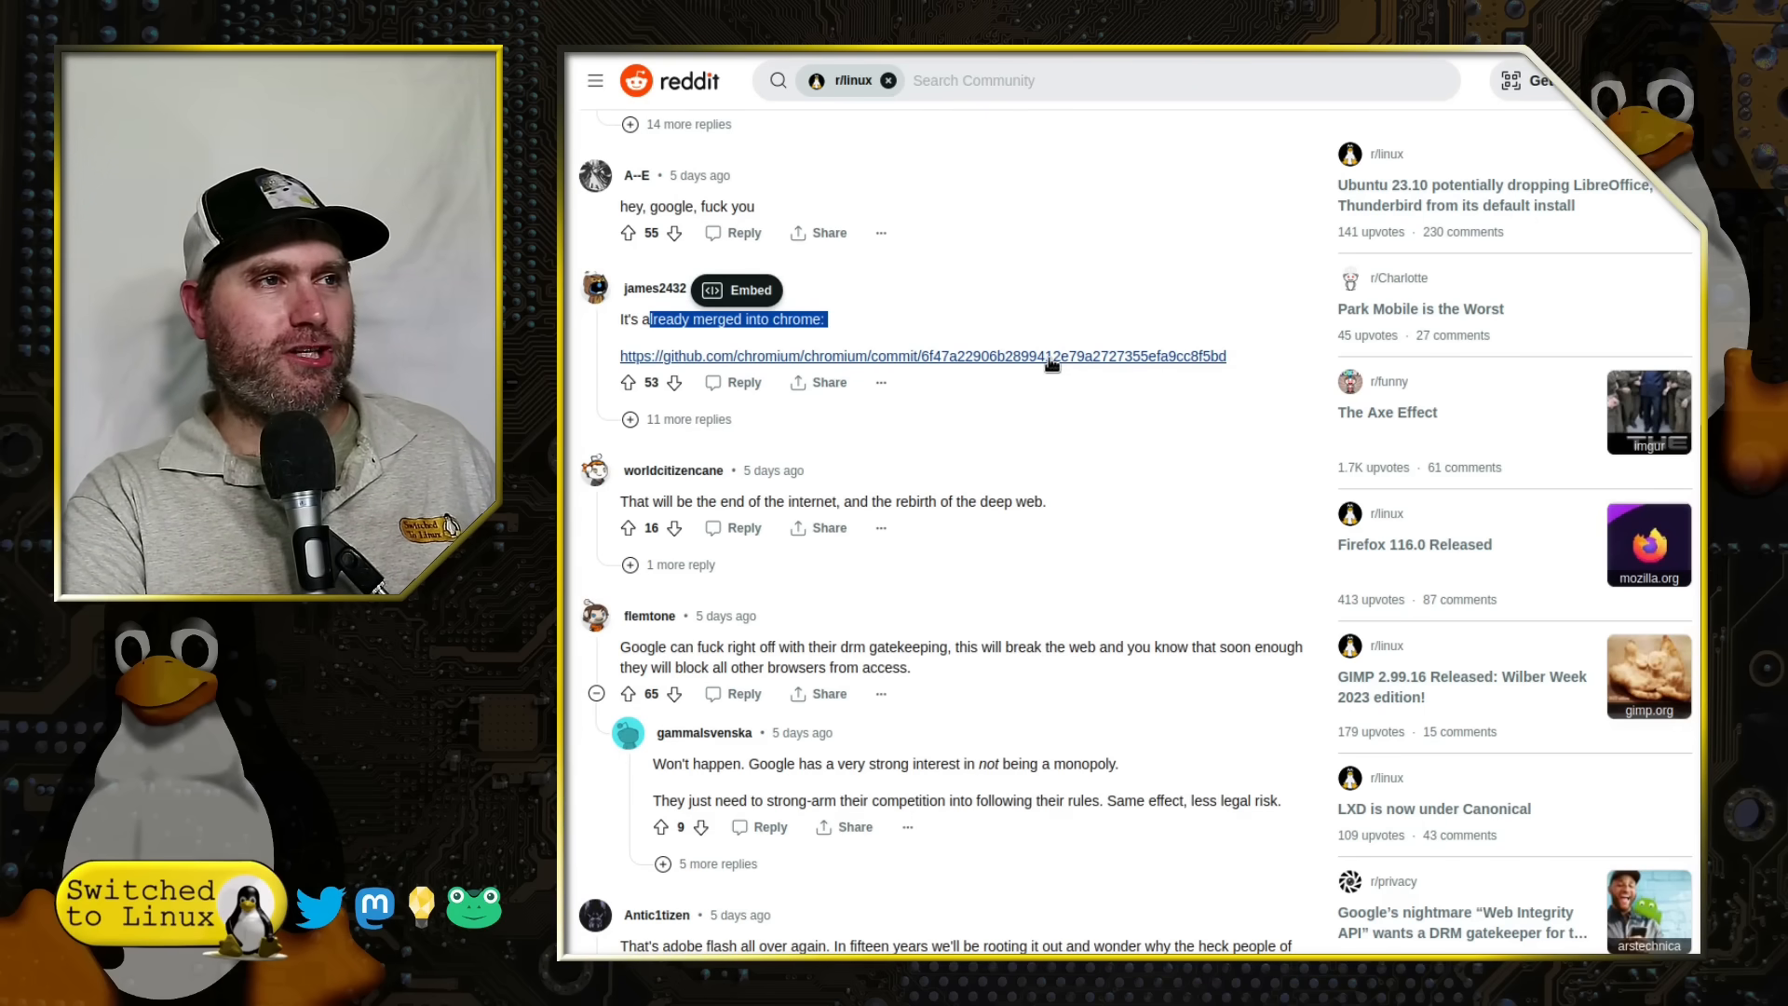
click(923, 356)
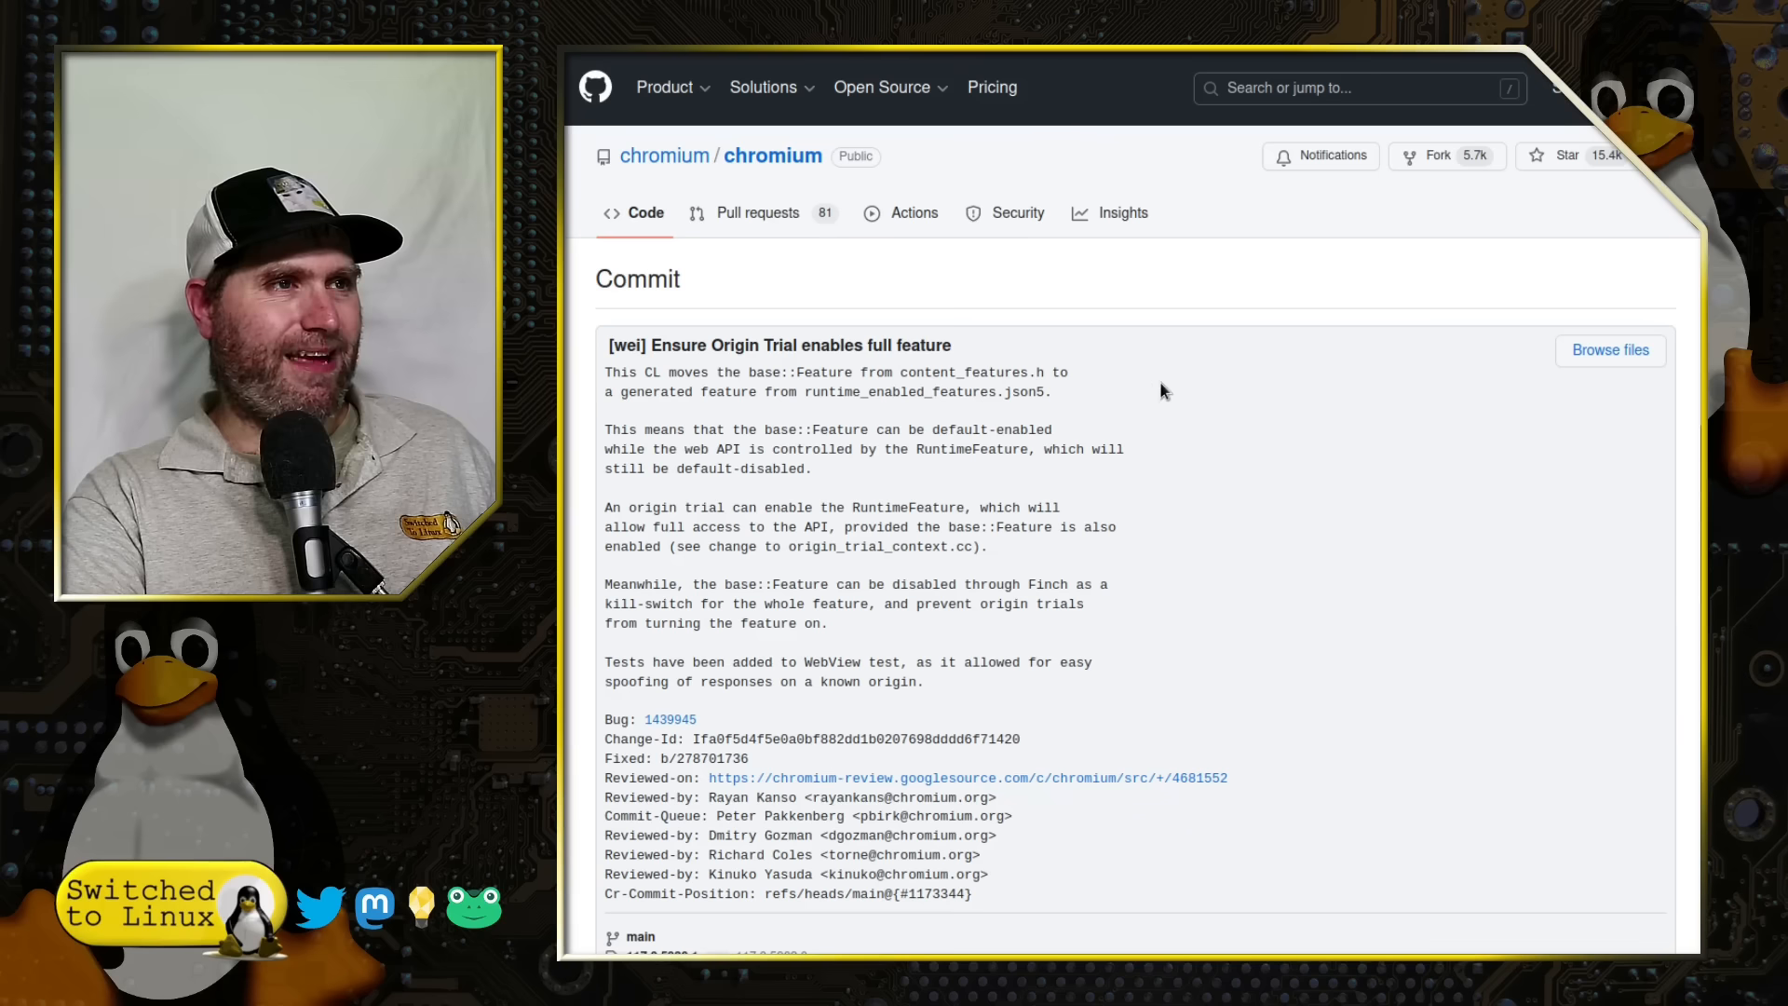
Step: Scroll past the commit message to the authors and 15 changed files
scroll(down, 3)
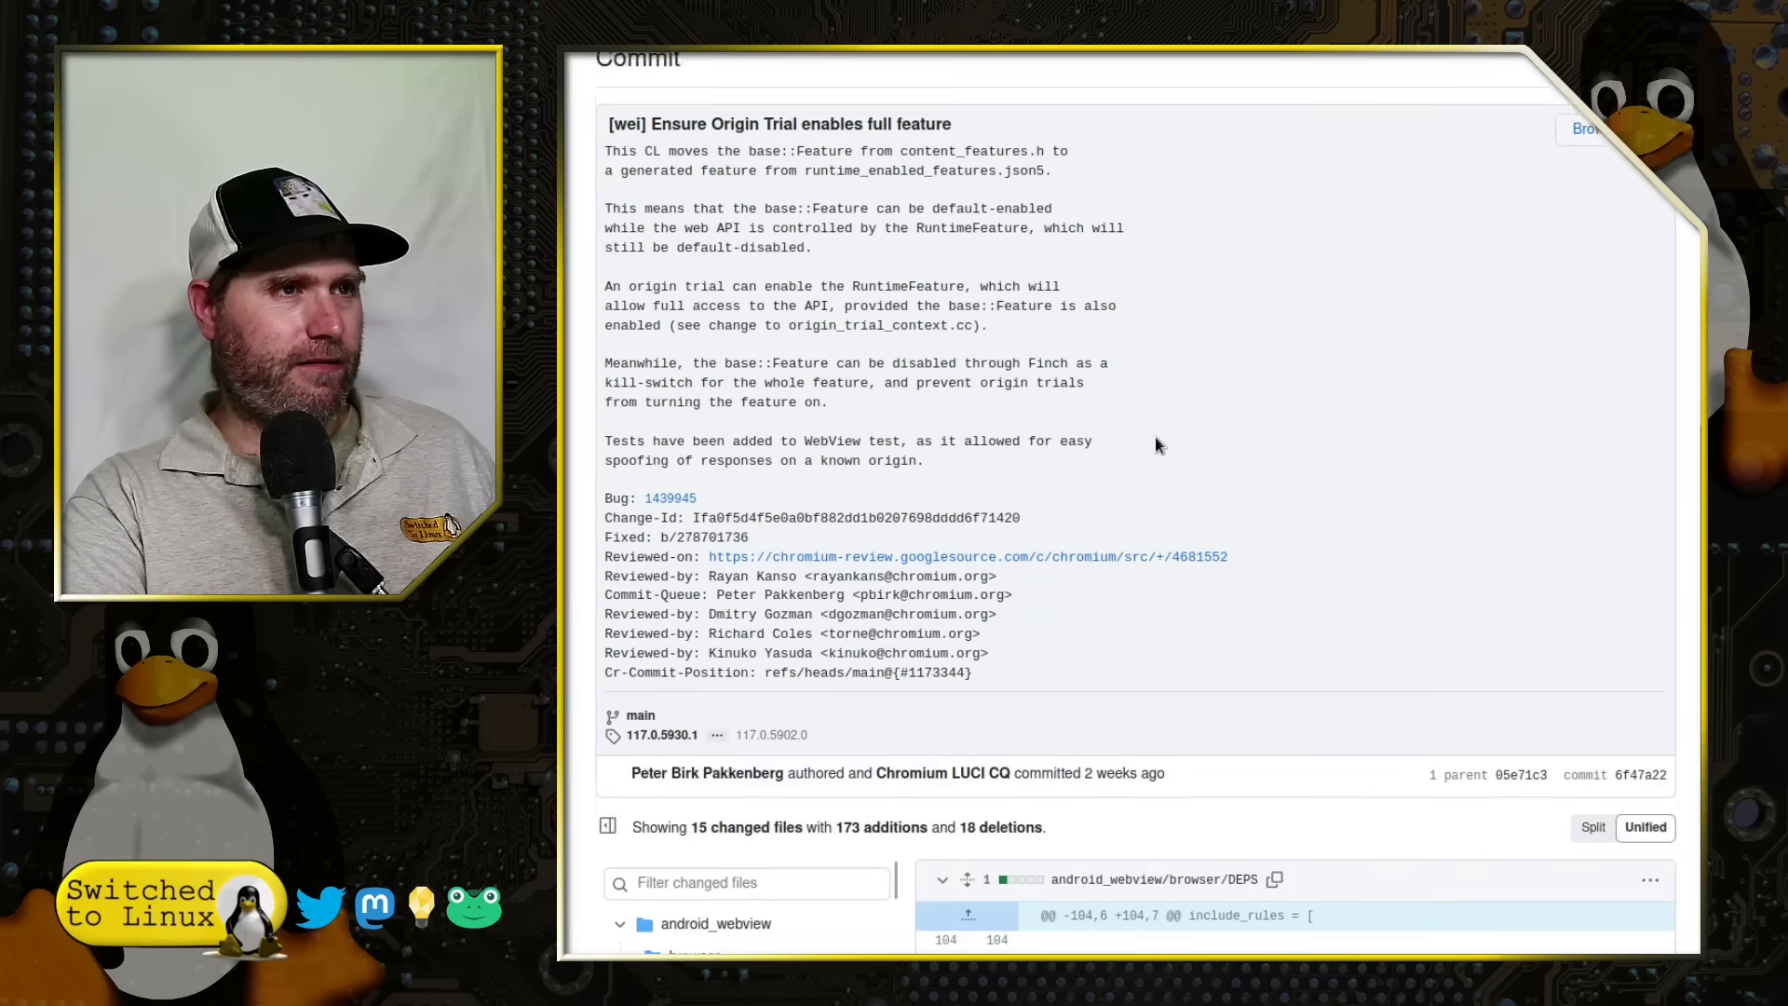